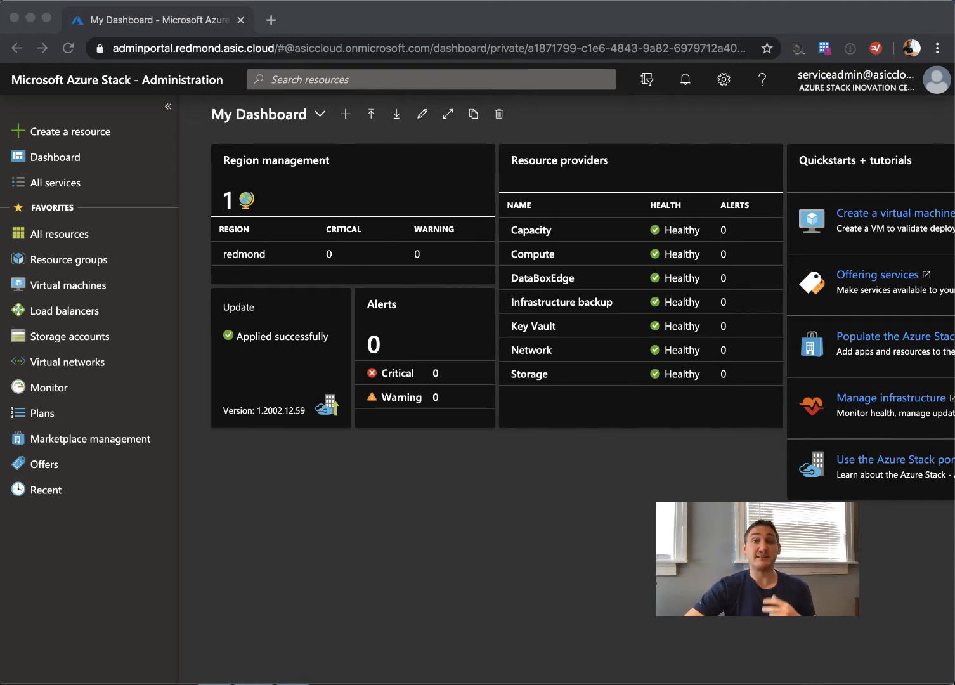
{"action": "mouse_move", "coordinate": [772, 474]}
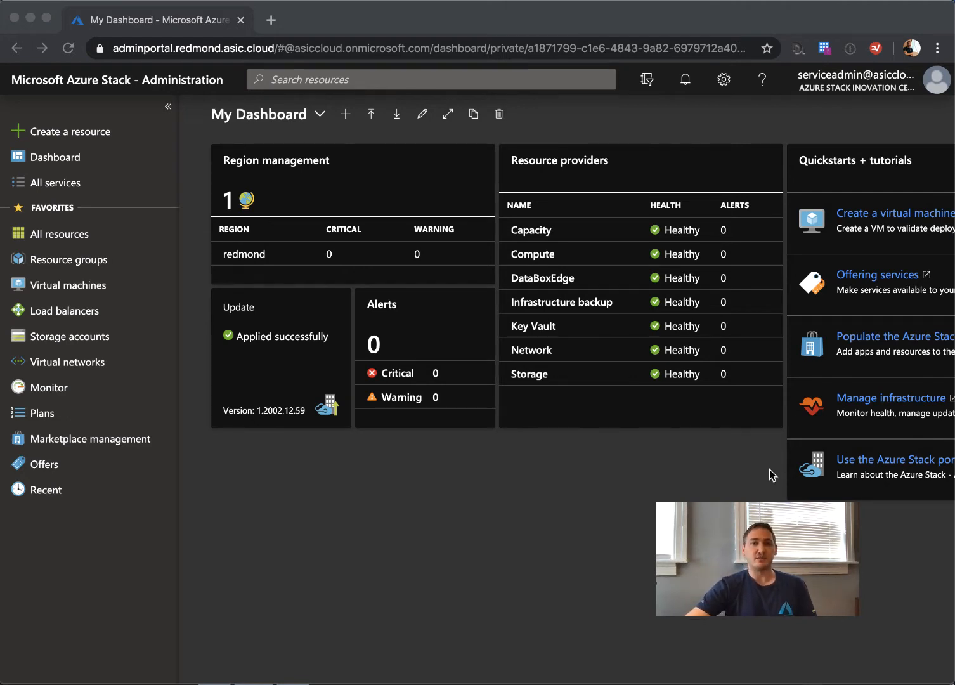
{"action": "mouse_move", "coordinate": [510, 527]}
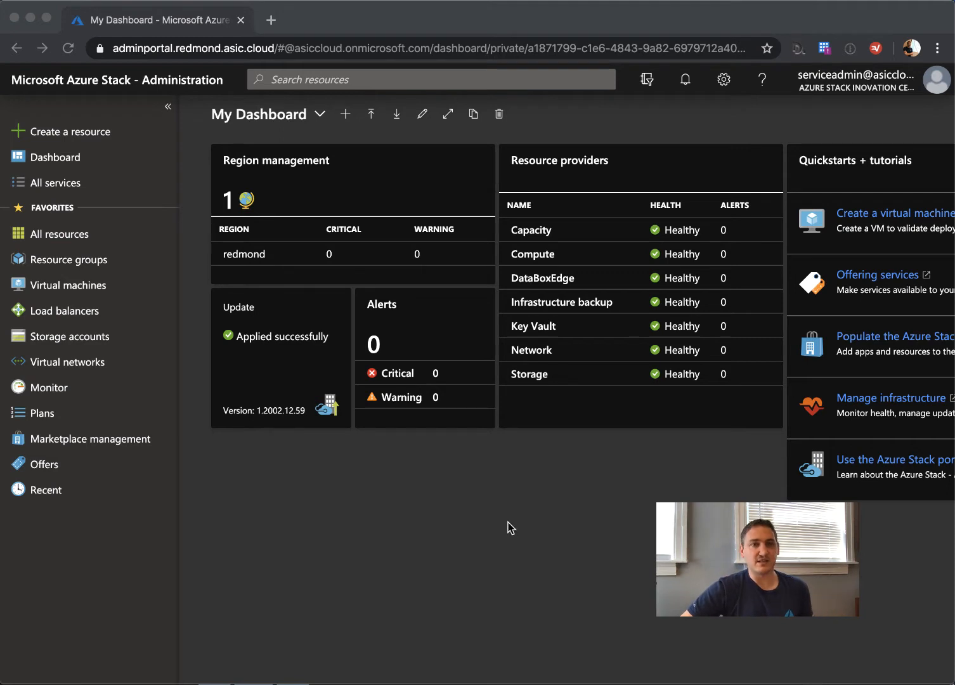
{"action": "mouse_move", "coordinate": [519, 528]}
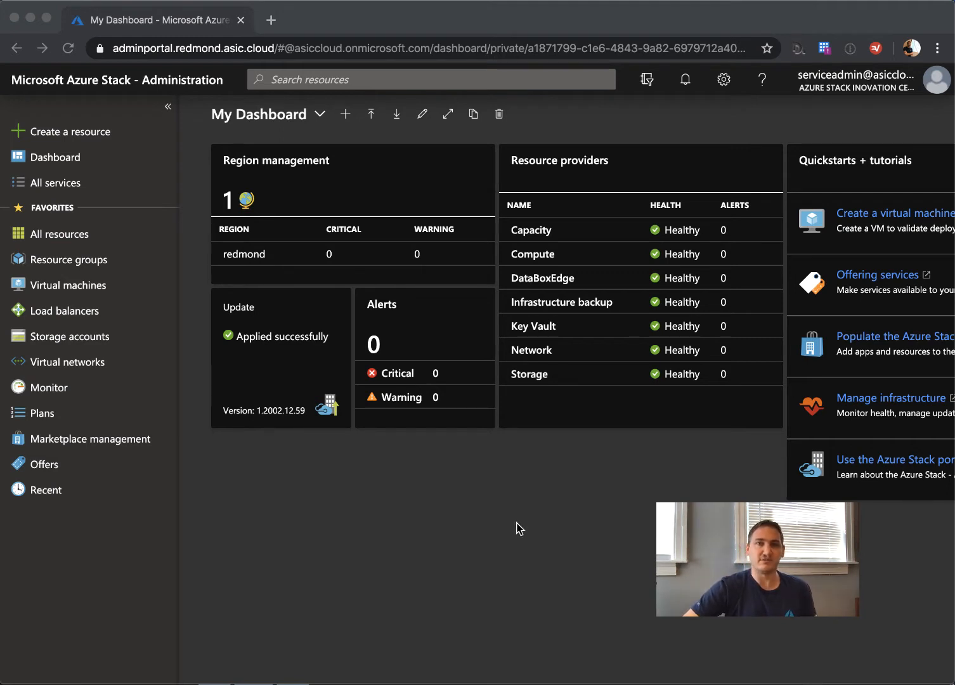
{"action": "mouse_move", "coordinate": [525, 531]}
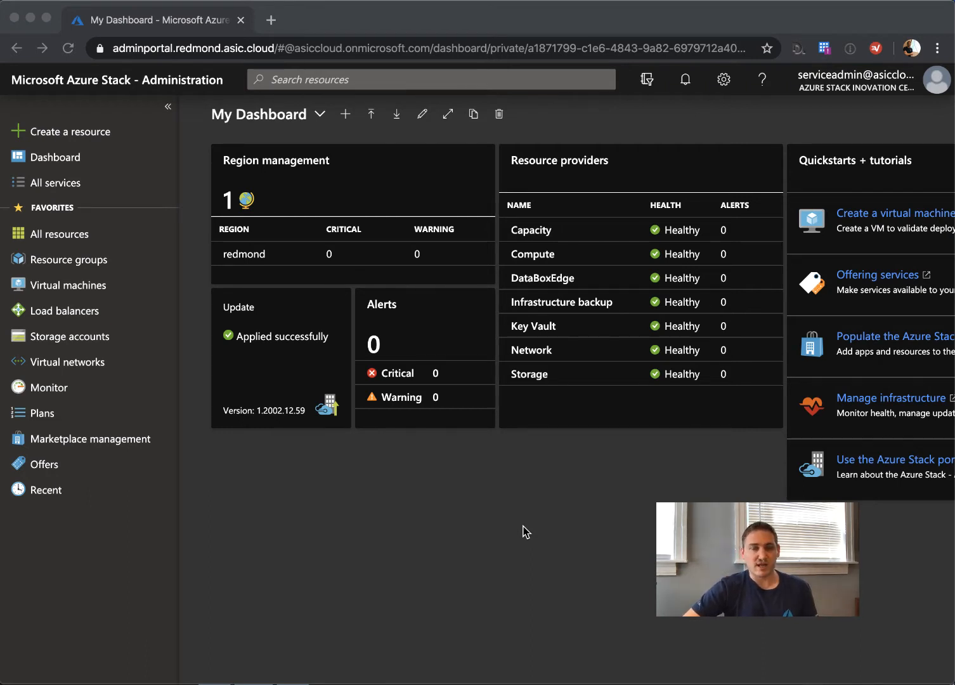
{"action": "mouse_move", "coordinate": [526, 522]}
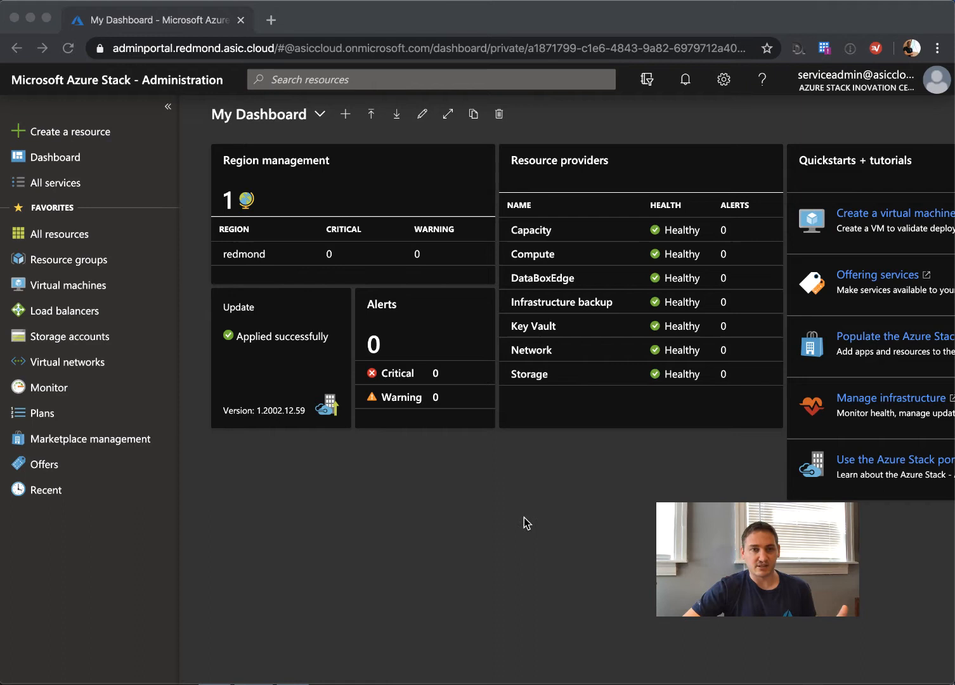
{"action": "mouse_move", "coordinate": [505, 528]}
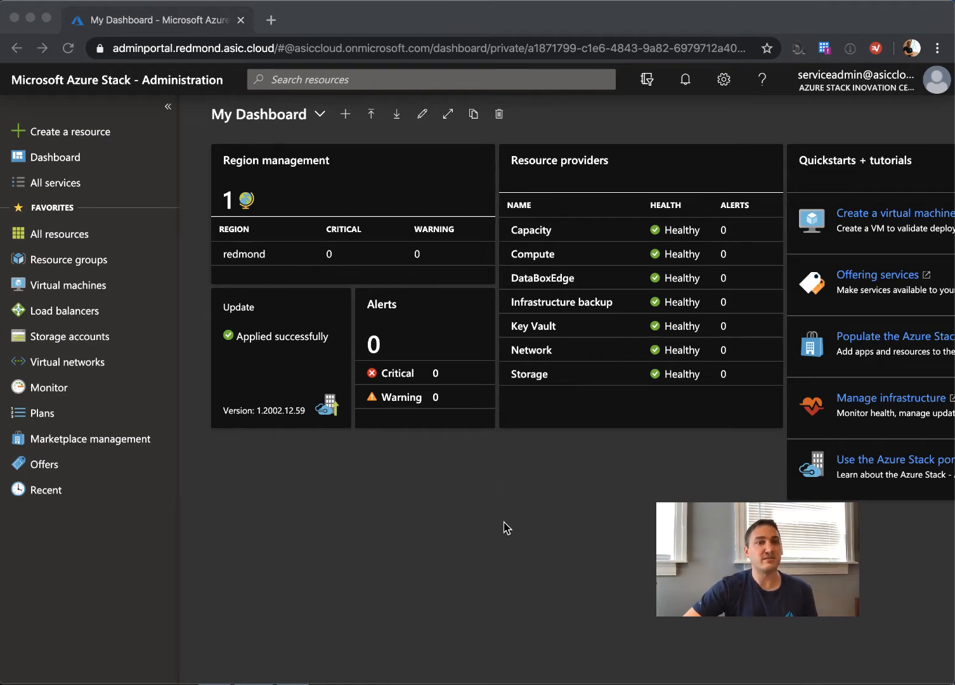
{"action": "mouse_move", "coordinate": [121, 445]}
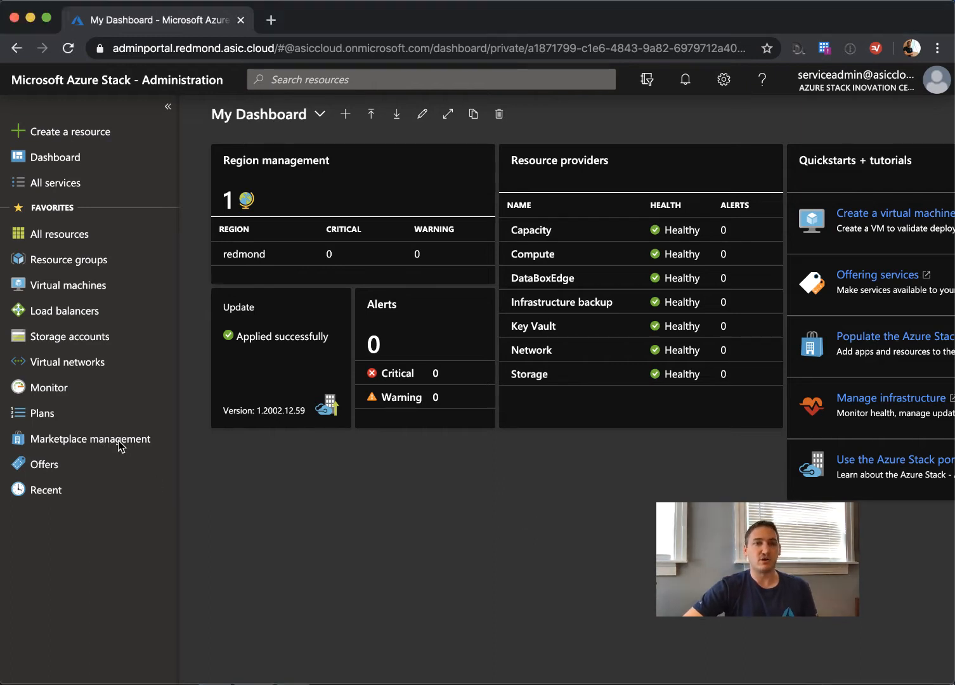
- Browse Marketplace management resource providers from Azure and view Event Hubs [Public Preview], downloaded at 1.2003.0.0
{"action": "left_click", "coordinate": [91, 439]}
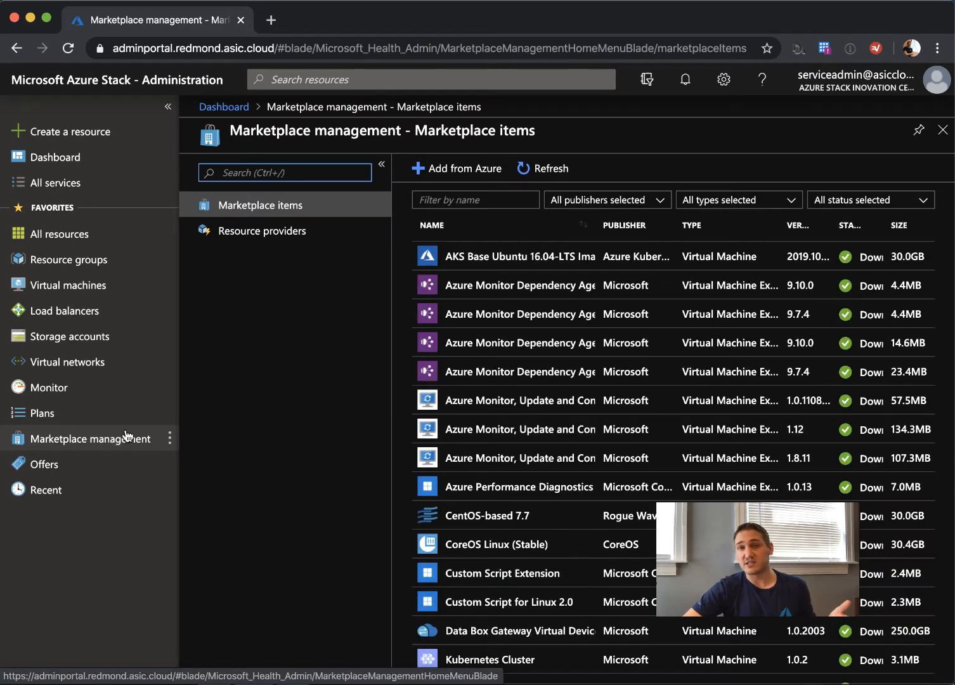
{"action": "mouse_move", "coordinate": [312, 273]}
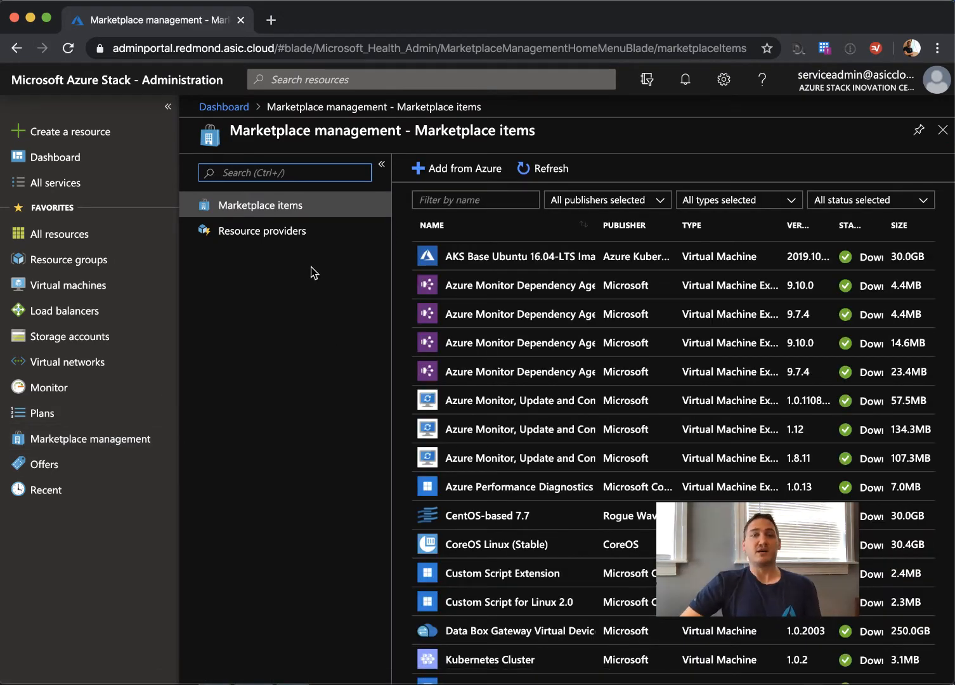
{"action": "left_click", "coordinate": [263, 231]}
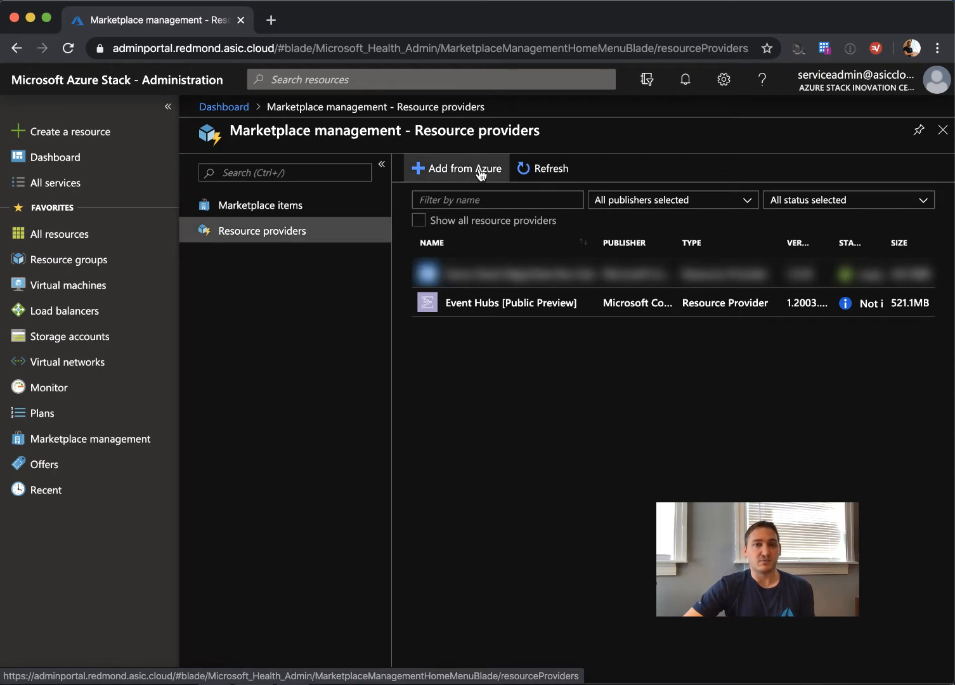
{"action": "left_click", "coordinate": [455, 167]}
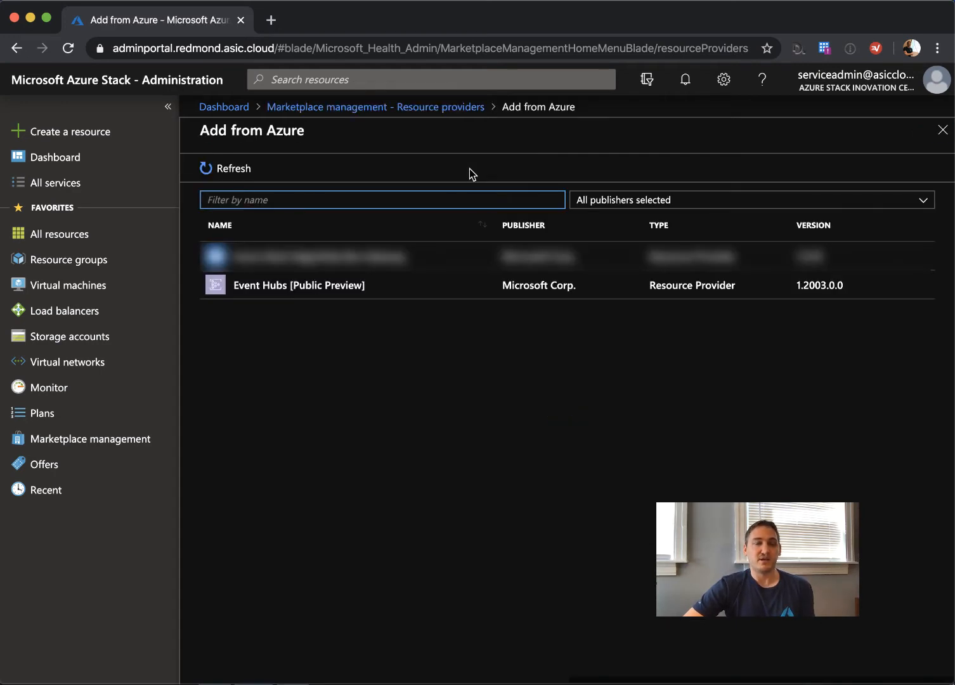
{"action": "mouse_move", "coordinate": [318, 294]}
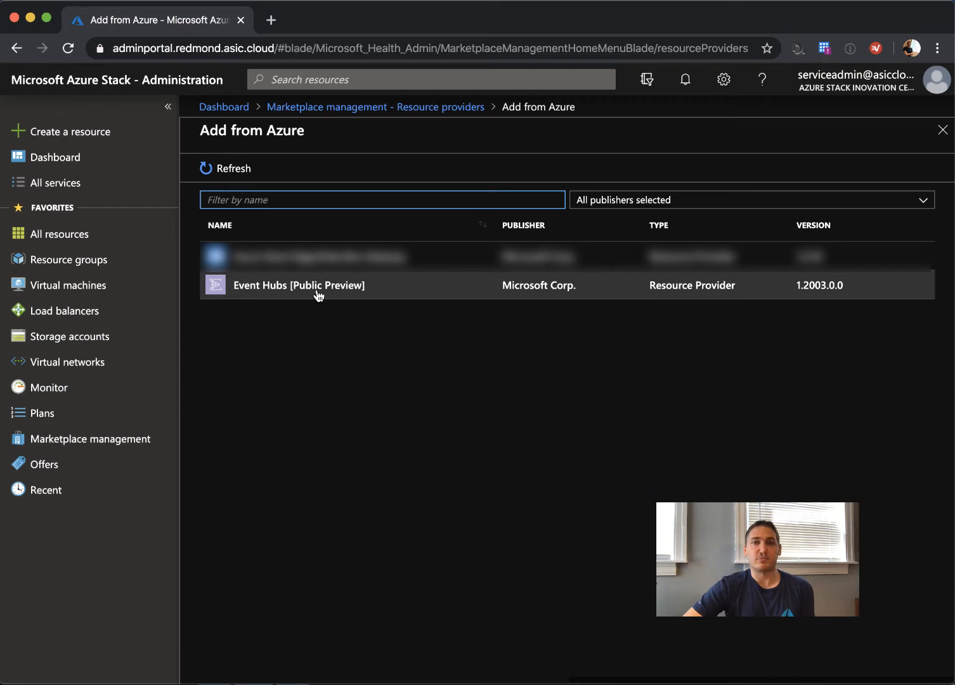
{"action": "left_click", "coordinate": [298, 284]}
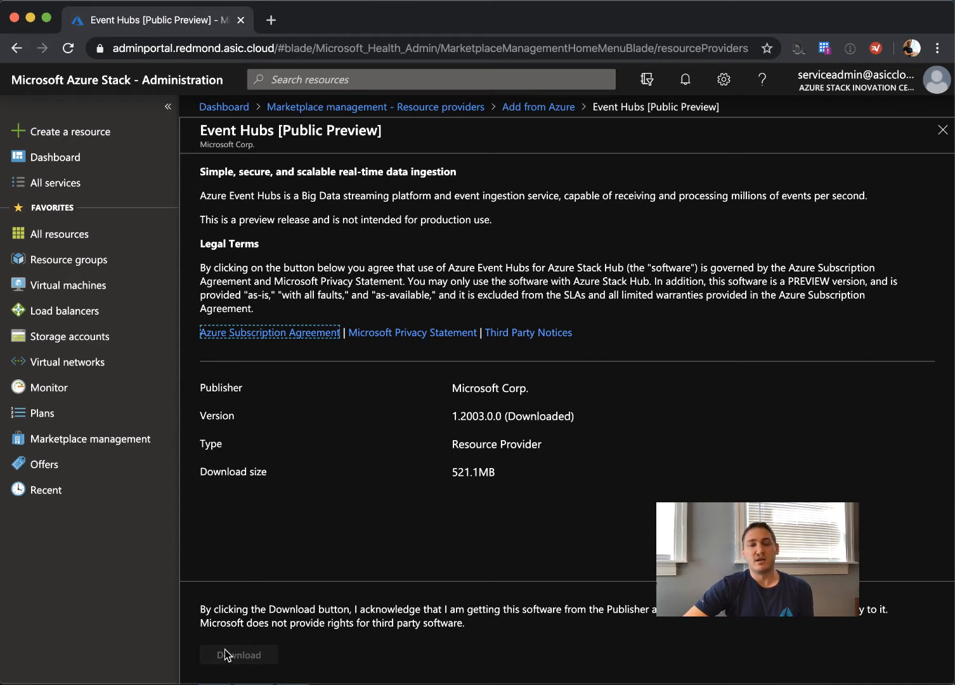
{"action": "mouse_move", "coordinate": [247, 661]}
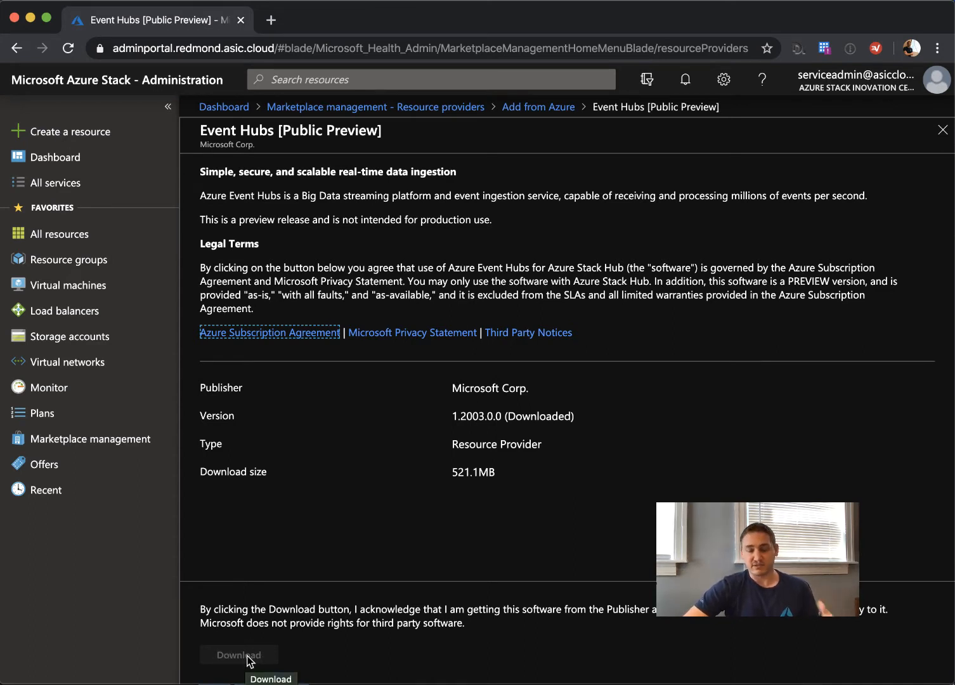
{"action": "mouse_move", "coordinate": [276, 649]}
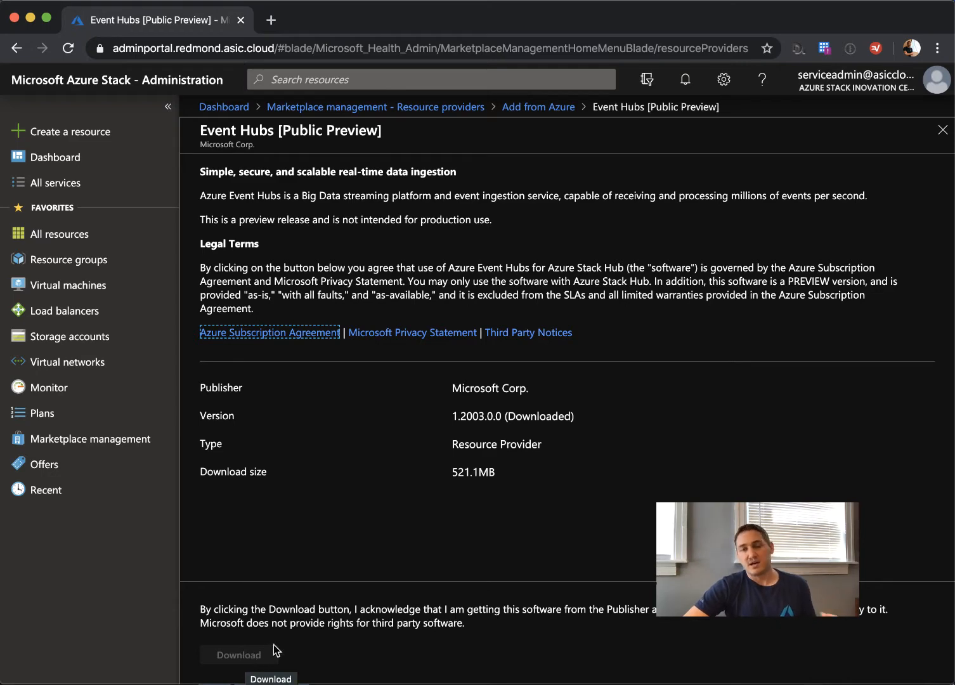
{"action": "mouse_move", "coordinate": [412, 332]}
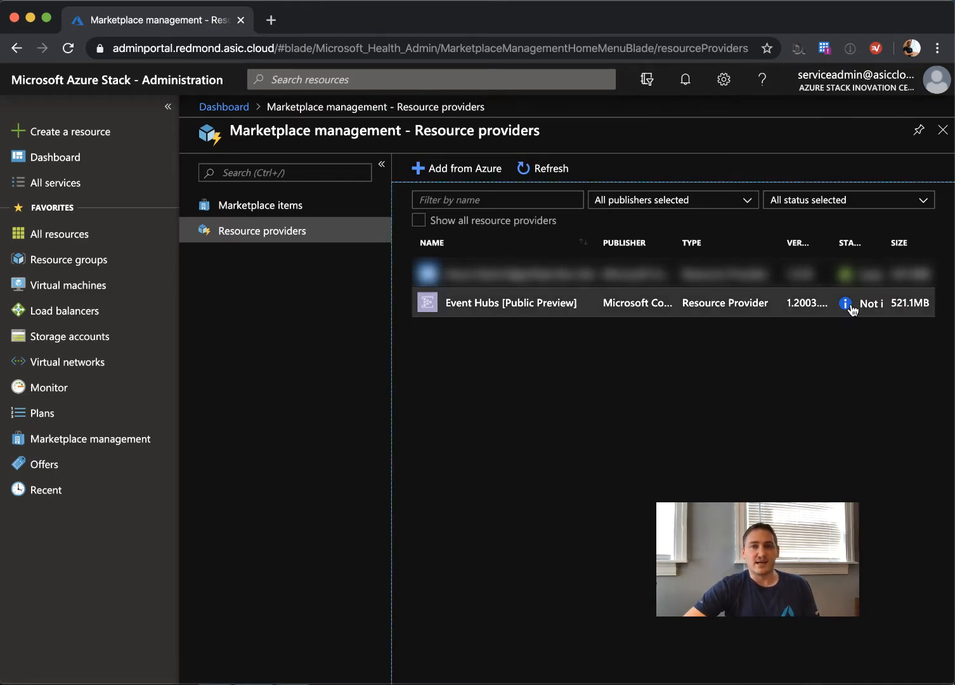
- Bring up the Event Hubs [Public Preview] install blade with its prerequisites, secrets and install steps
{"action": "left_click", "coordinate": [510, 302]}
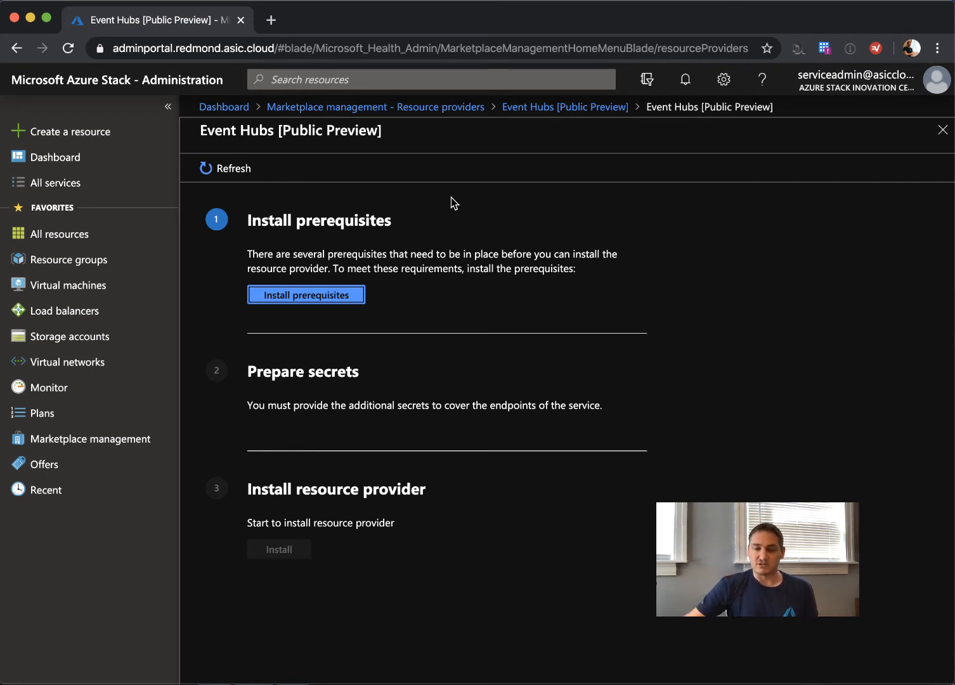
{"action": "mouse_move", "coordinate": [305, 294]}
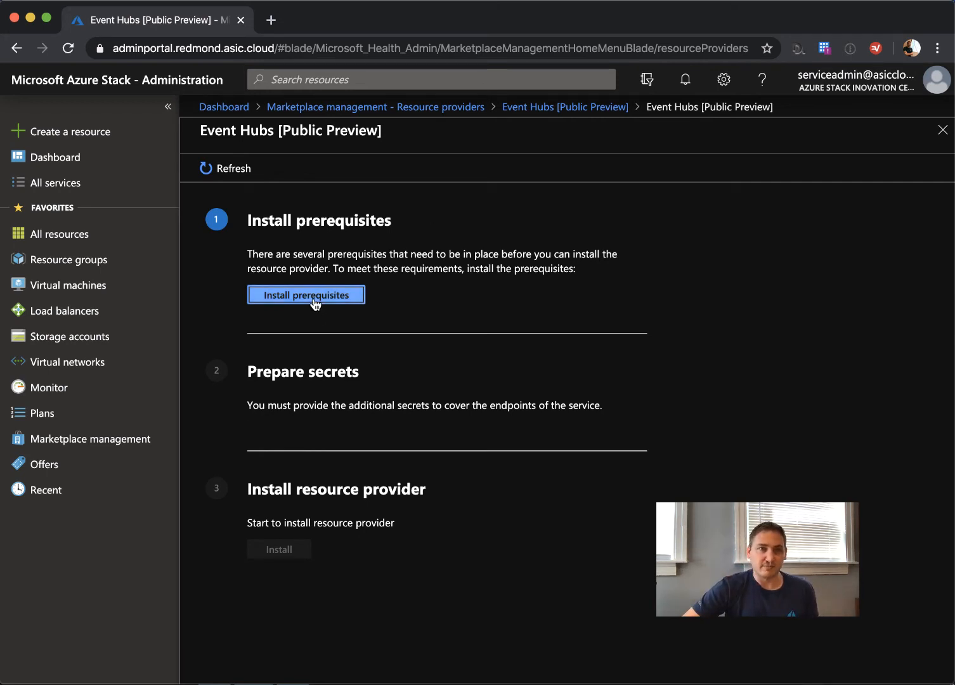
- Install the Event Hubs prerequisites and switch to the certificate-request PowerShell script in VS Code
{"action": "left_click", "coordinate": [306, 294]}
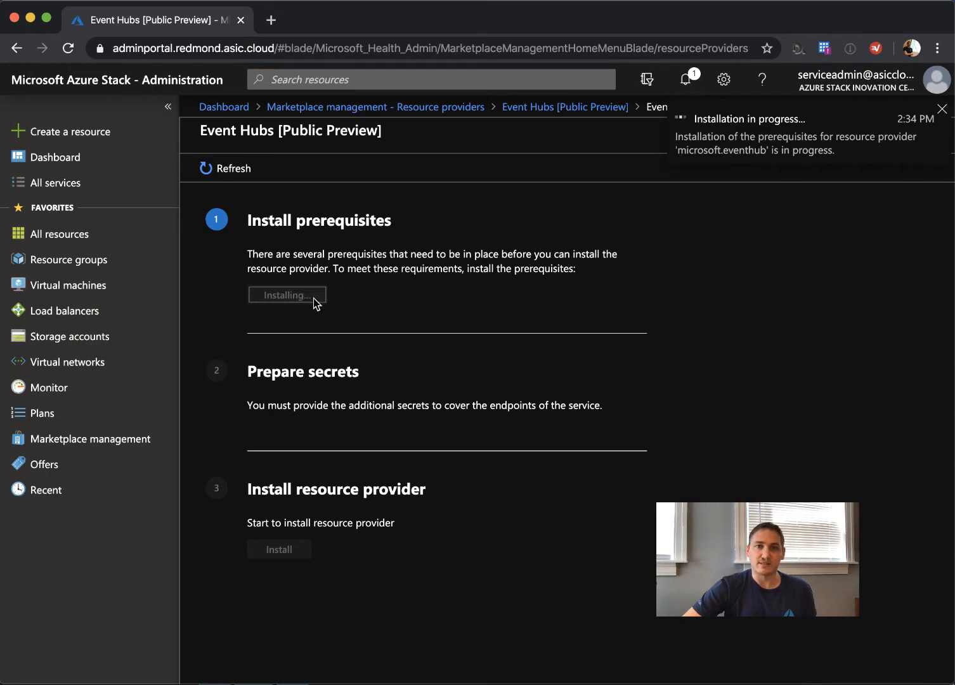
{"action": "mouse_move", "coordinate": [287, 294]}
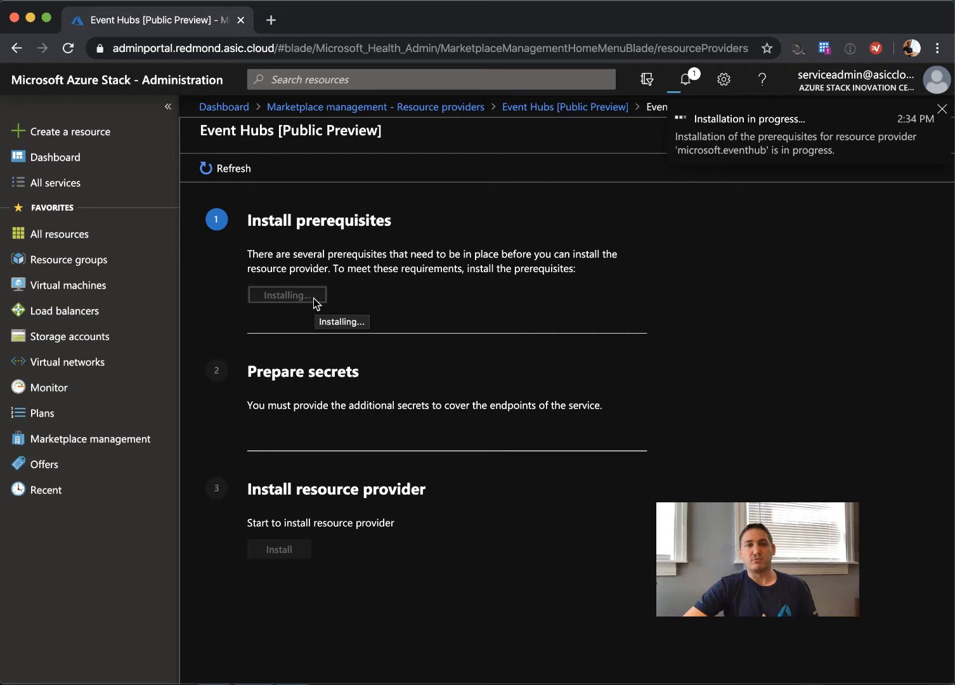
{"action": "mouse_move", "coordinate": [258, 383]}
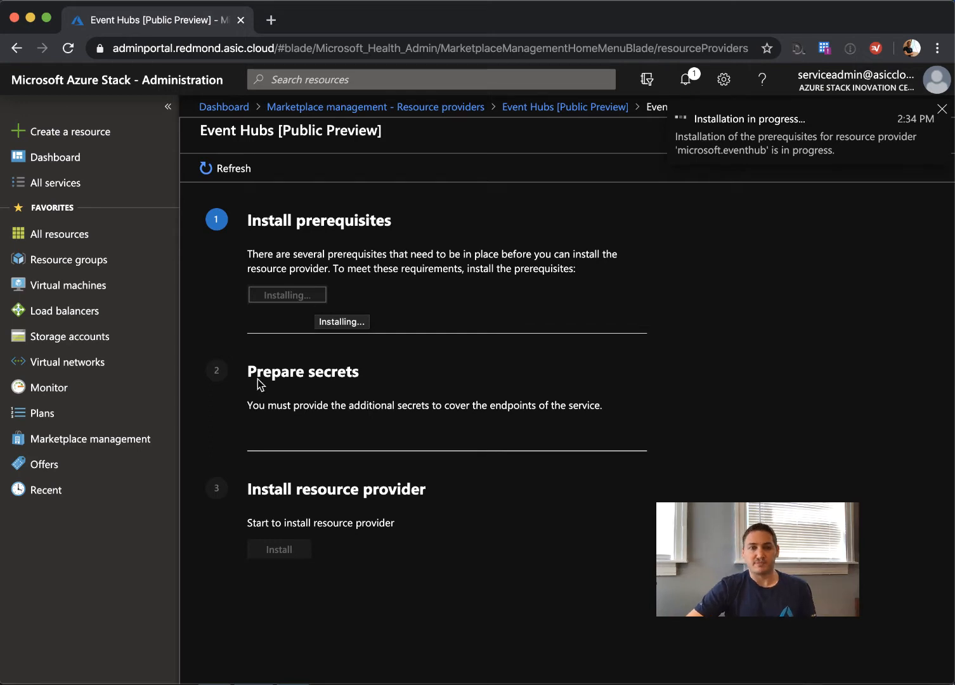
{"action": "left_click", "coordinate": [942, 109]}
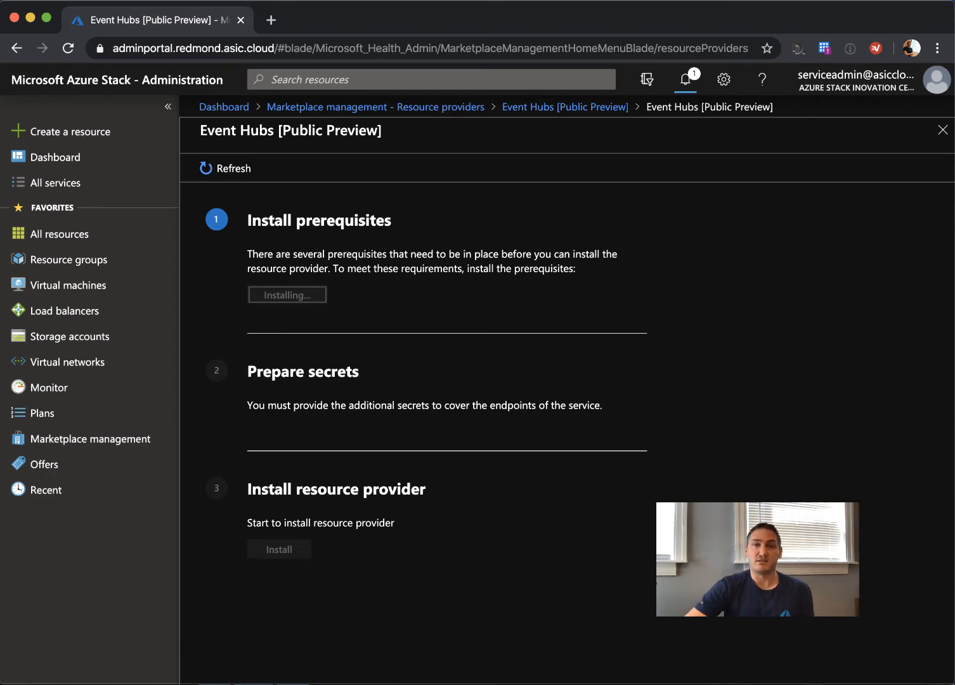
{"action": "mouse_move", "coordinate": [168, 57]}
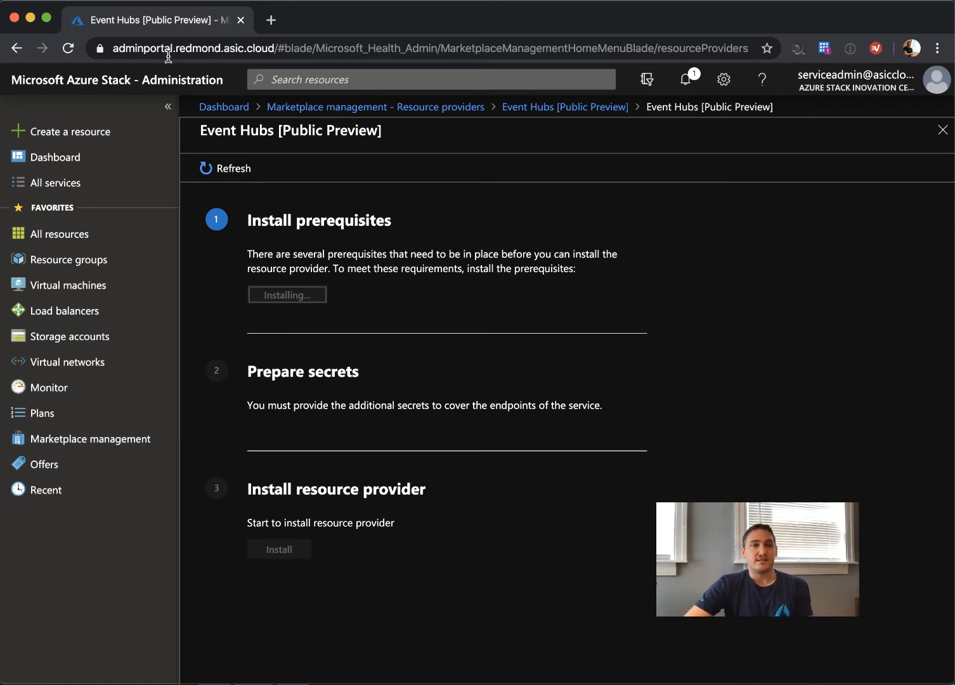
{"action": "mouse_move", "coordinate": [228, 48]}
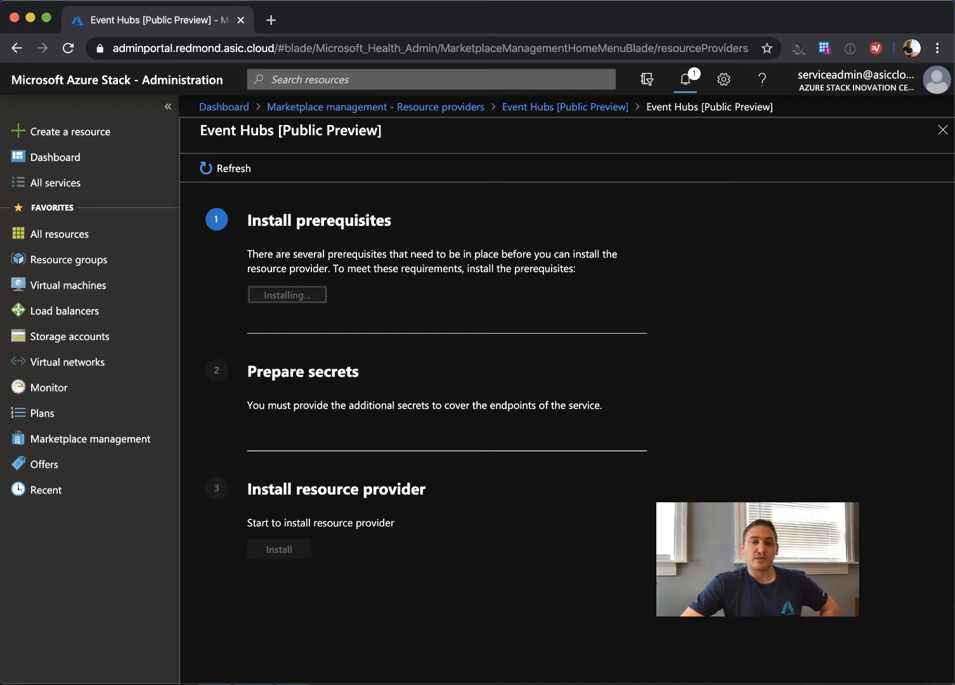
{"action": "left_click", "coordinate": [253, 667]}
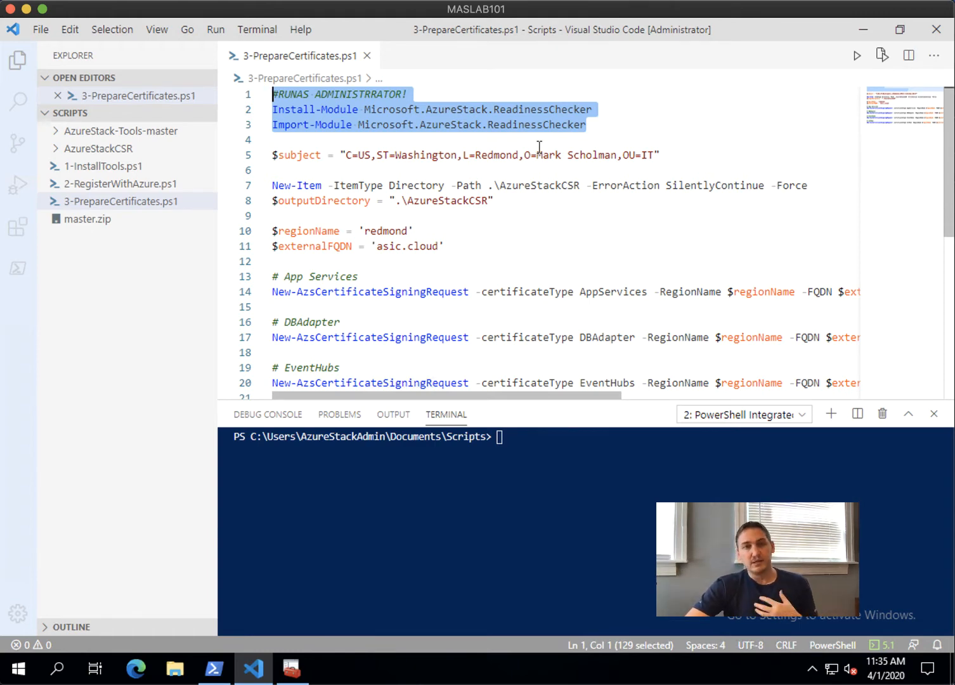
- Run the Install-Module and Import-Module lines for the Azure Stack Readiness Checker with F8
{"action": "left_click", "coordinate": [375, 124]}
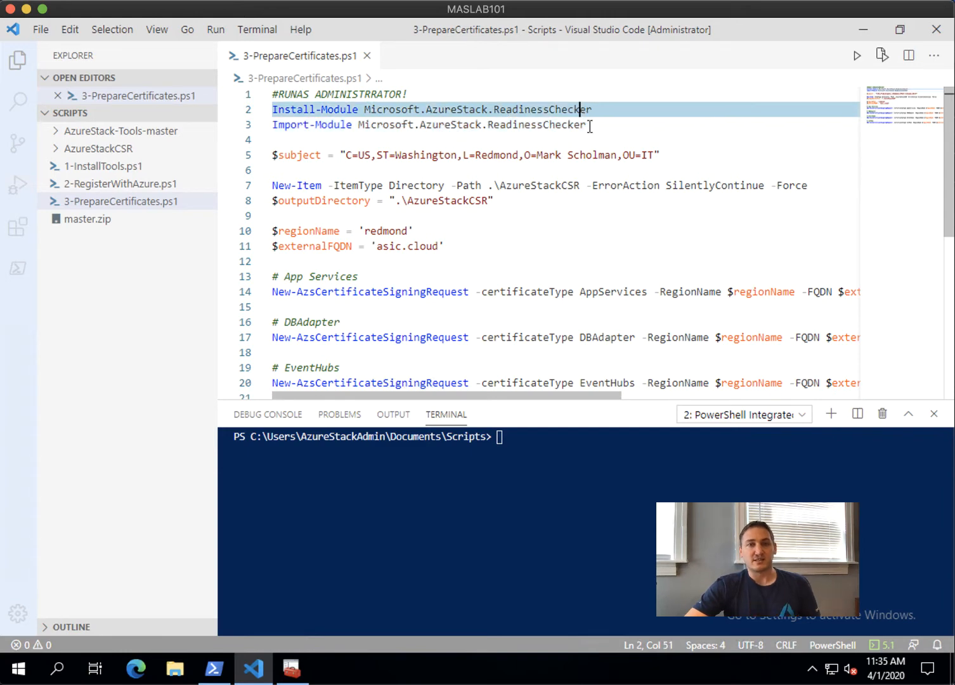
{"action": "key", "text": "F8"}
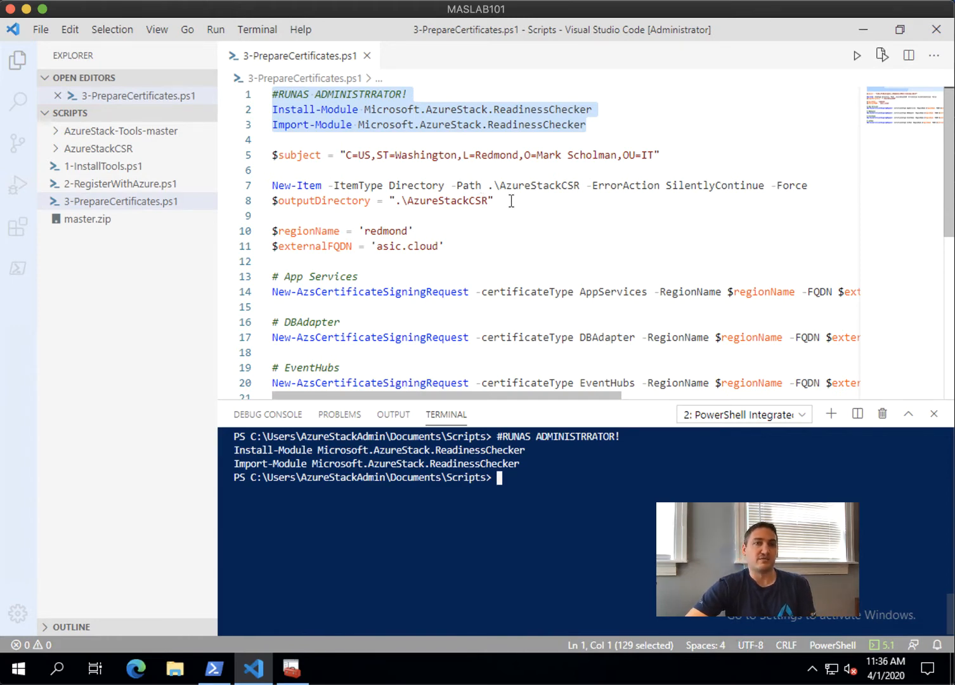
{"action": "mouse_move", "coordinate": [347, 154]}
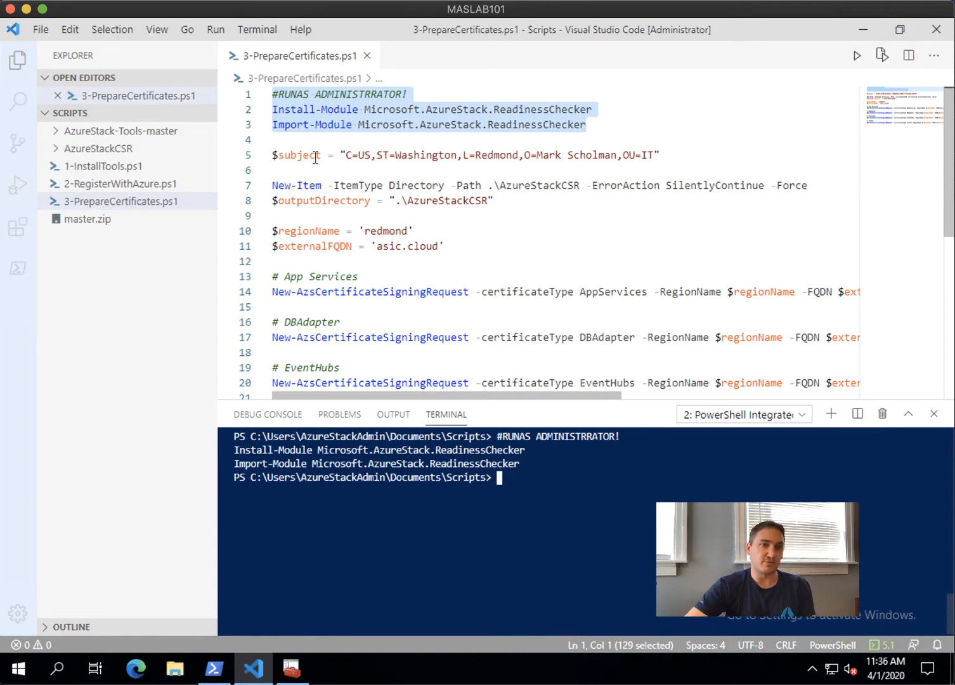
{"action": "mouse_move", "coordinate": [479, 157]}
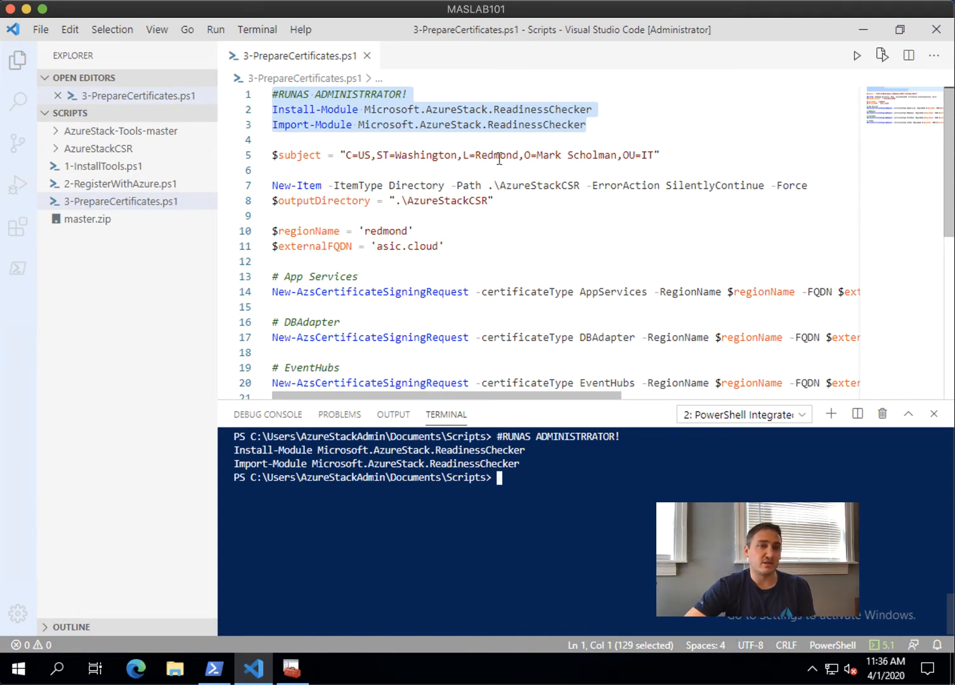
{"action": "mouse_move", "coordinate": [403, 158]}
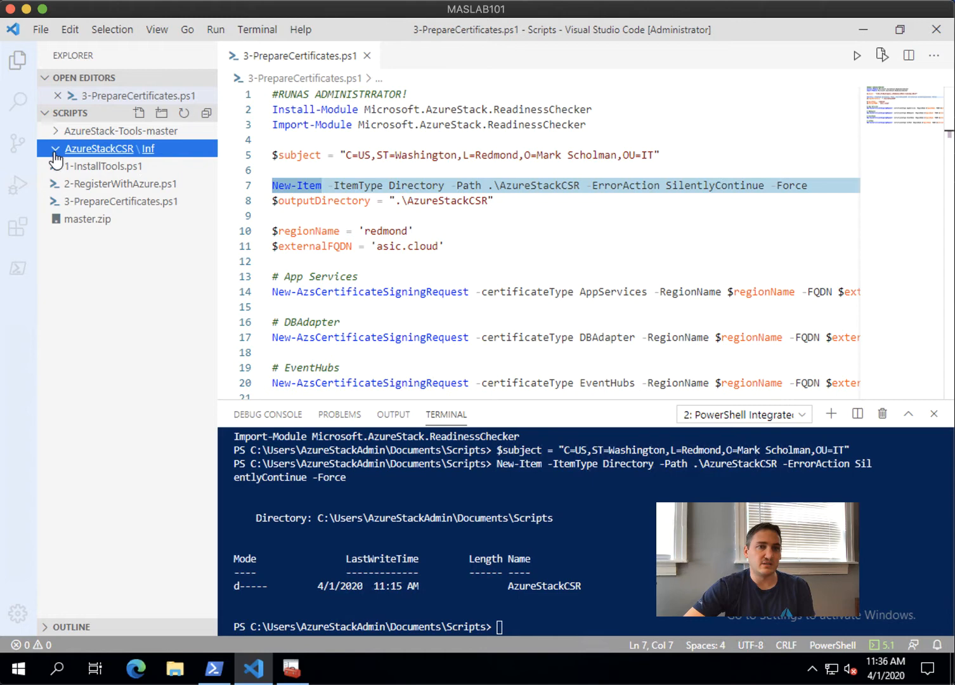
- Reveal the new .req file in the AzureStackCSR folder and select its entire certificate request text
{"action": "left_click", "coordinate": [56, 148]}
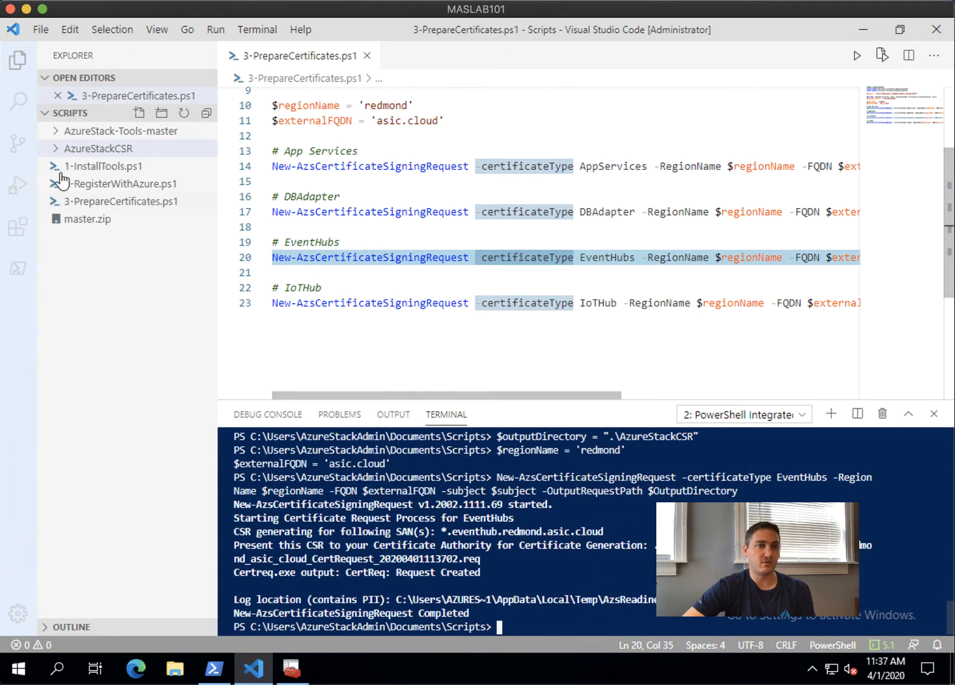
{"action": "left_click", "coordinate": [98, 148]}
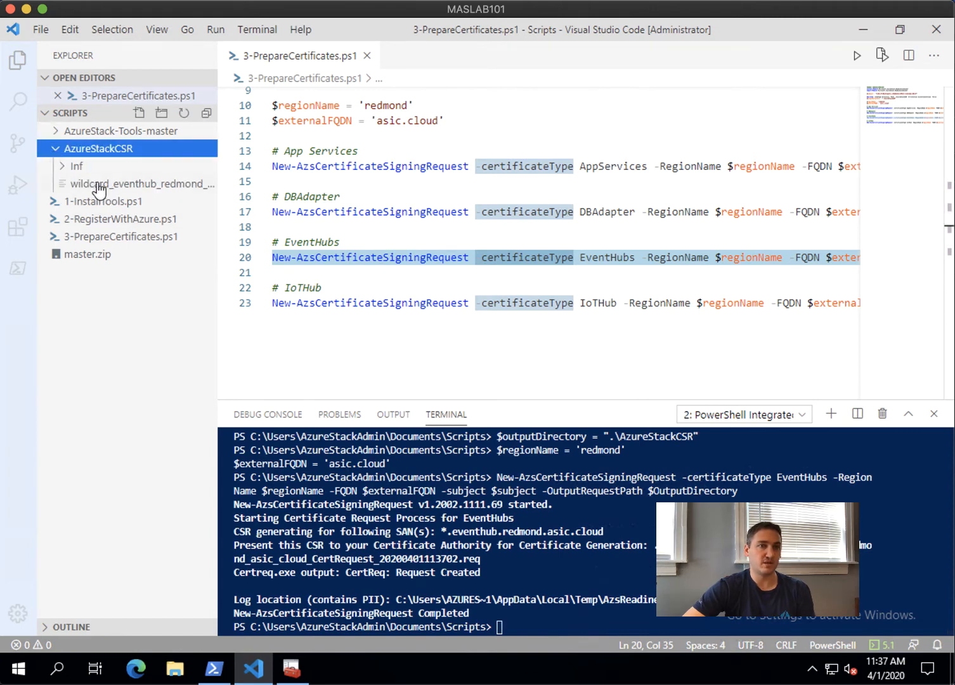
{"action": "left_click", "coordinate": [140, 184]}
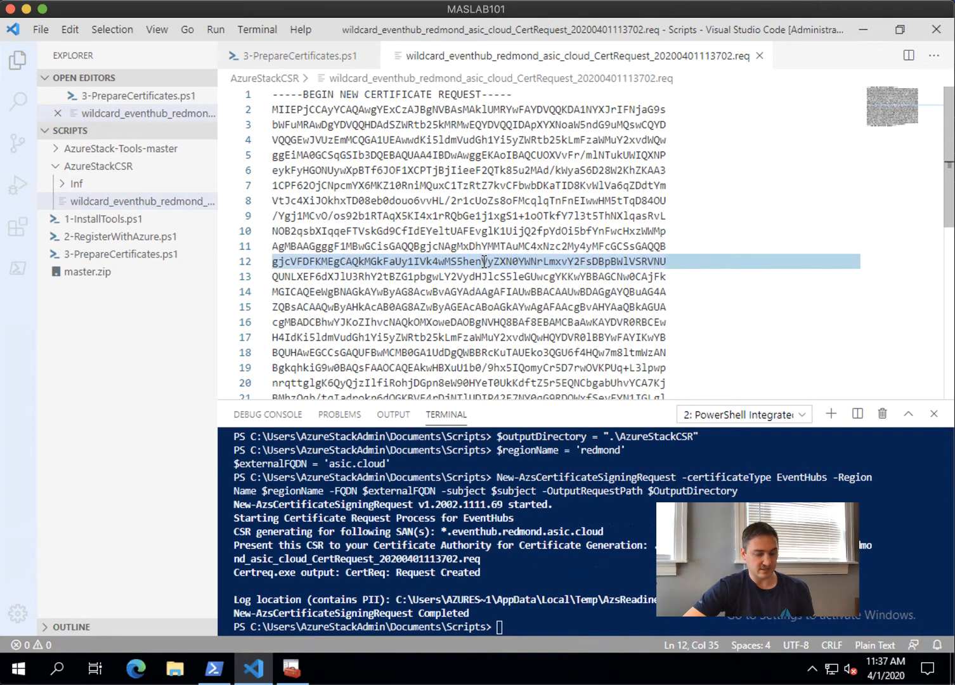
{"action": "key", "text": "ctrl+a"}
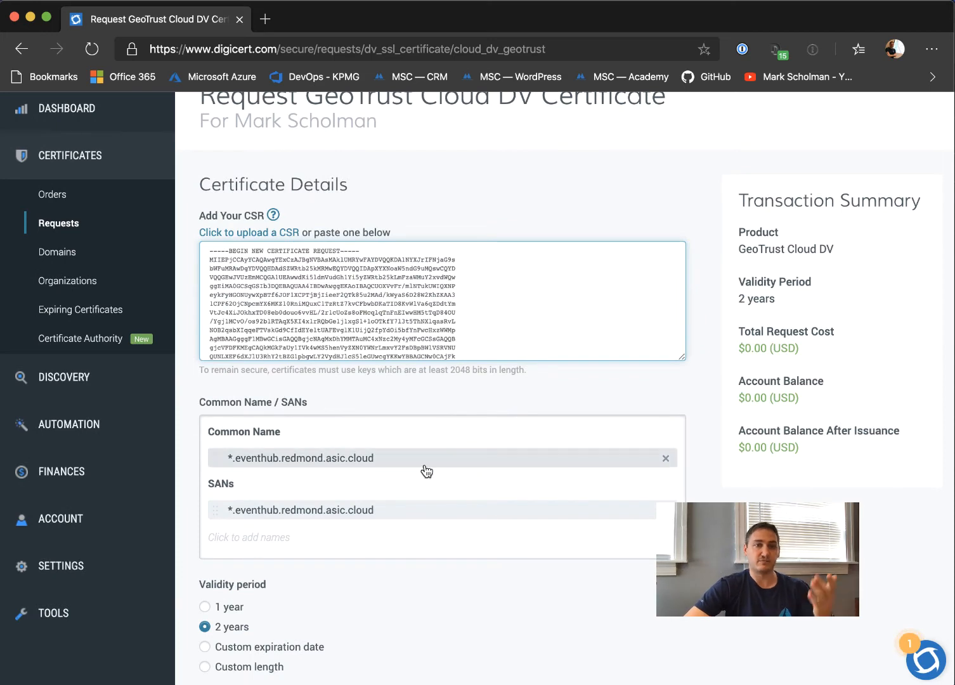
{"action": "mouse_move", "coordinate": [486, 604]}
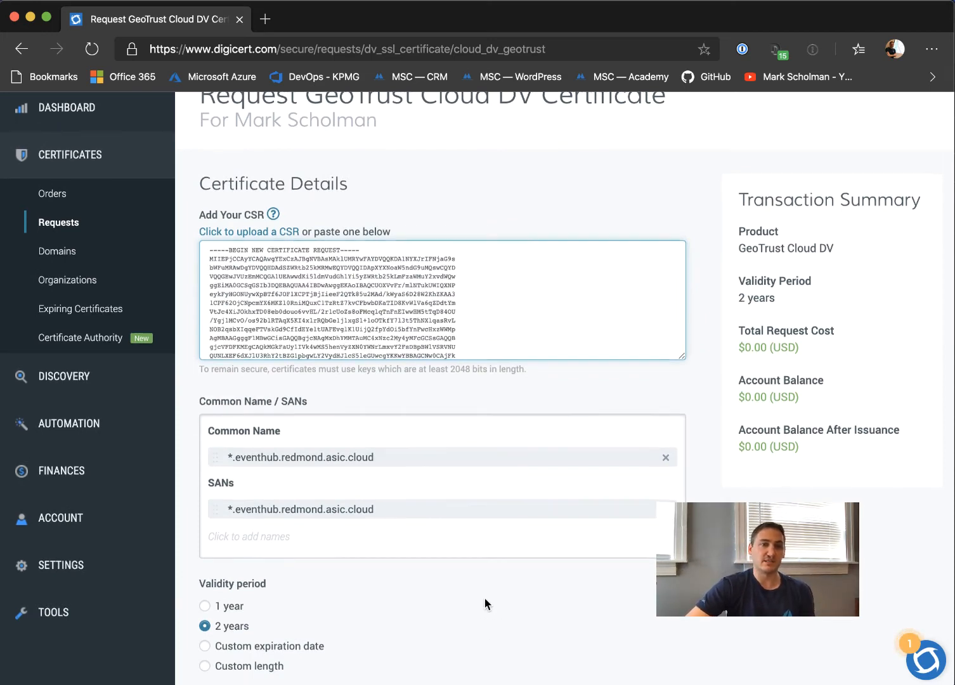
{"action": "scroll", "scroll_direction": "down", "scroll_amount": 3}
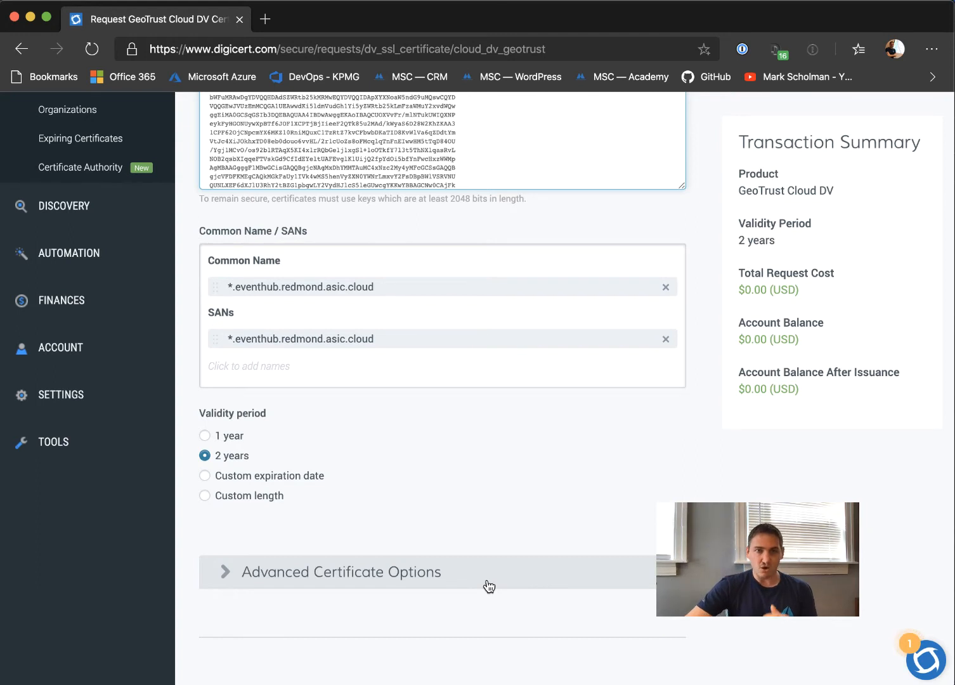
{"action": "mouse_move", "coordinate": [479, 565]}
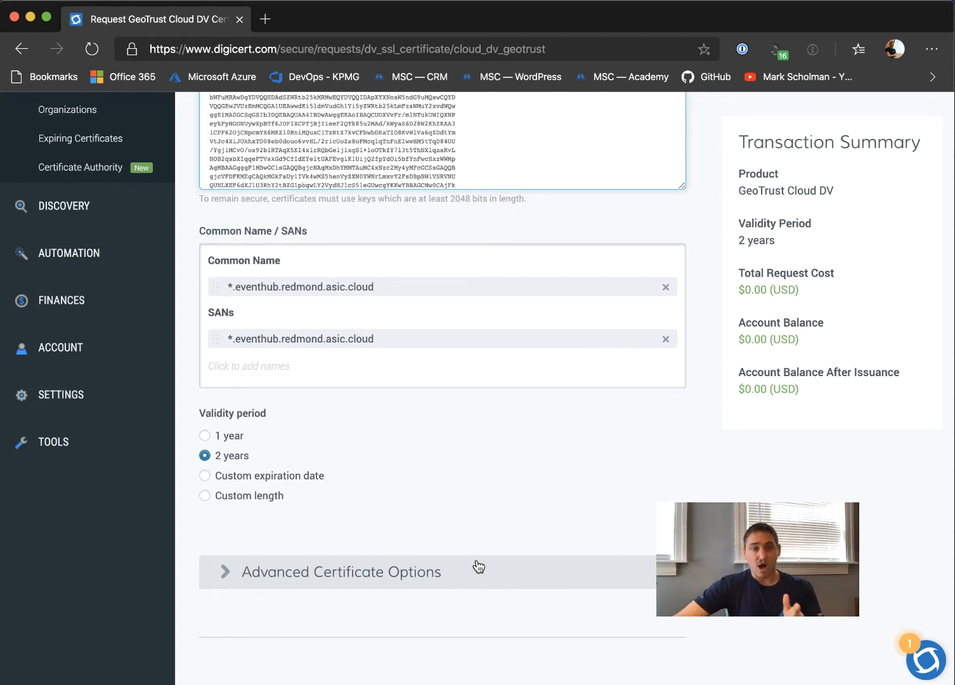
{"action": "mouse_move", "coordinate": [325, 241]}
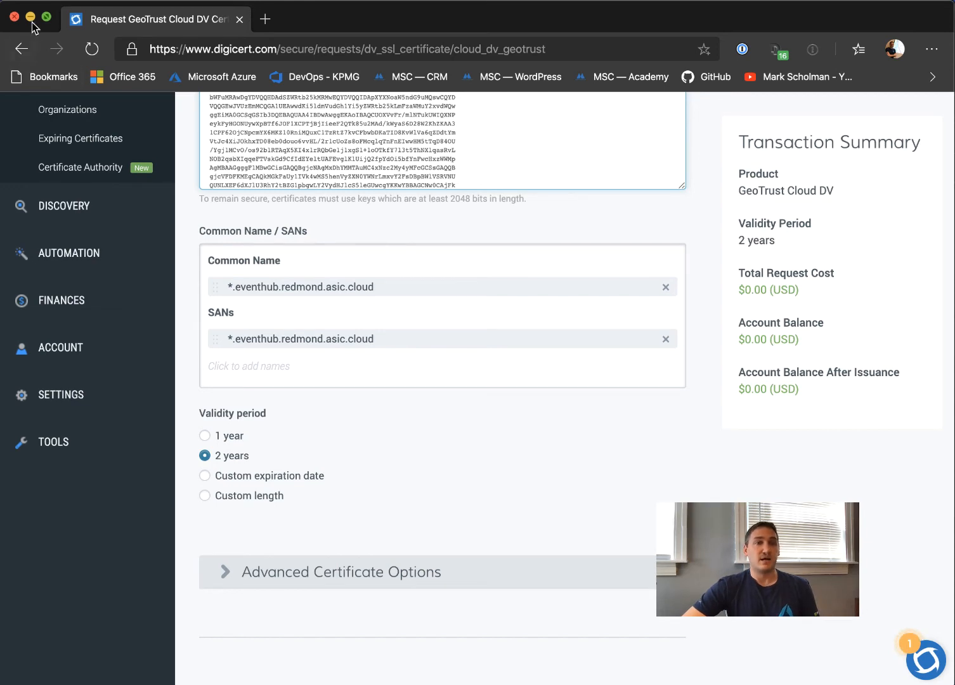
{"action": "mouse_move", "coordinate": [33, 24]}
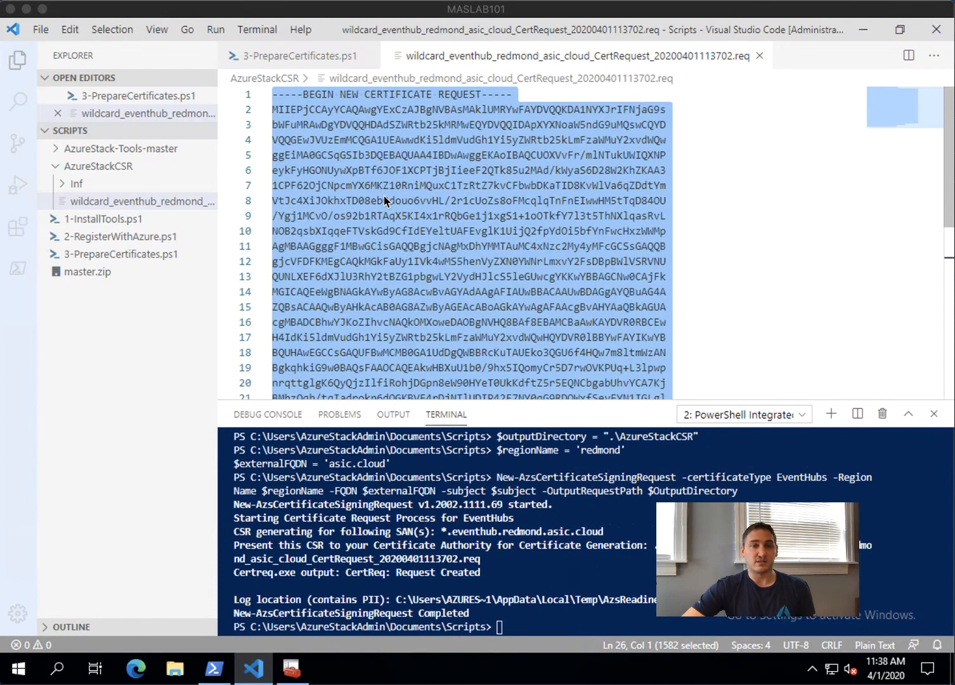
{"action": "mouse_move", "coordinate": [425, 440]}
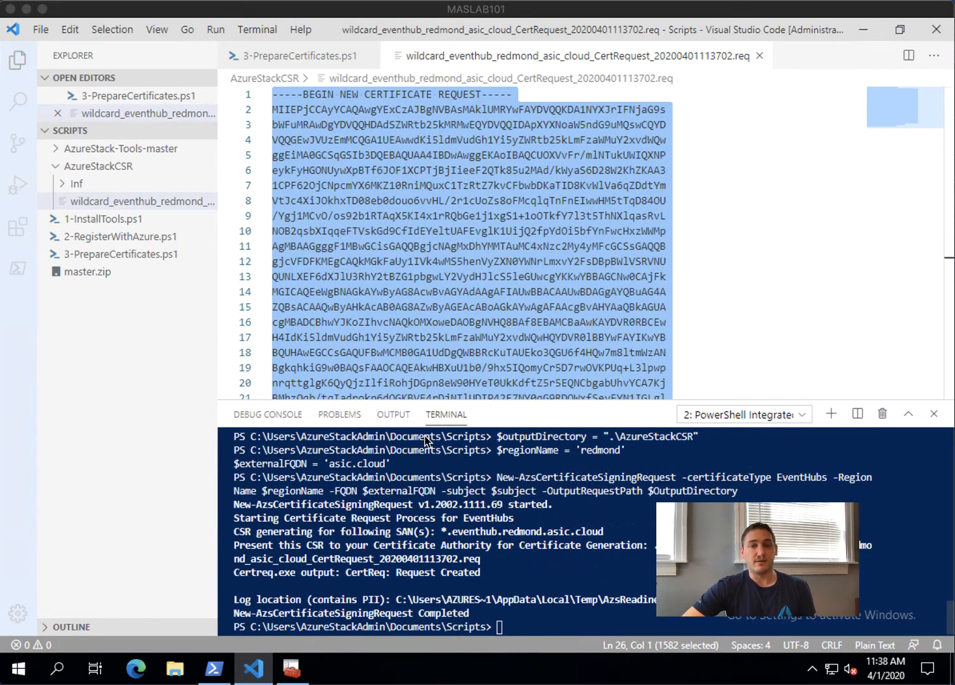
{"action": "mouse_move", "coordinate": [510, 487]}
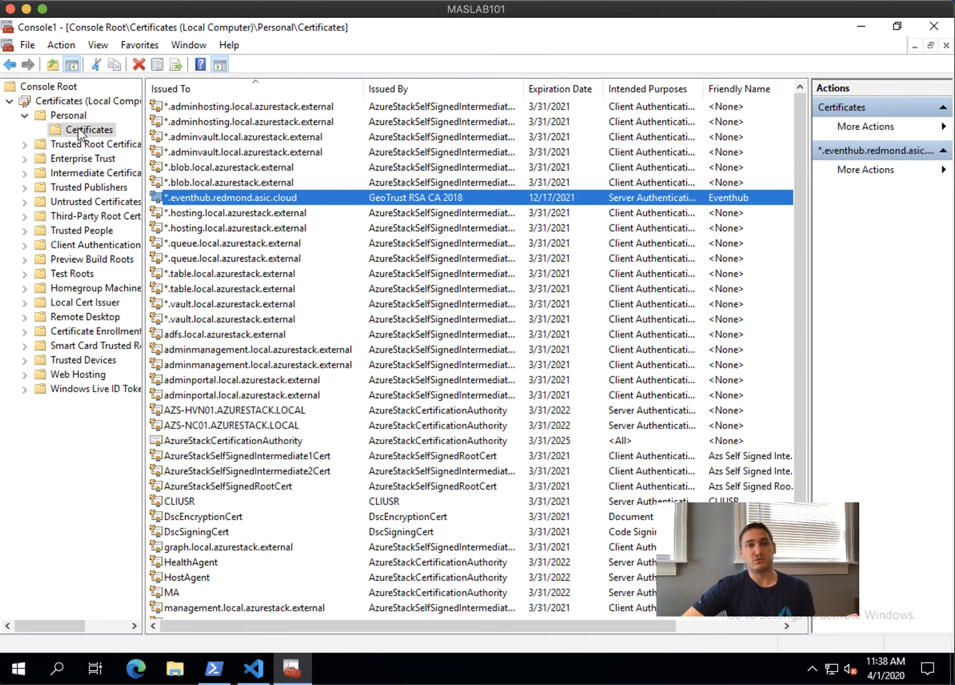
- Step through the Personal store certificates and bring up actions for the *.eventhub.redmond.asic.cloud certificate
{"action": "right_click", "coordinate": [89, 129]}
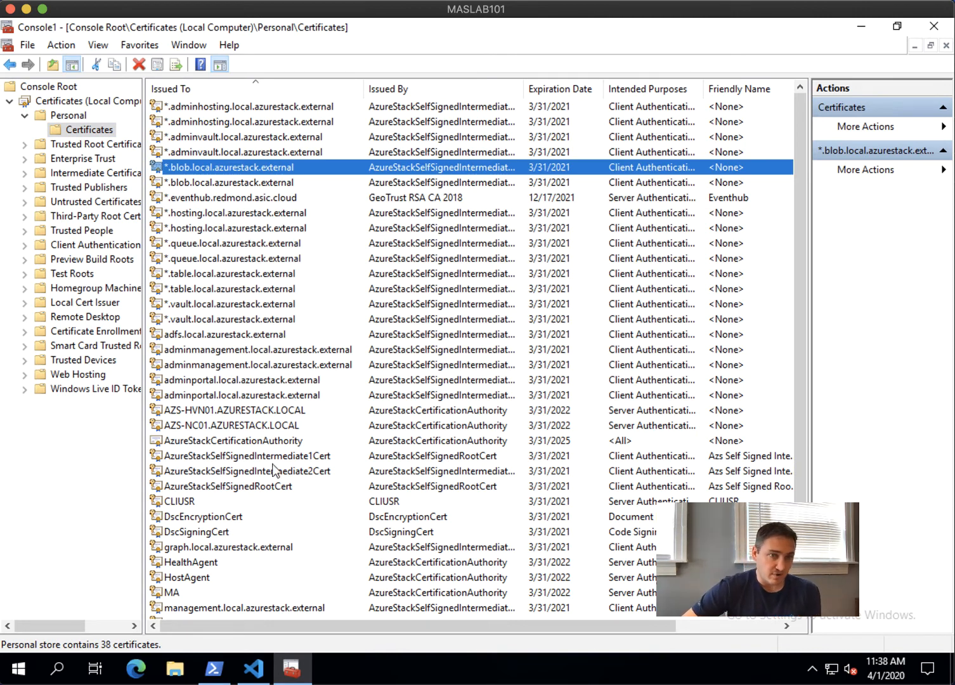
{"action": "left_click", "coordinate": [248, 470]}
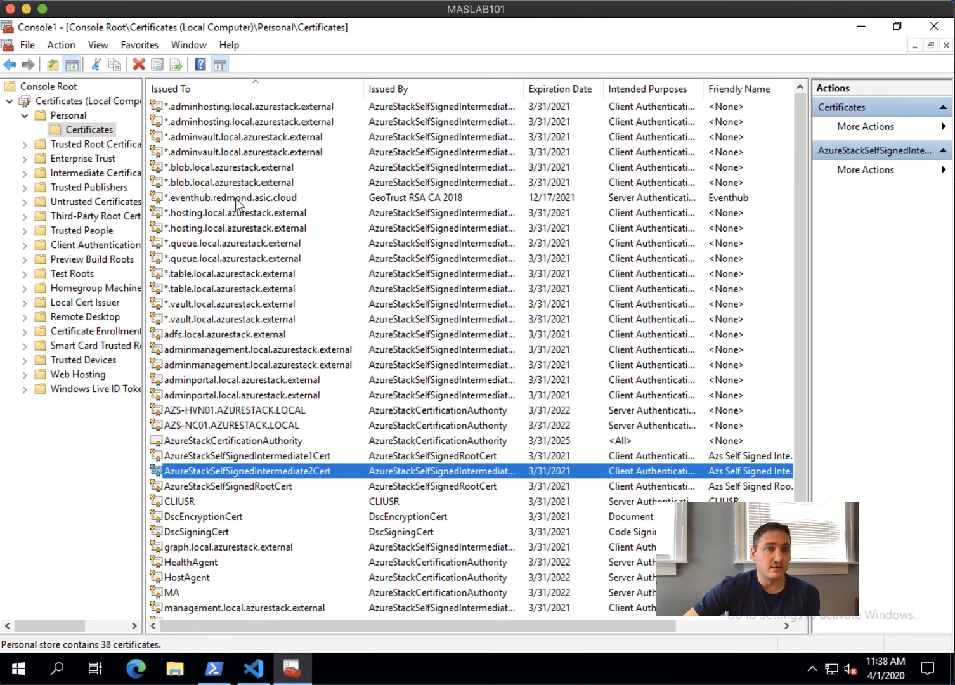
{"action": "left_click", "coordinate": [228, 198]}
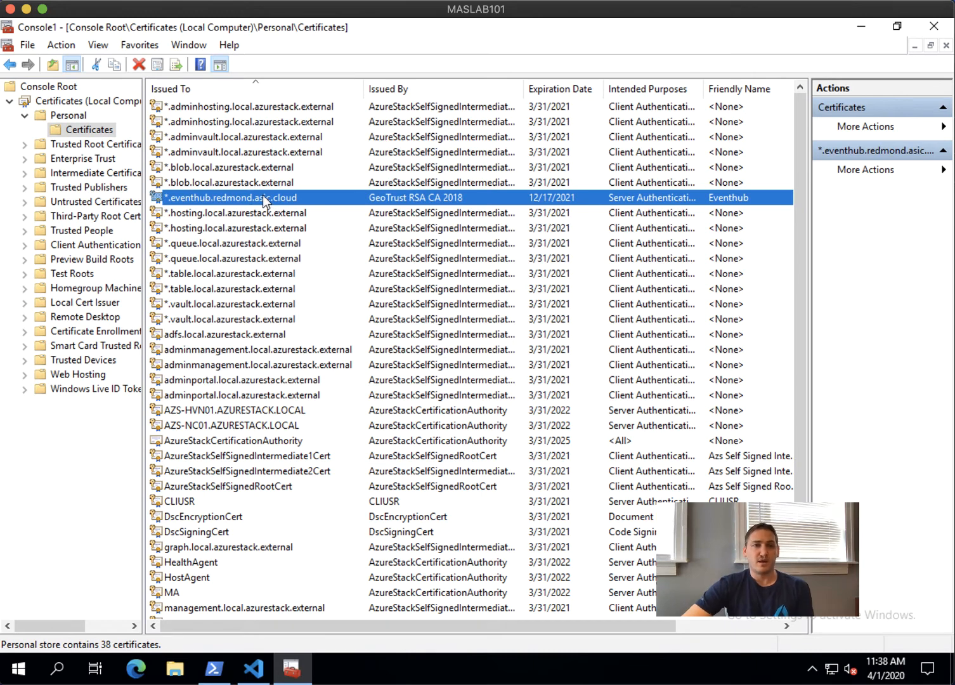
{"action": "right_click", "coordinate": [231, 198]}
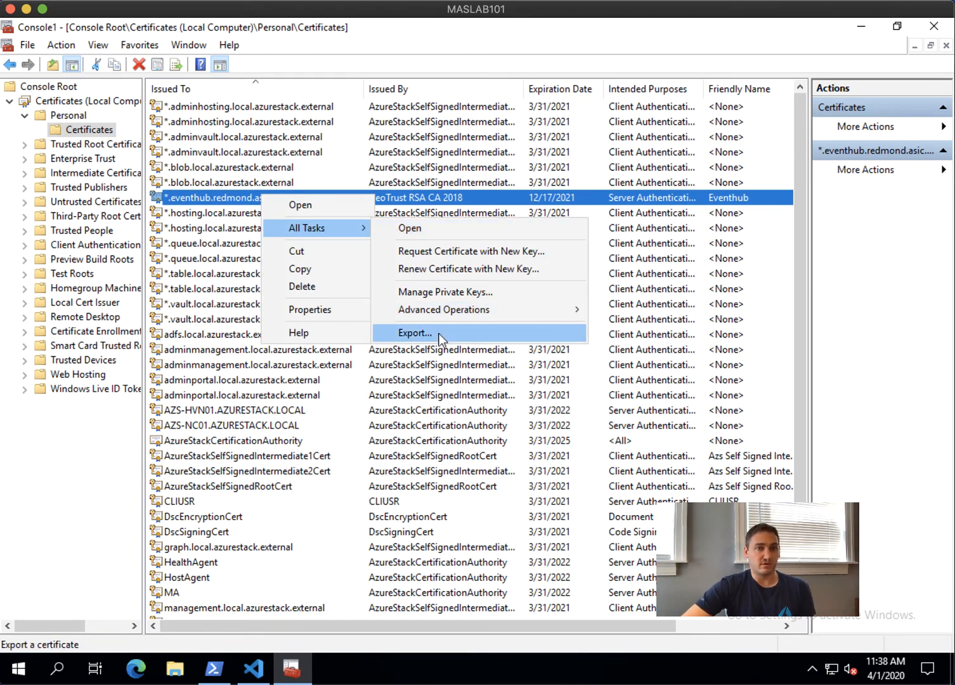
{"action": "left_click", "coordinate": [414, 332]}
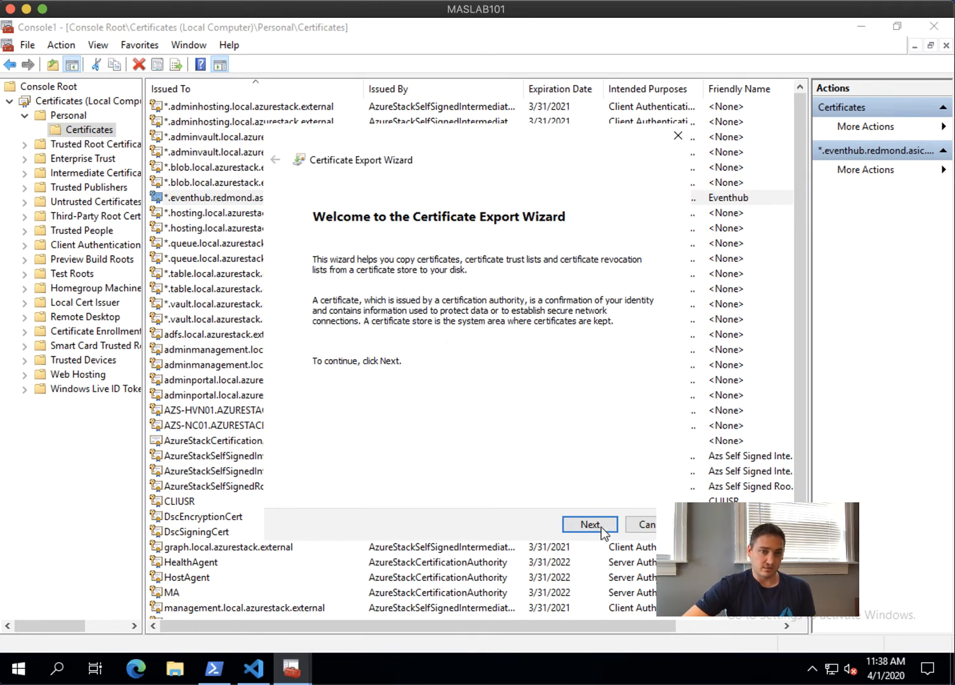
{"action": "left_click", "coordinate": [588, 525]}
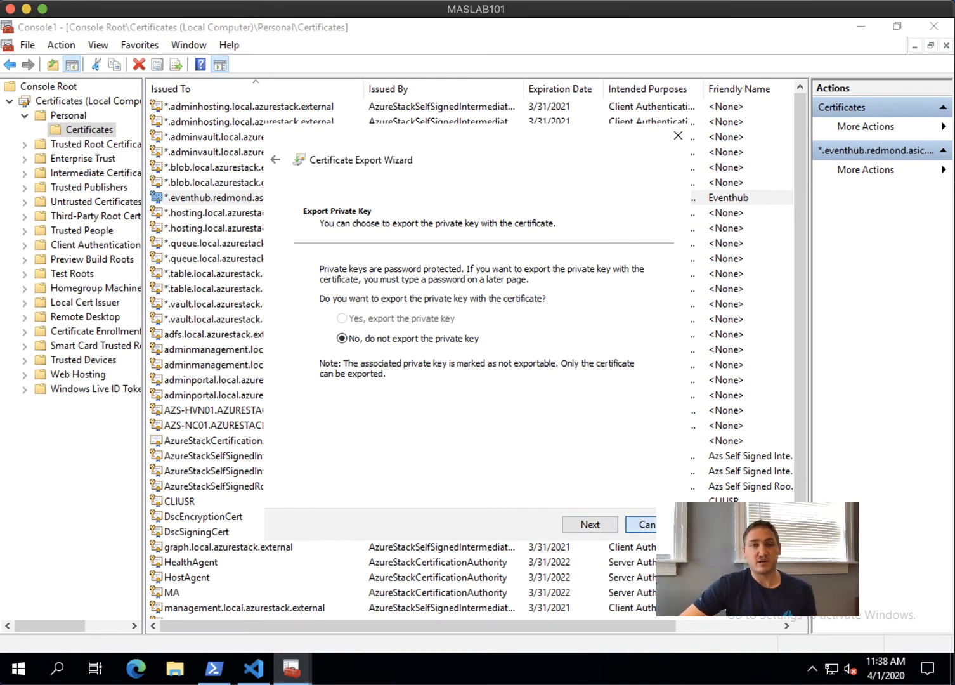
{"action": "right_click", "coordinate": [190, 182]}
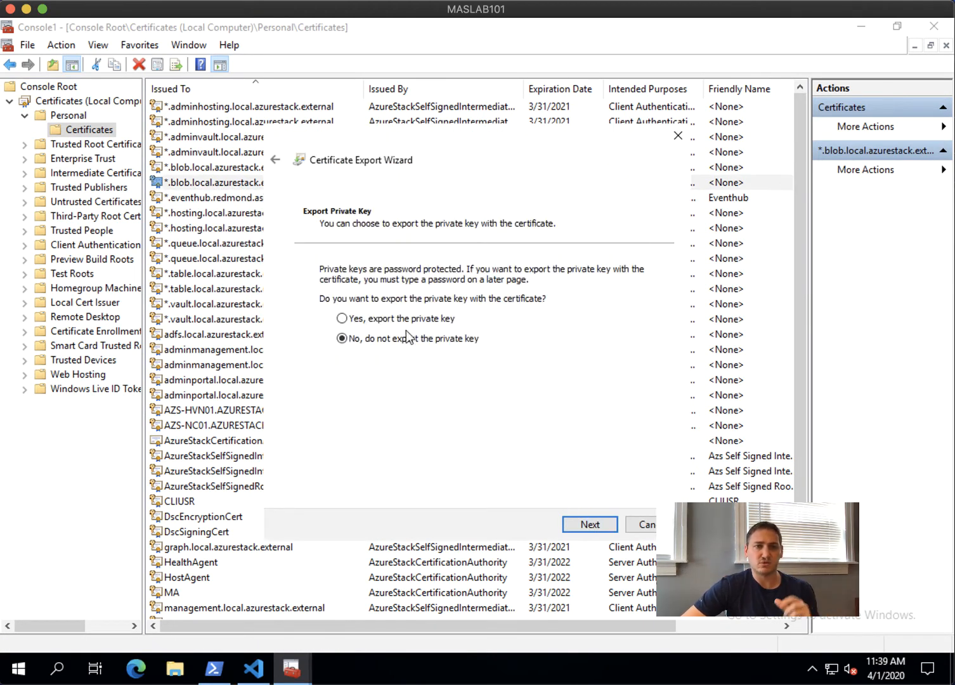
{"action": "left_click", "coordinate": [588, 524]}
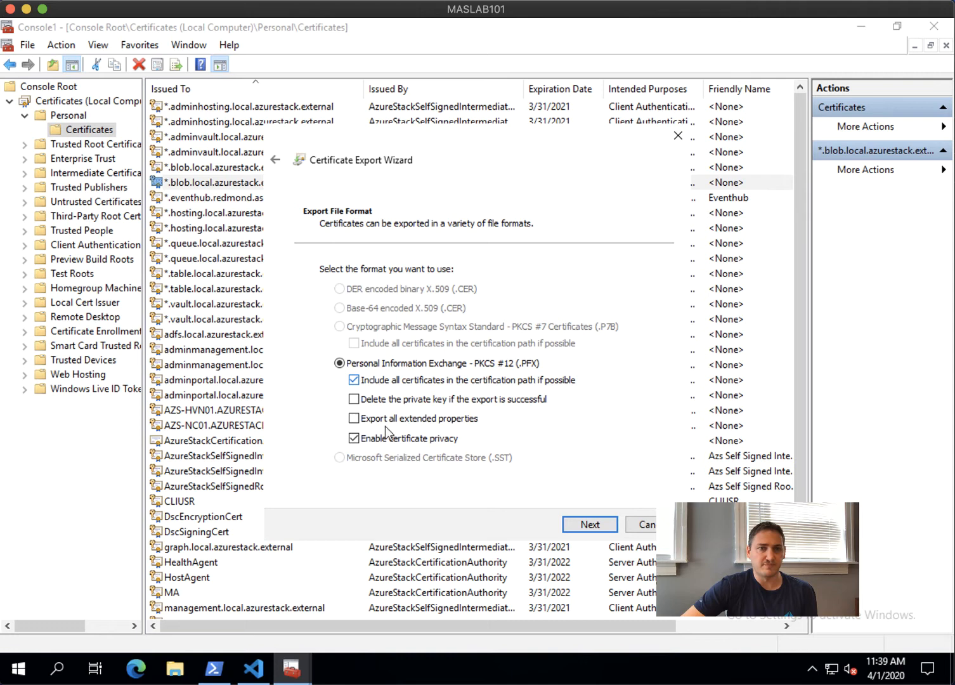
{"action": "left_click", "coordinate": [354, 419]}
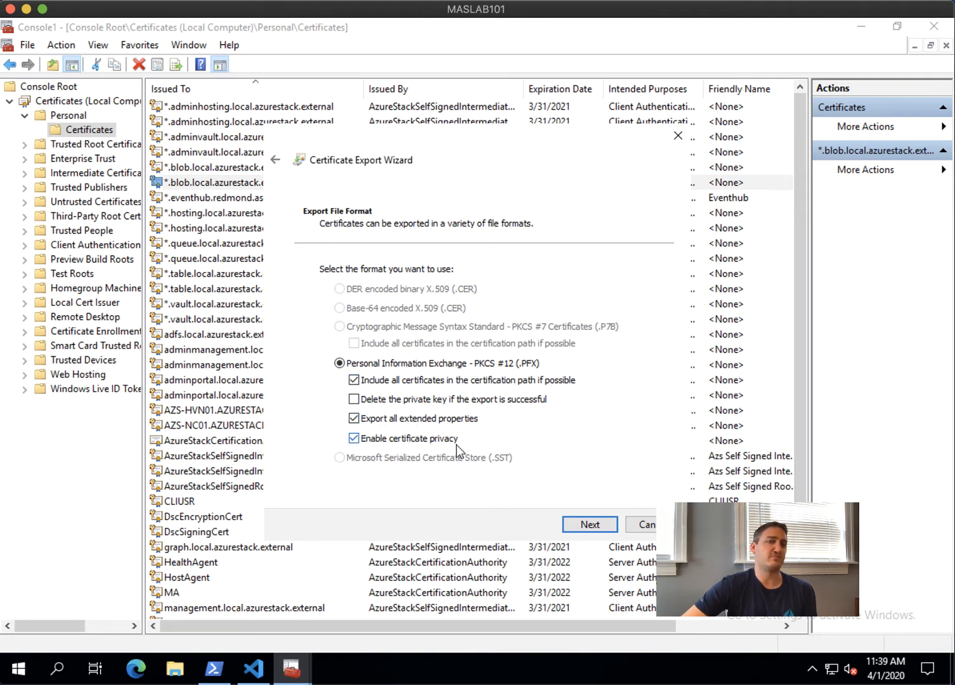
{"action": "mouse_move", "coordinate": [649, 522]}
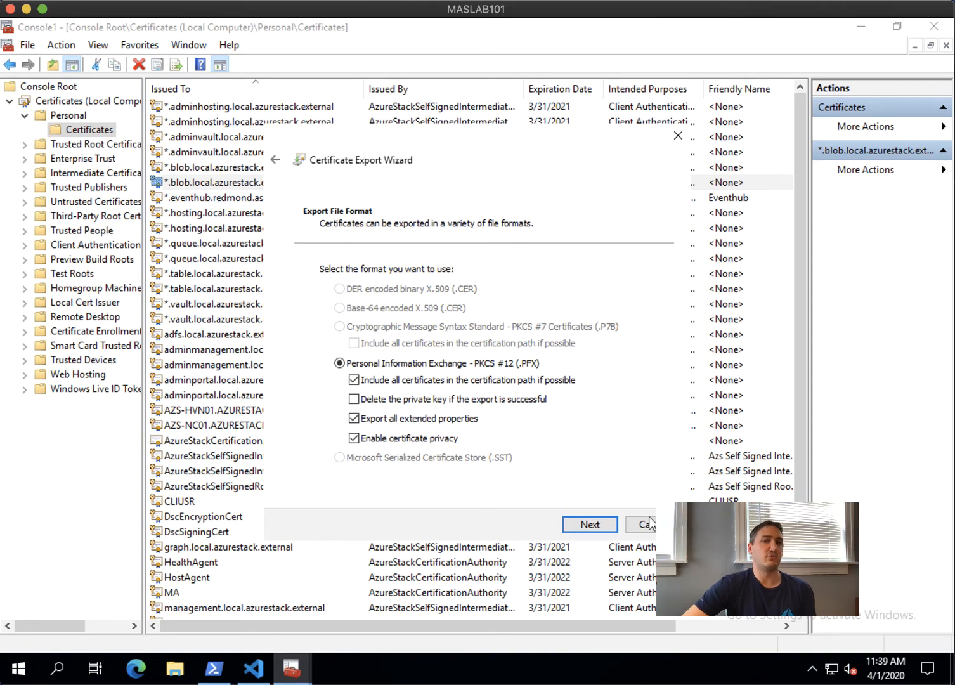
{"action": "left_click", "coordinate": [642, 525]}
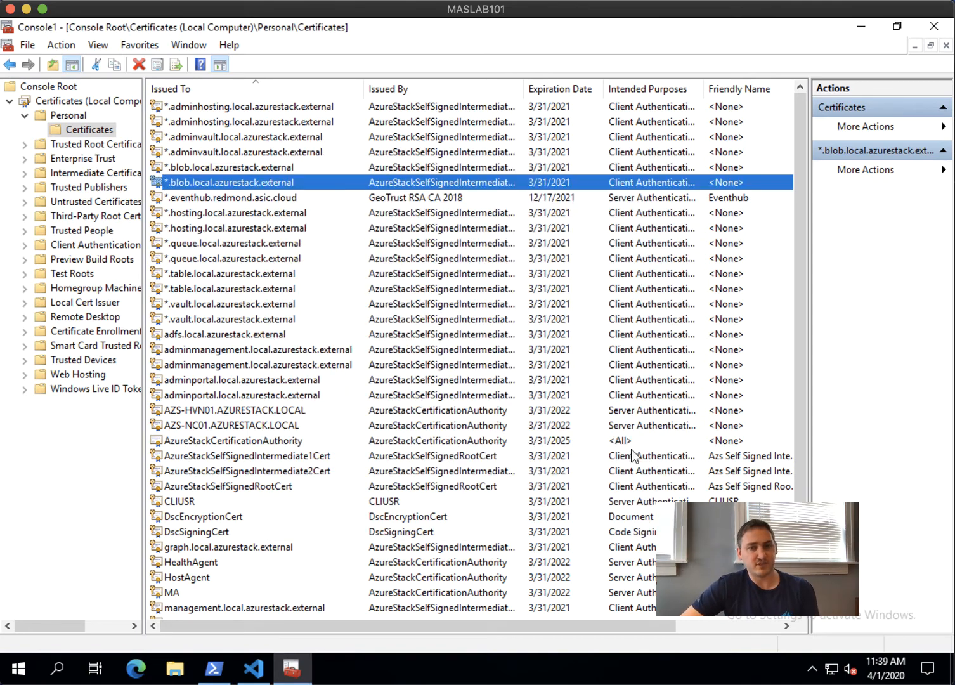
{"action": "mouse_move", "coordinate": [938, 28]}
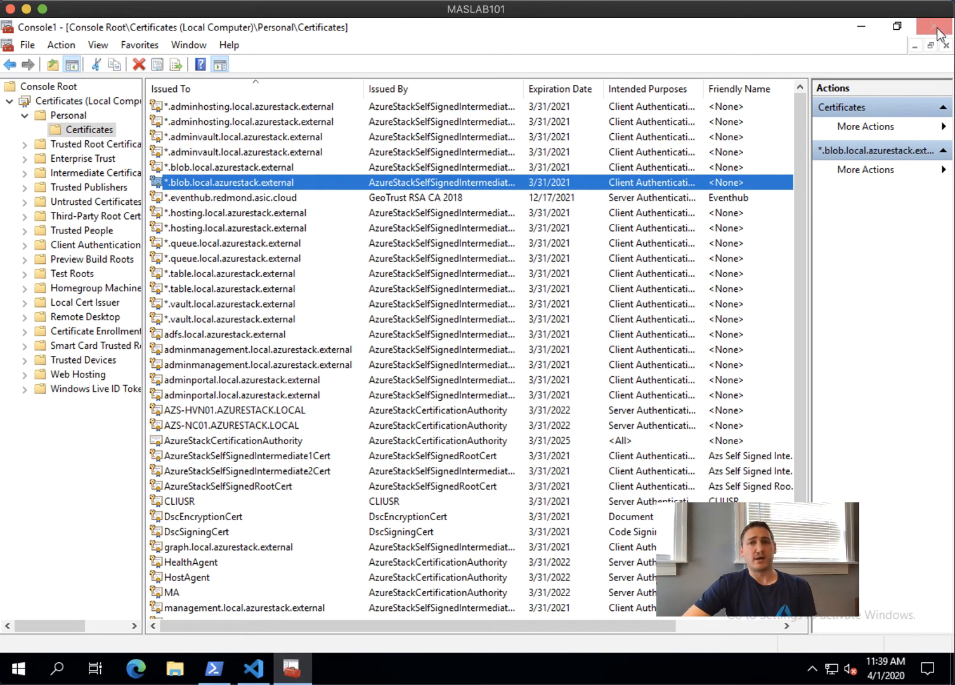
{"action": "mouse_move", "coordinate": [936, 28]}
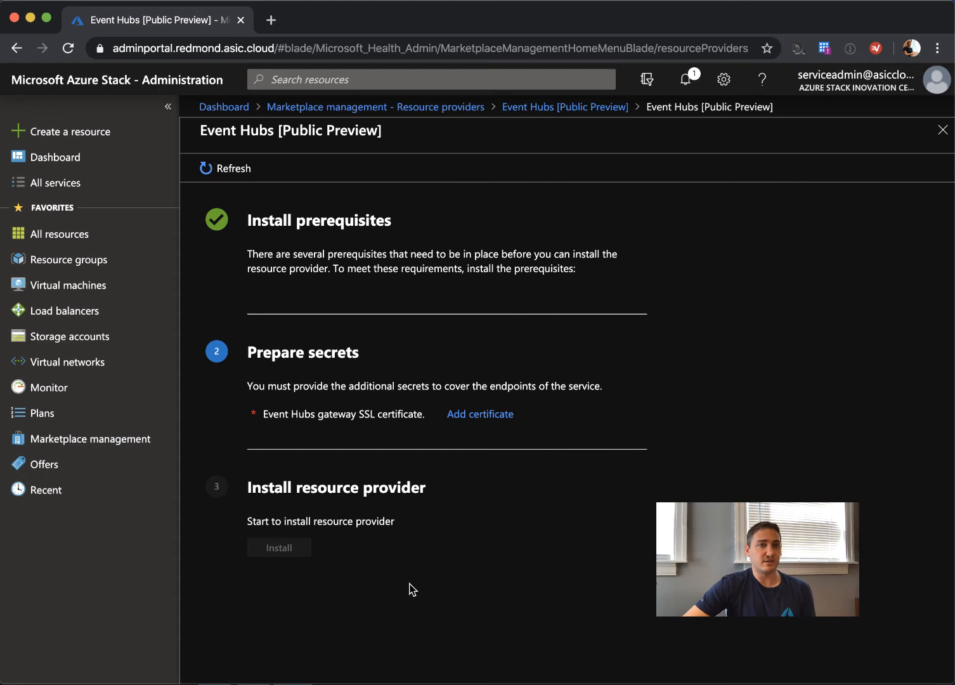
{"action": "mouse_move", "coordinate": [262, 281]}
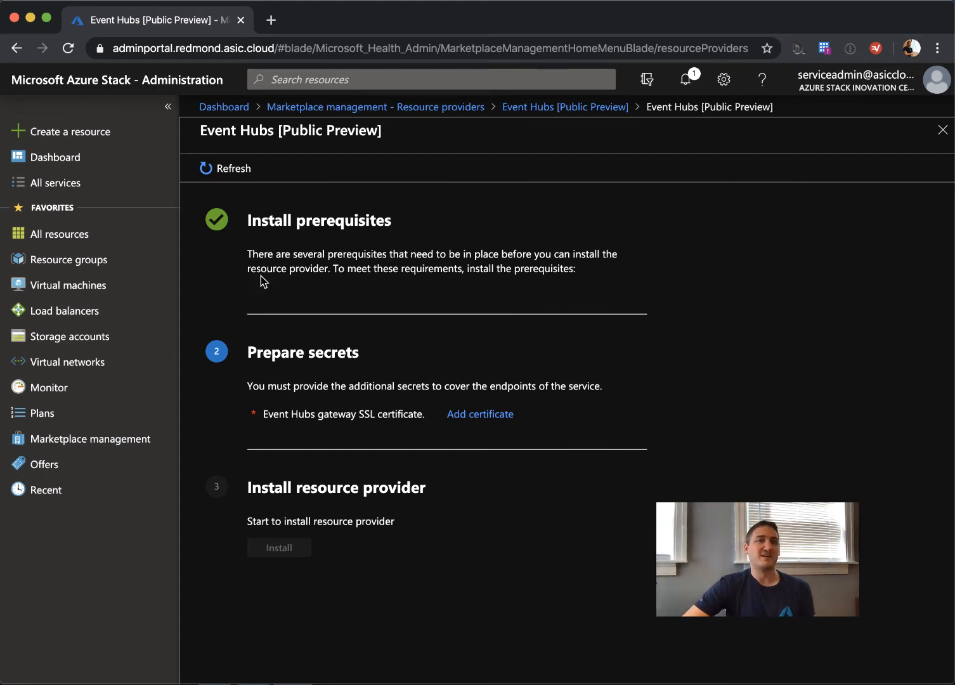
{"action": "mouse_move", "coordinate": [462, 332]}
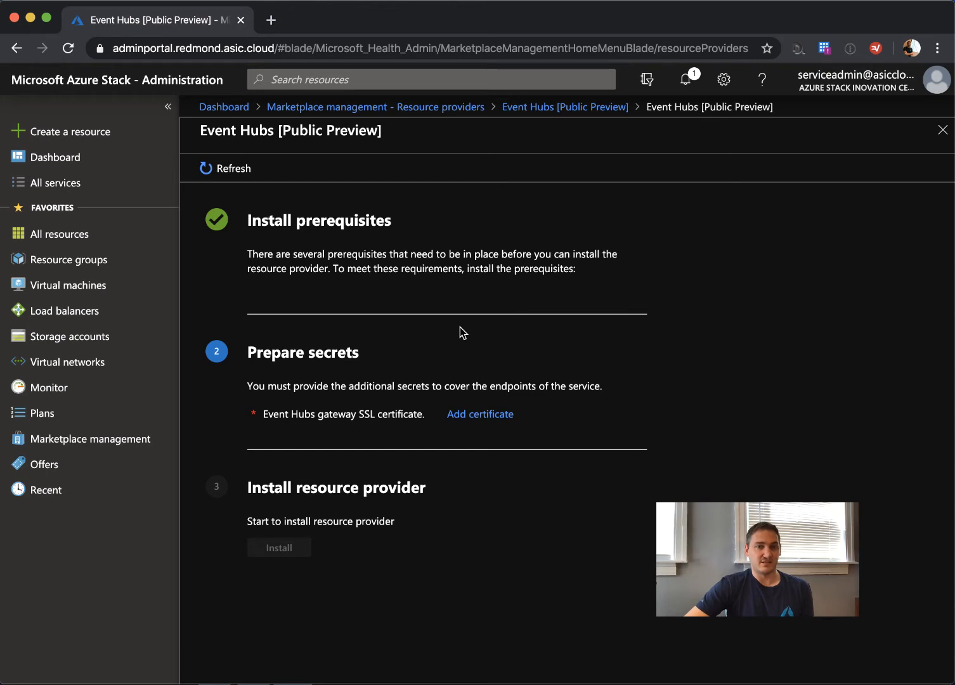
{"action": "mouse_move", "coordinate": [317, 205]}
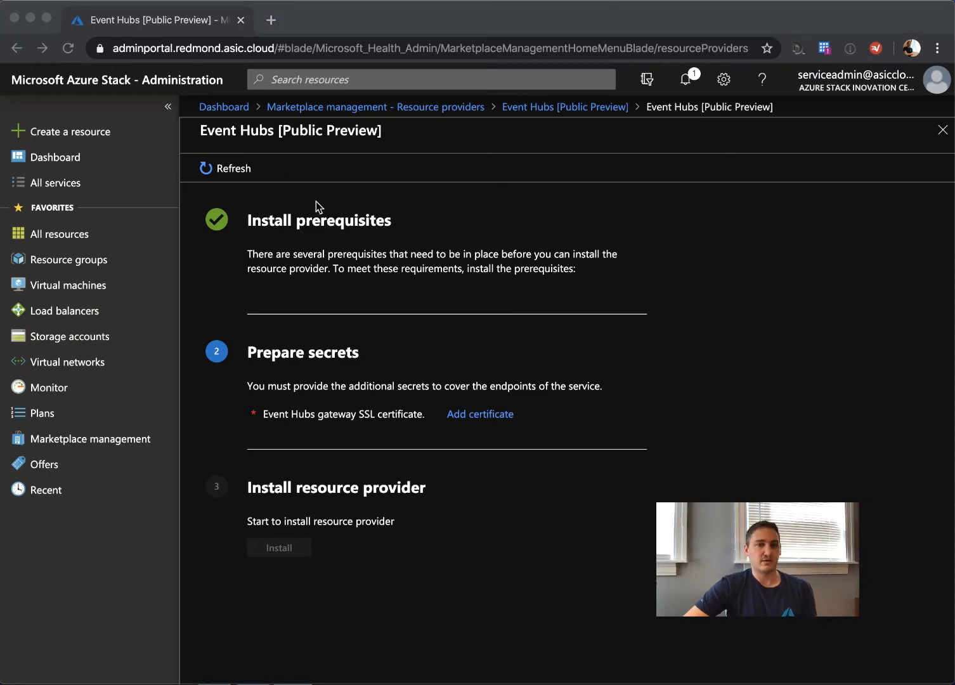
{"action": "mouse_move", "coordinate": [480, 413]}
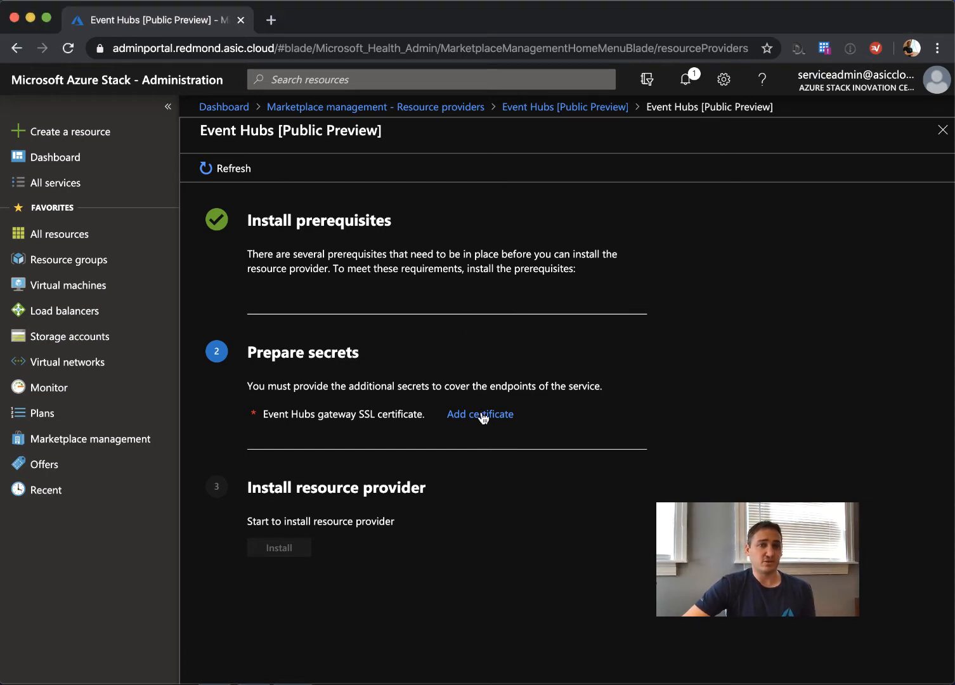
- Upload star_eventhub_redmond_asic_cloud.pfx with its password and add it as the gateway SSL secret
{"action": "left_click", "coordinate": [479, 414]}
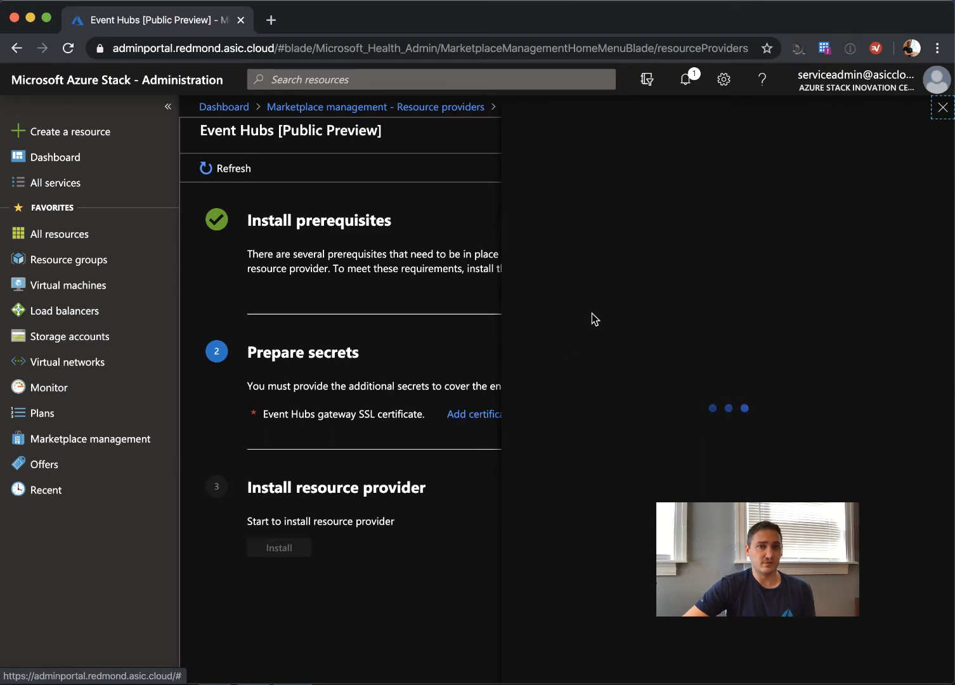
{"action": "left_click", "coordinate": [474, 413]}
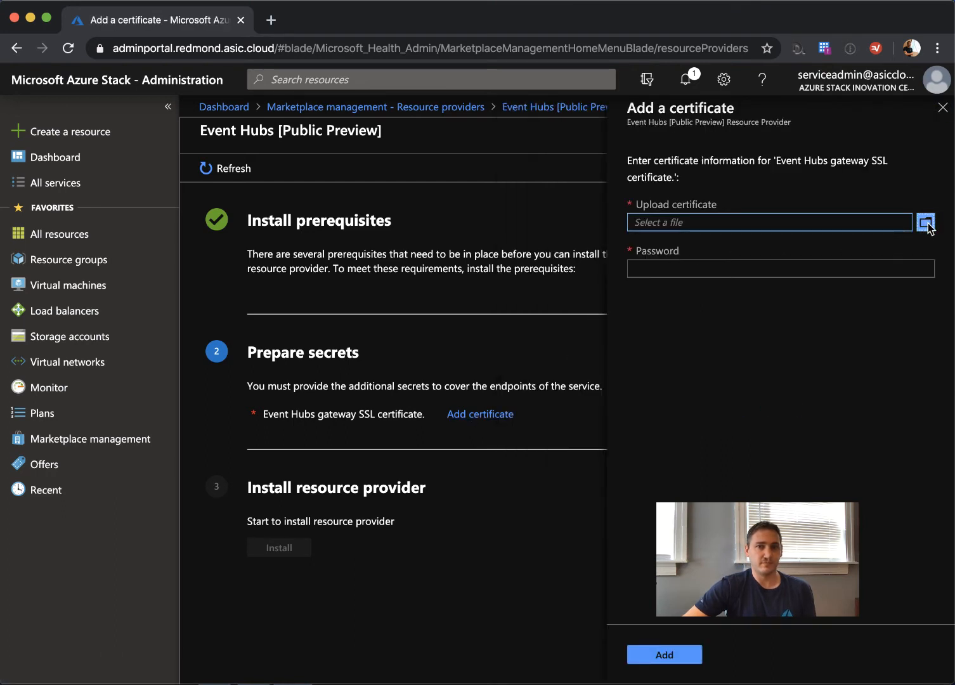
{"action": "left_click", "coordinate": [925, 222]}
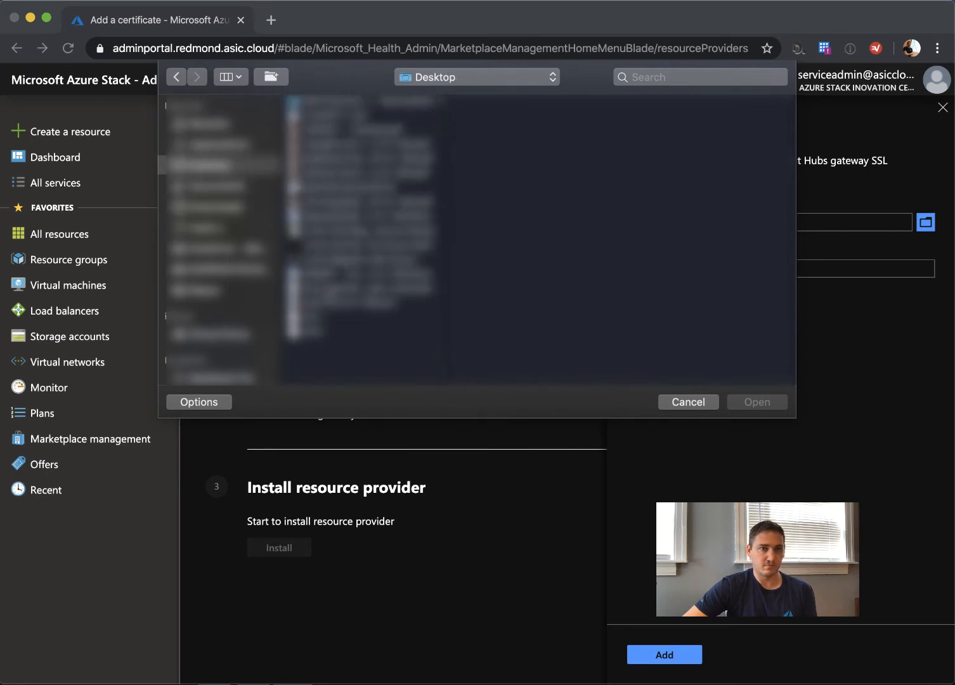
{"action": "left_click", "coordinate": [756, 400]}
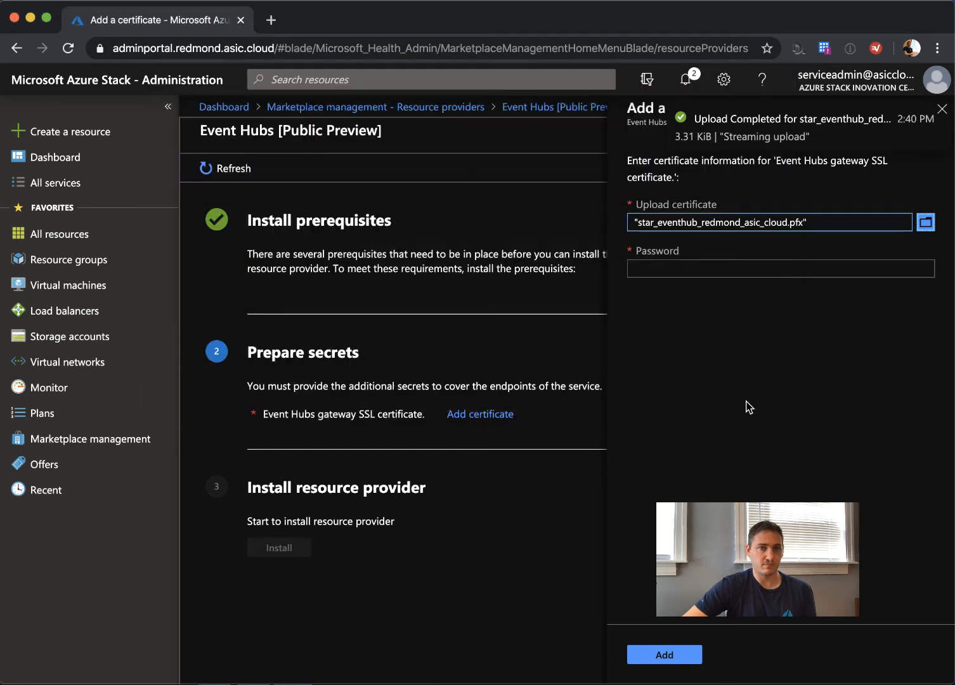
{"action": "left_click", "coordinate": [779, 269]}
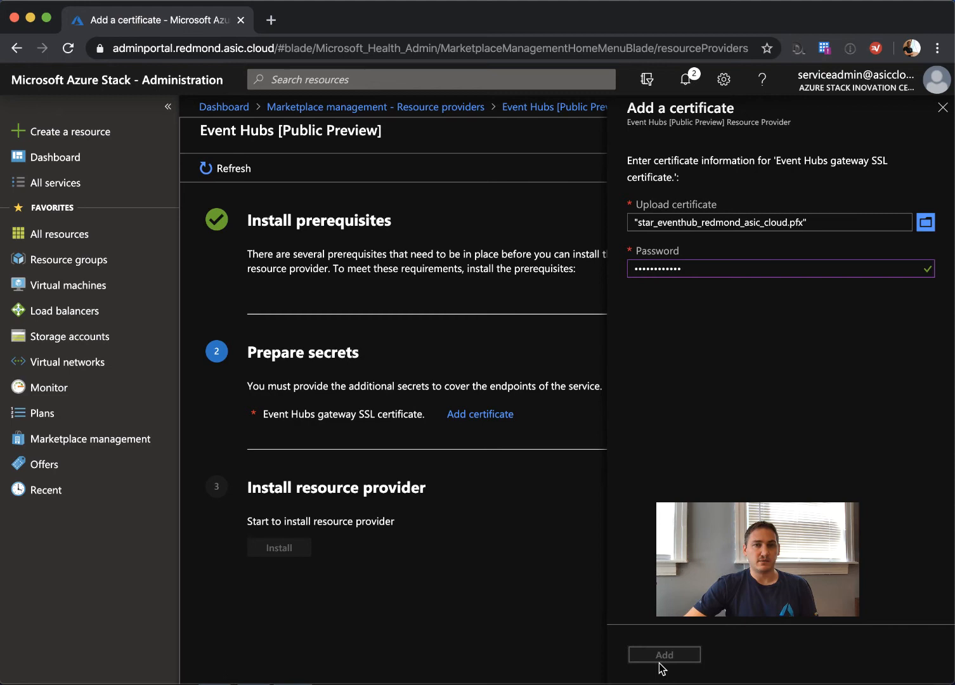
{"action": "left_click", "coordinate": [664, 654]}
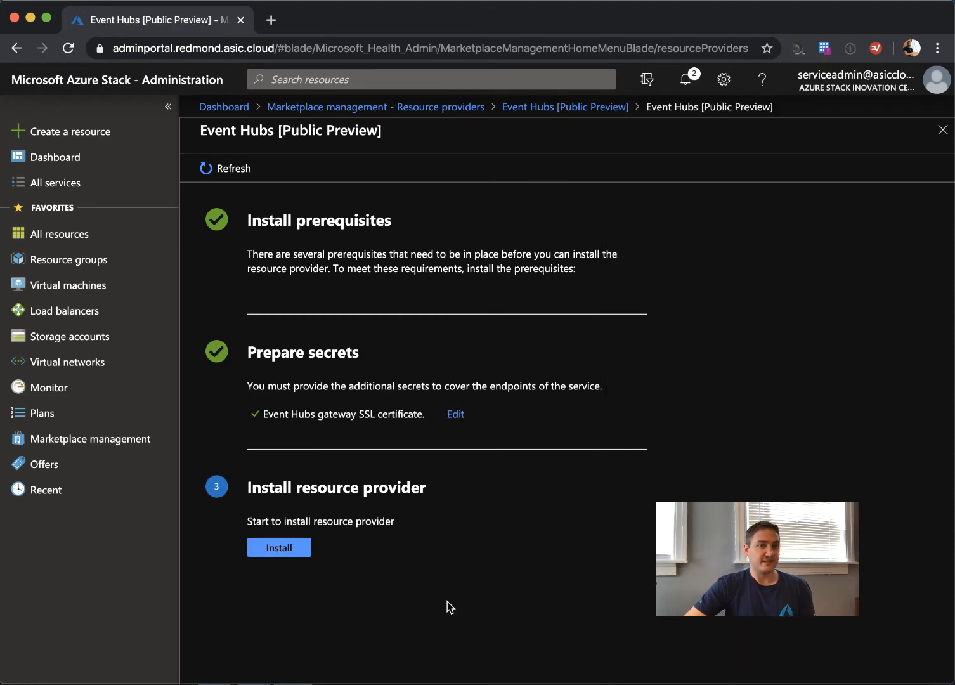
{"action": "mouse_move", "coordinate": [279, 548]}
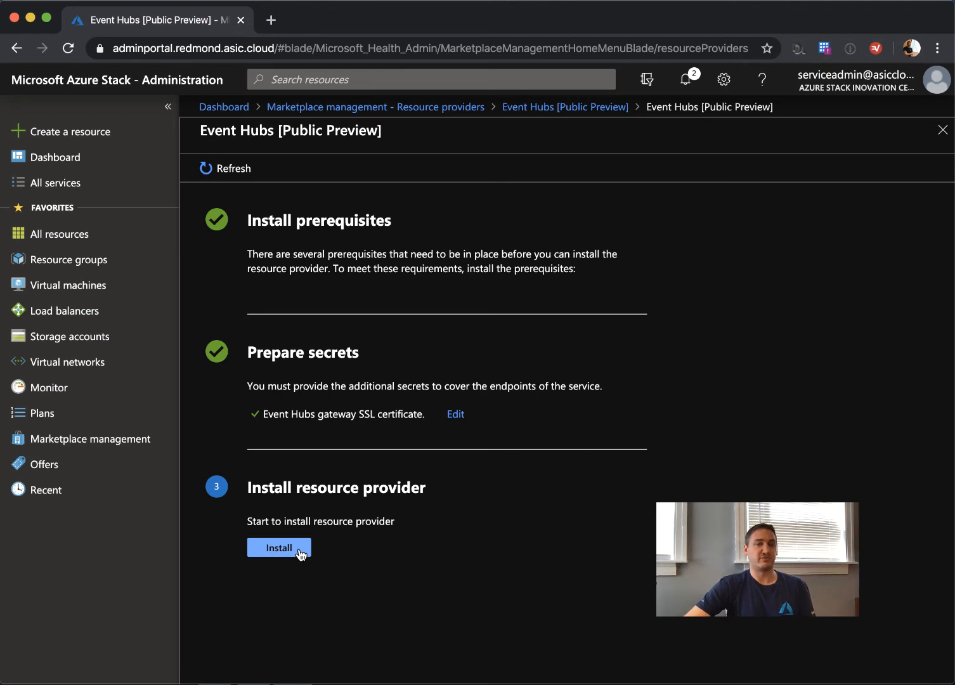
- Install the Event Hubs resource provider, dismiss the notices, and view its installation progress at CreateKeyVault
{"action": "left_click", "coordinate": [279, 547]}
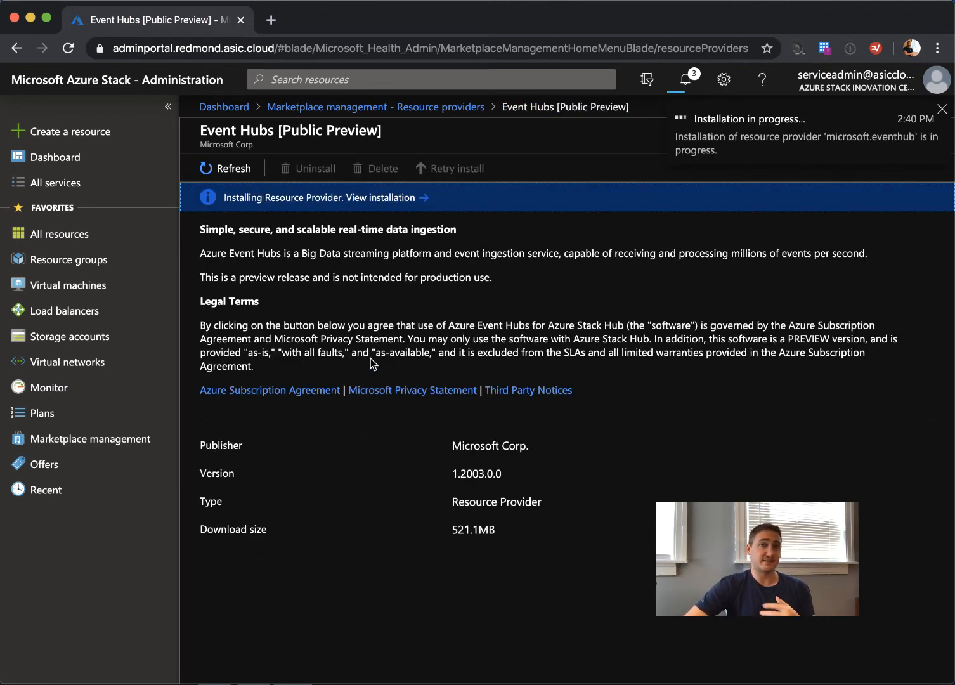
{"action": "left_click", "coordinate": [942, 109]}
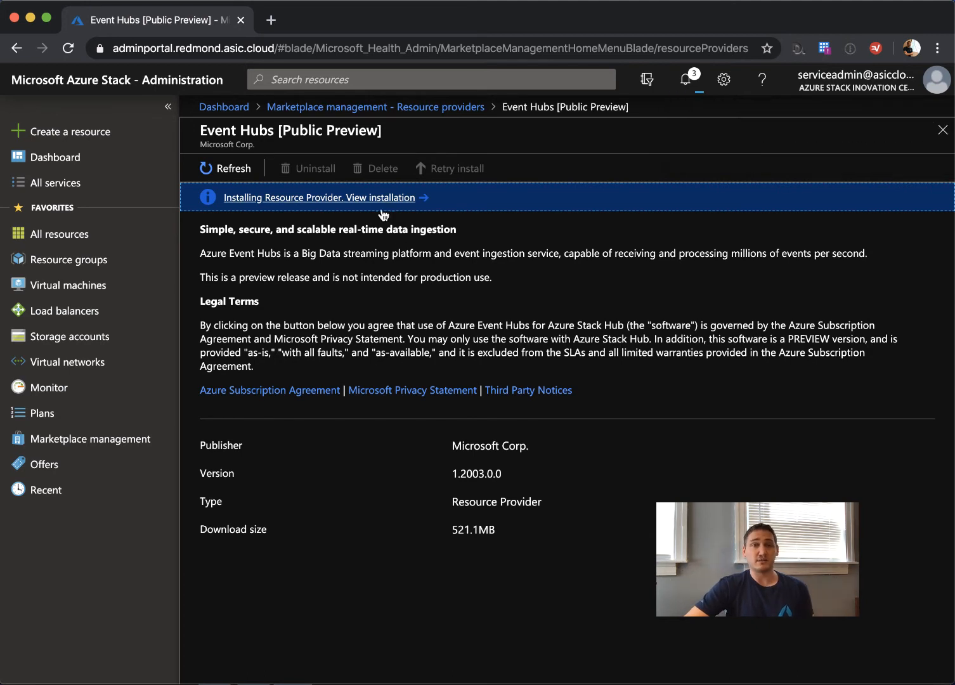
{"action": "left_click", "coordinate": [318, 198]}
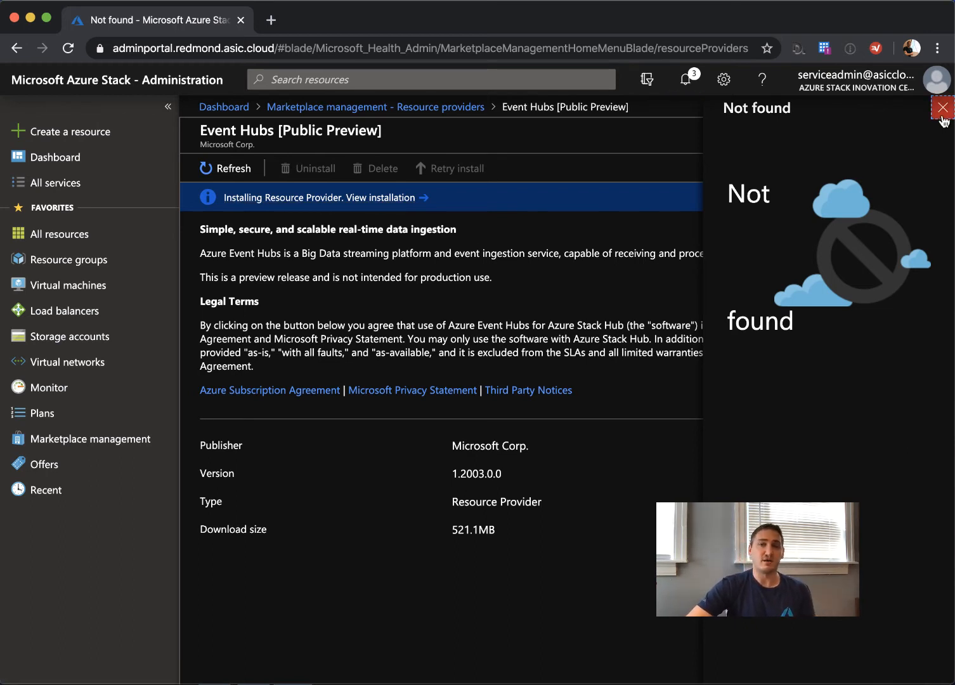
{"action": "left_click", "coordinate": [685, 79]}
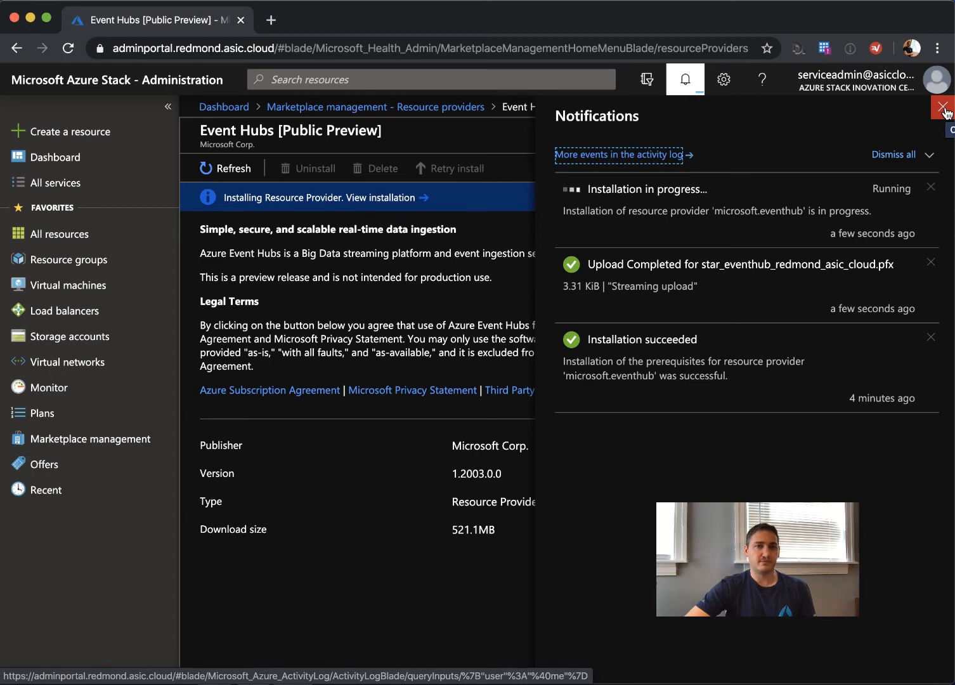
{"action": "left_click", "coordinate": [943, 107]}
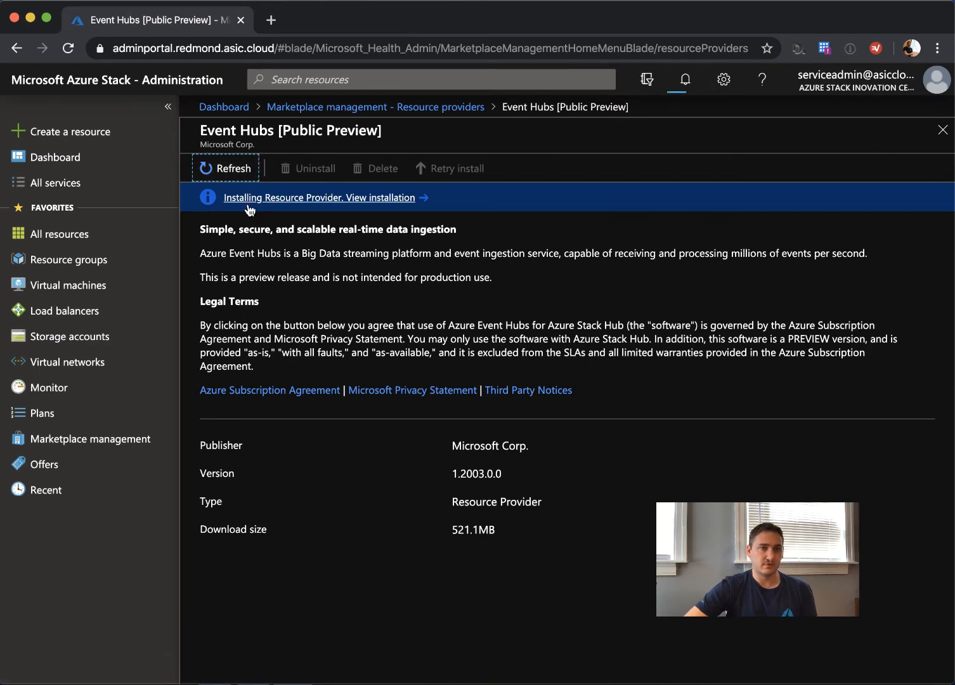
{"action": "left_click", "coordinate": [319, 198]}
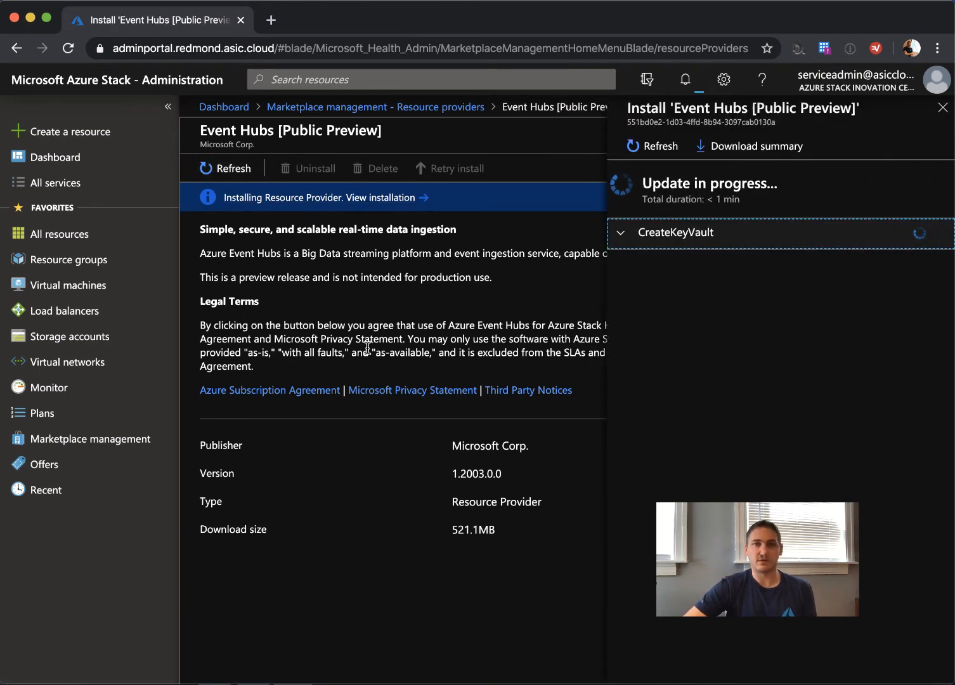
{"action": "mouse_move", "coordinate": [591, 322]}
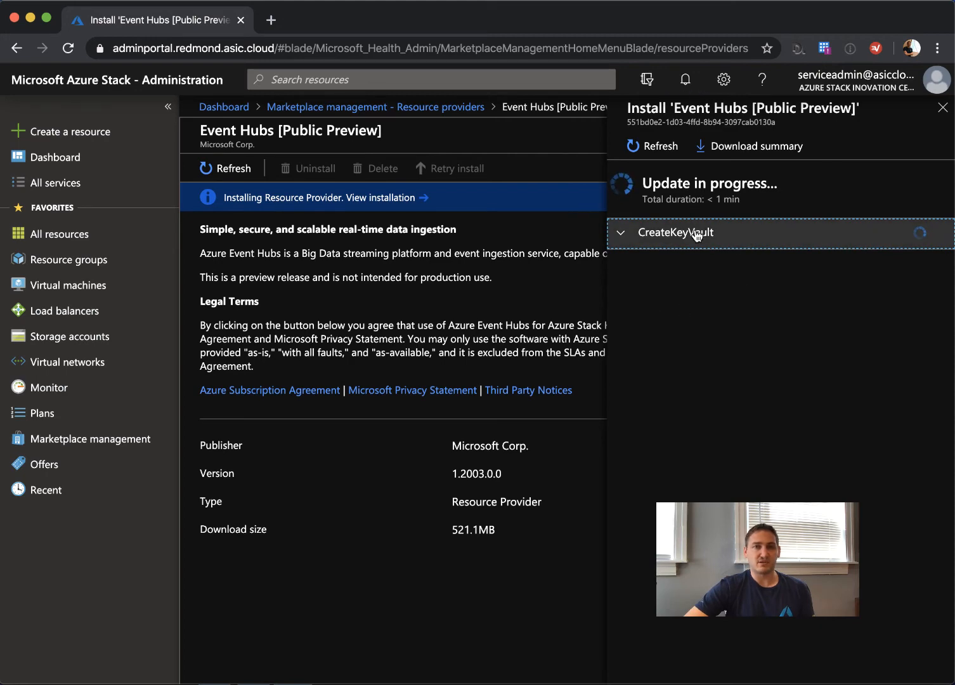
{"action": "mouse_move", "coordinate": [675, 246]}
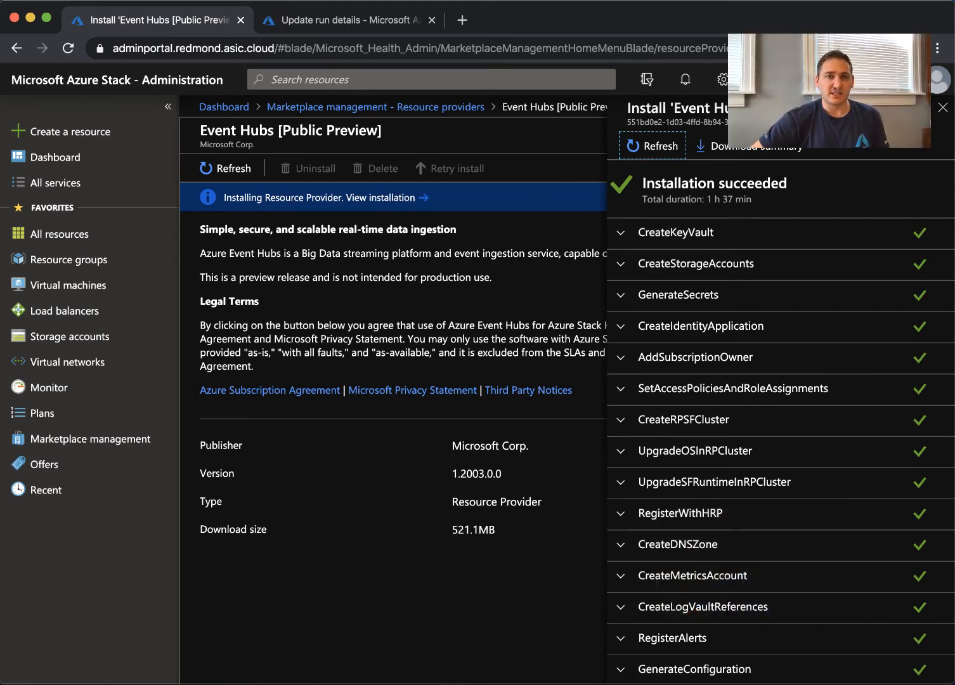
- Review the completed installation steps and go back to the resource providers list showing Event Hubs installed
{"action": "scroll", "scroll_direction": "down", "scroll_amount": 3}
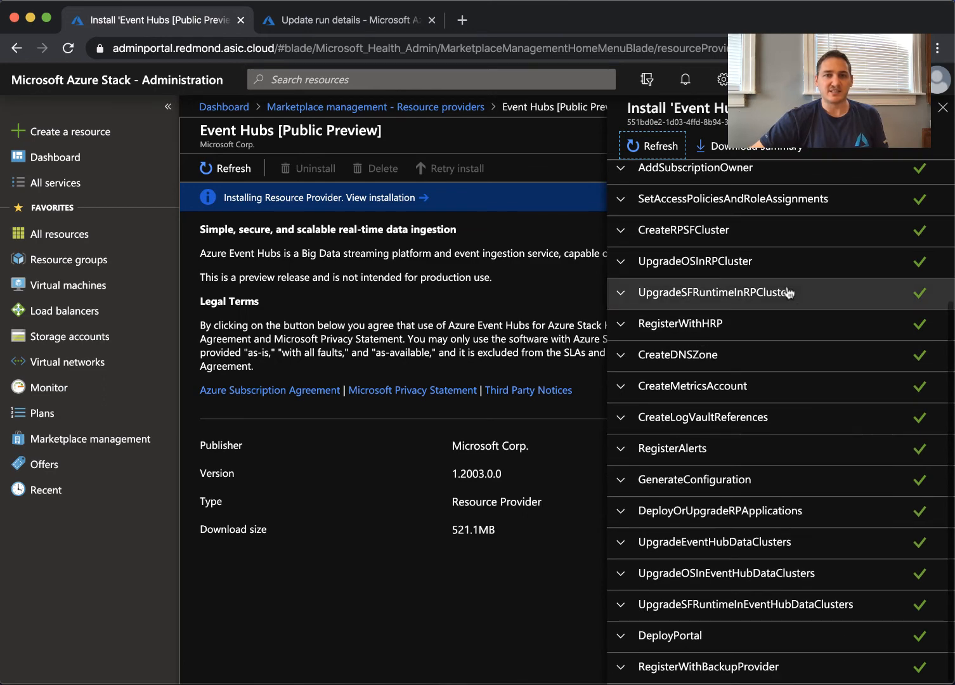
{"action": "scroll", "scroll_direction": "up", "scroll_amount": 3}
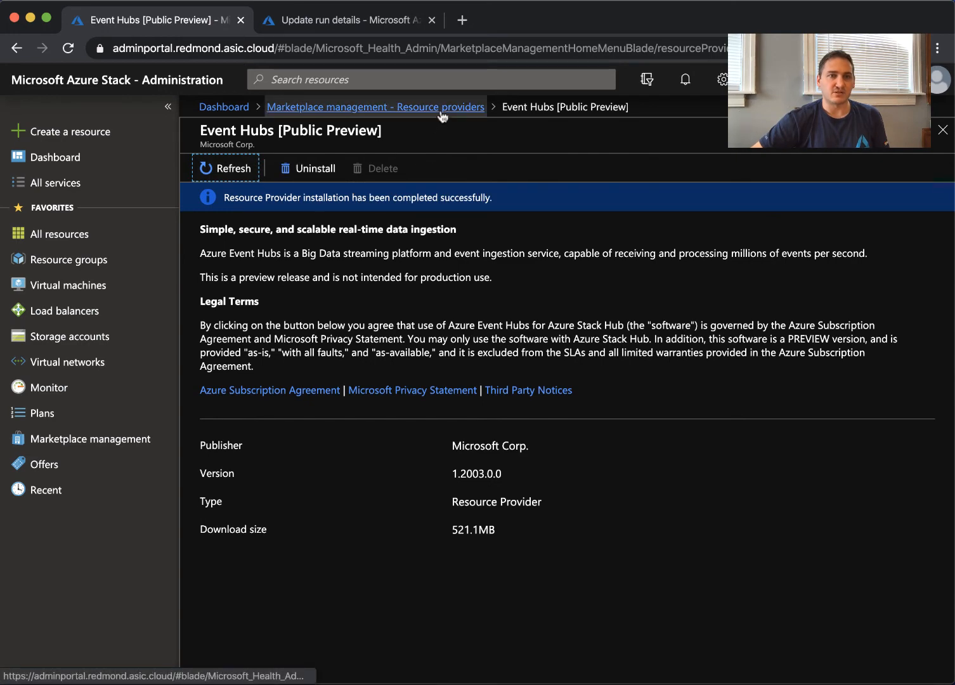
{"action": "left_click", "coordinate": [376, 106]}
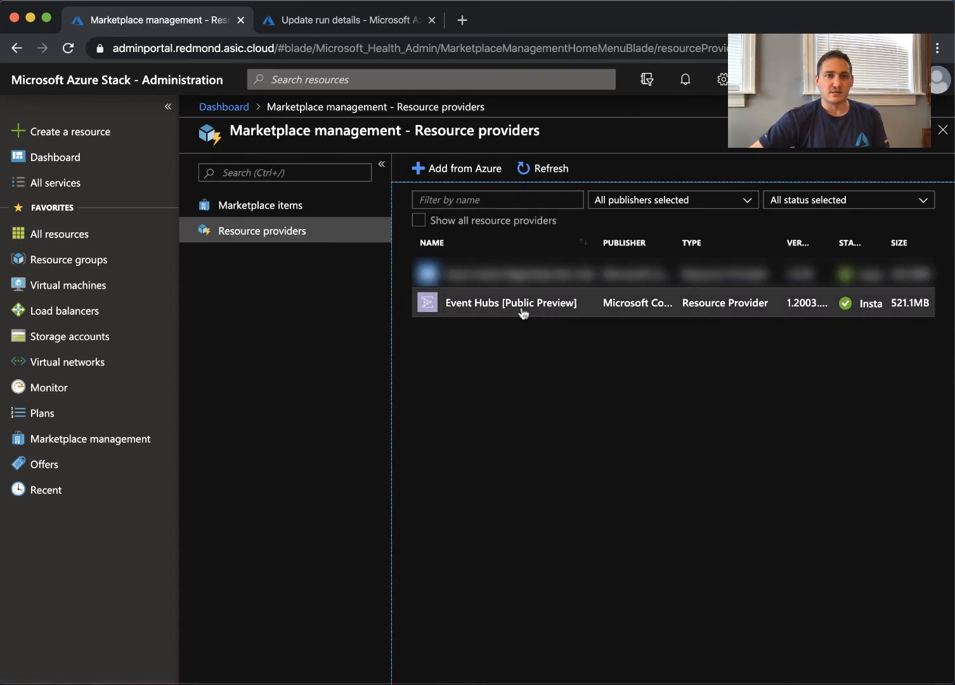
- Reload the portal's All services list and bring up the Event Hub admin overview for the redmond region
{"action": "left_click", "coordinate": [56, 182]}
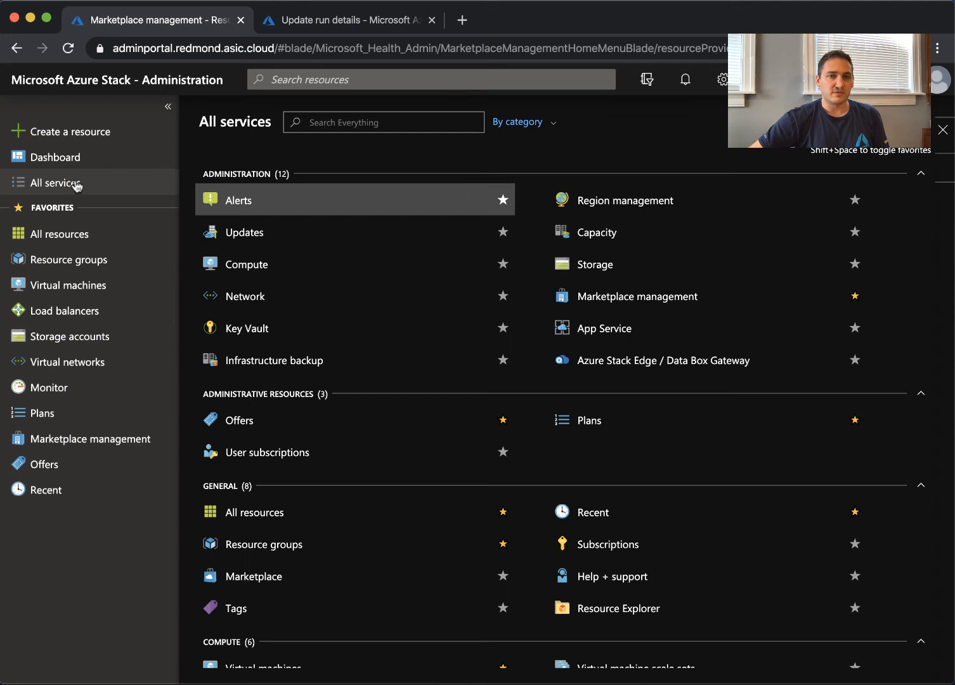
{"action": "mouse_move", "coordinate": [638, 297]}
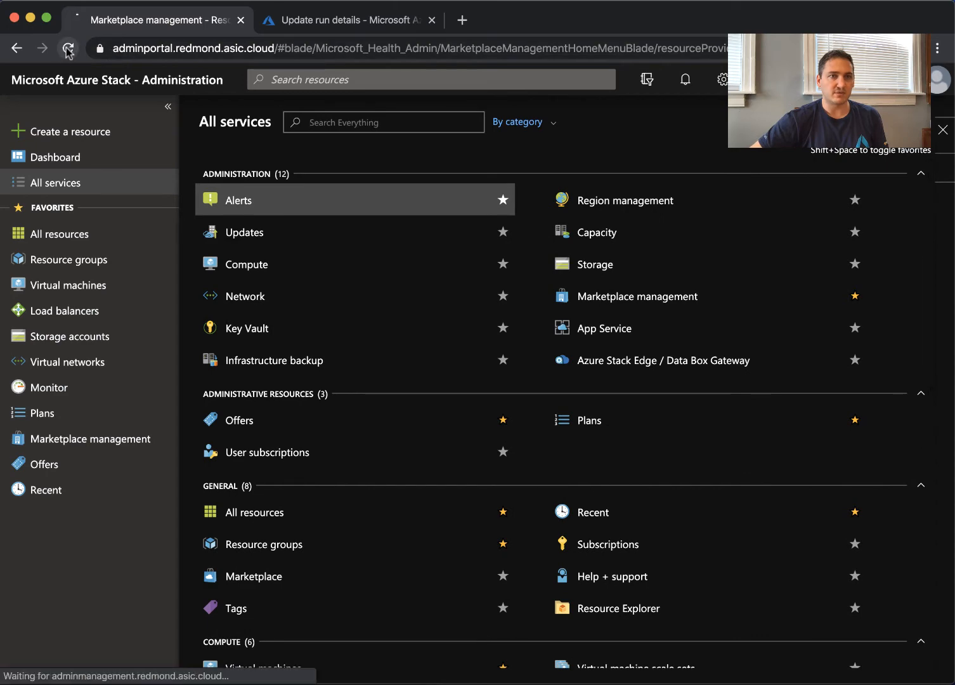
{"action": "left_click", "coordinate": [68, 48]}
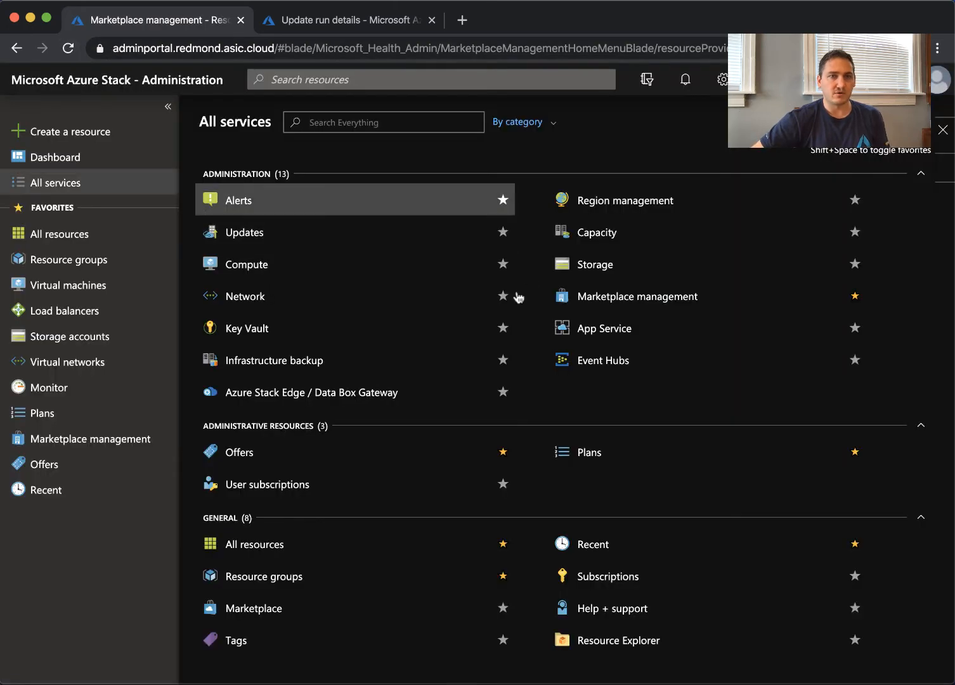
{"action": "mouse_move", "coordinate": [604, 360]}
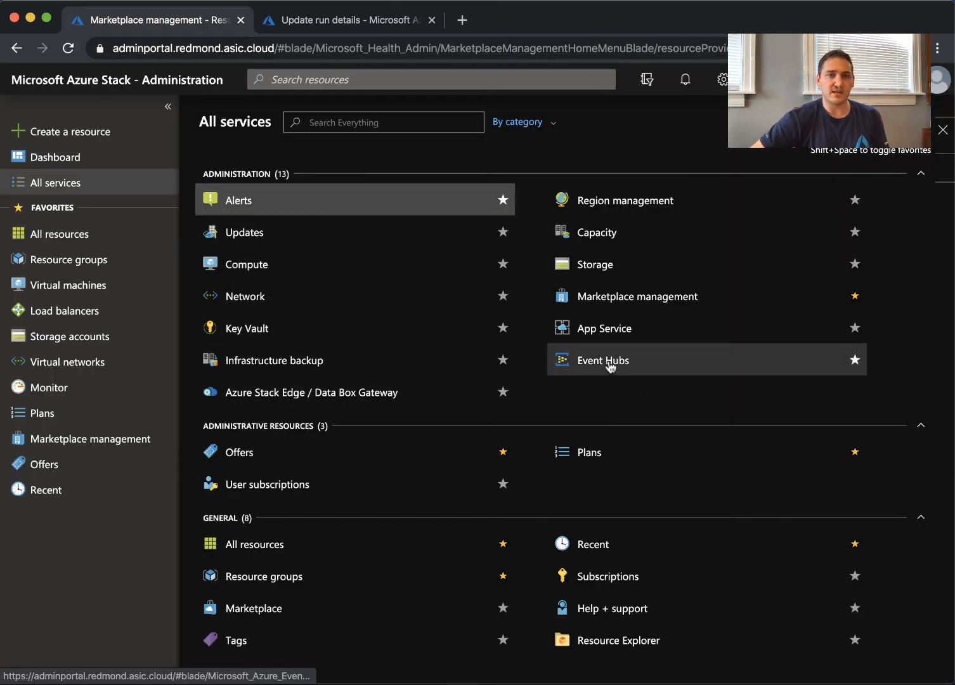
{"action": "left_click", "coordinate": [603, 360]}
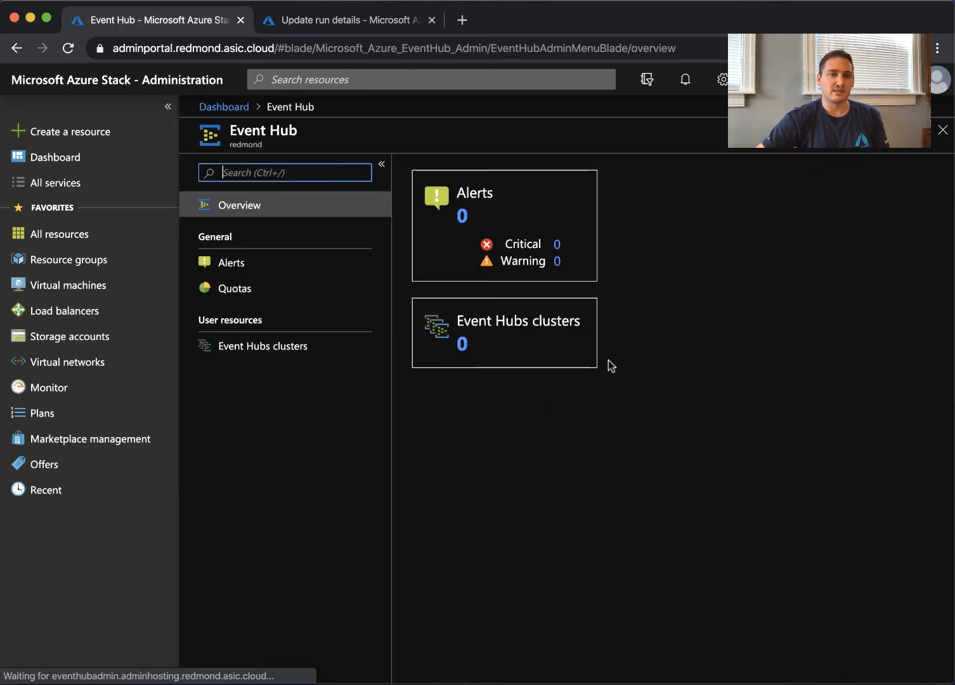
- View the Event Hub Default quota (10 cores), then begin a new plan from Plans
{"action": "left_click", "coordinate": [233, 289]}
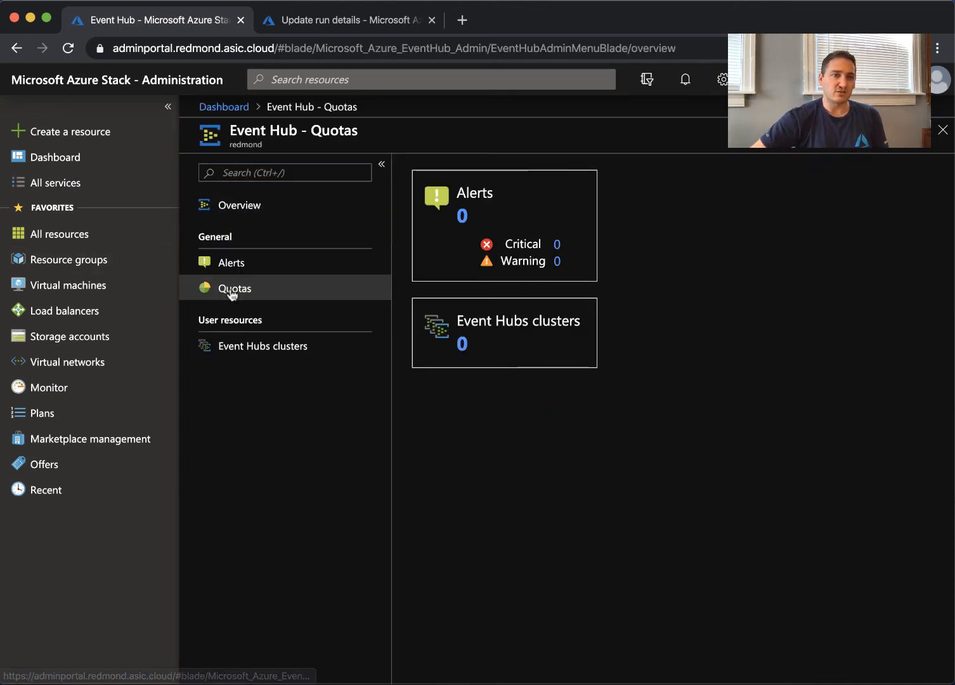
{"action": "left_click", "coordinate": [233, 288]}
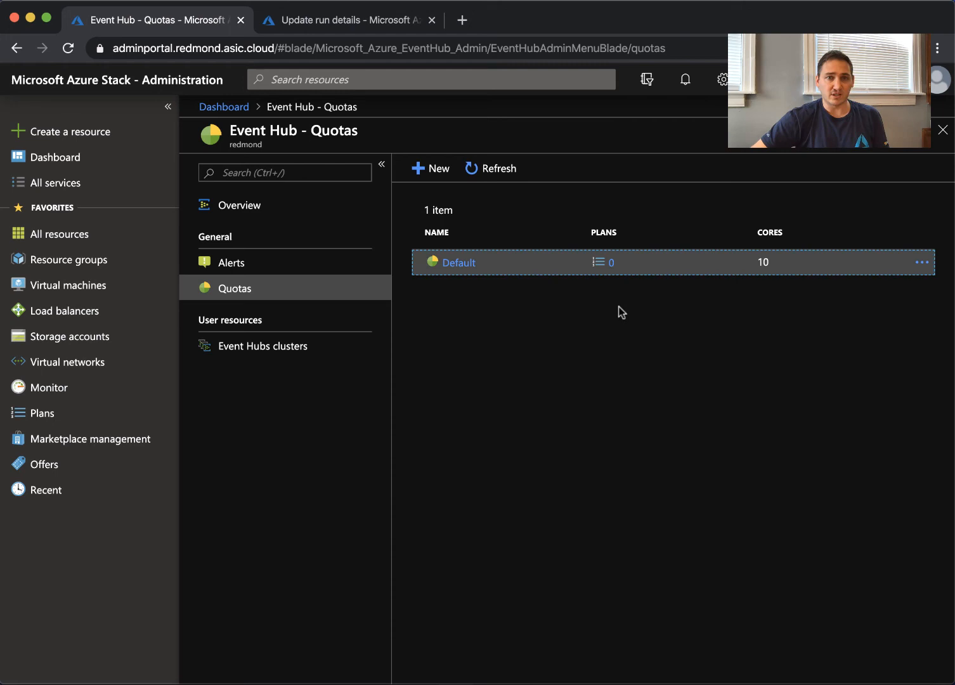
{"action": "mouse_move", "coordinate": [619, 283]}
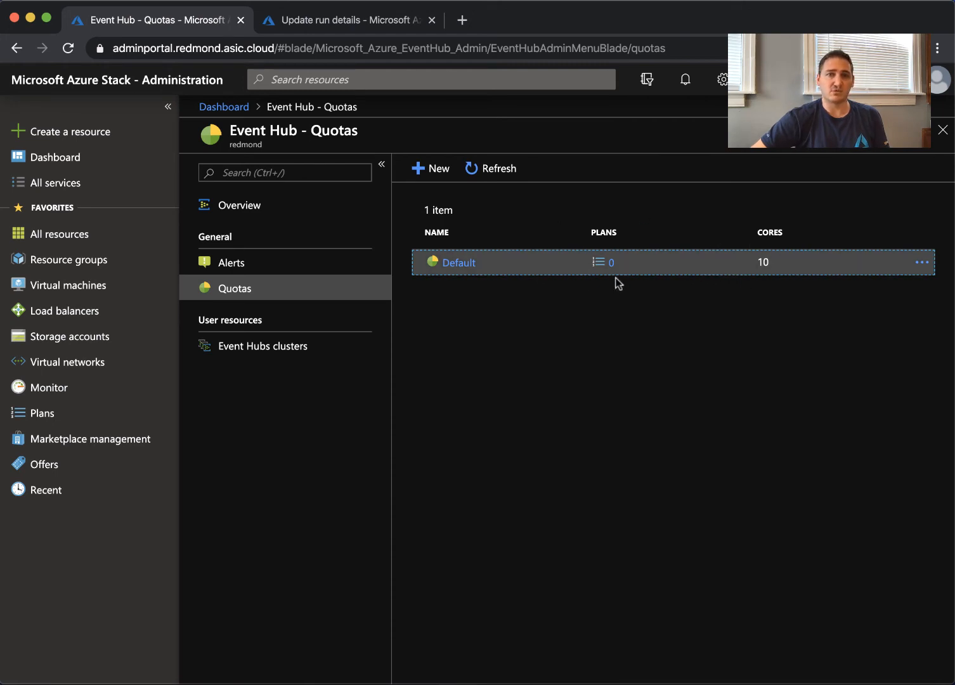
{"action": "mouse_move", "coordinate": [135, 388]}
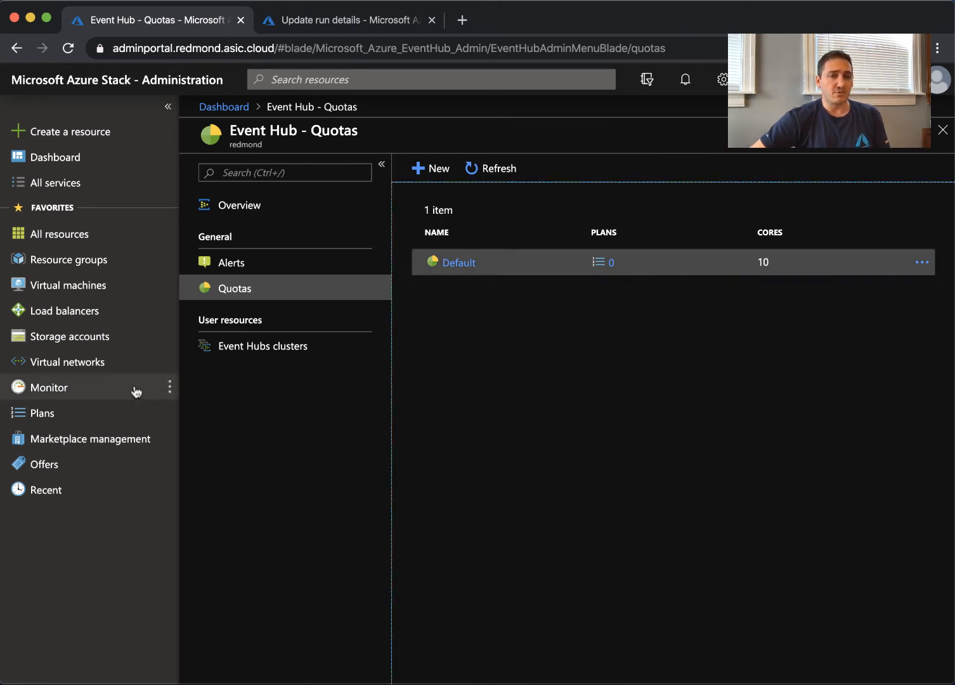
{"action": "mouse_move", "coordinate": [270, 418]}
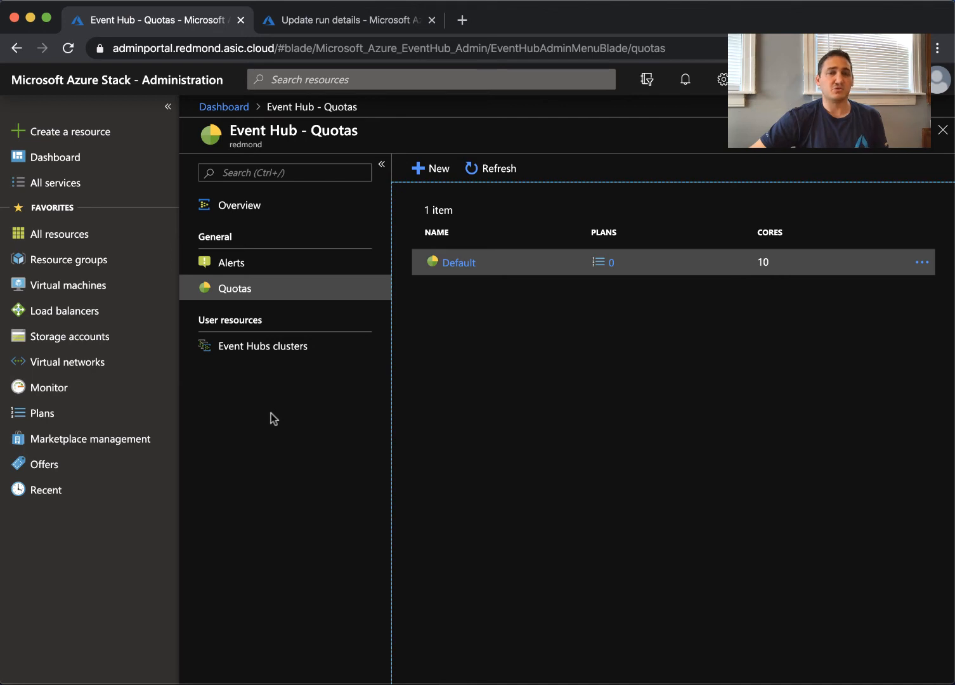
{"action": "mouse_move", "coordinate": [279, 427]}
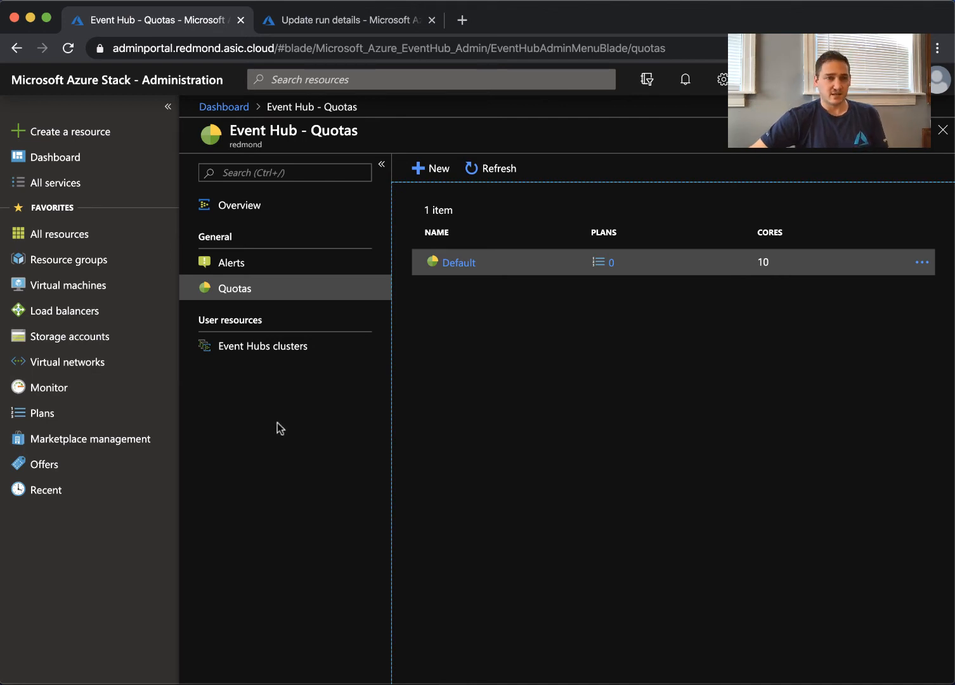
{"action": "mouse_move", "coordinate": [261, 450]}
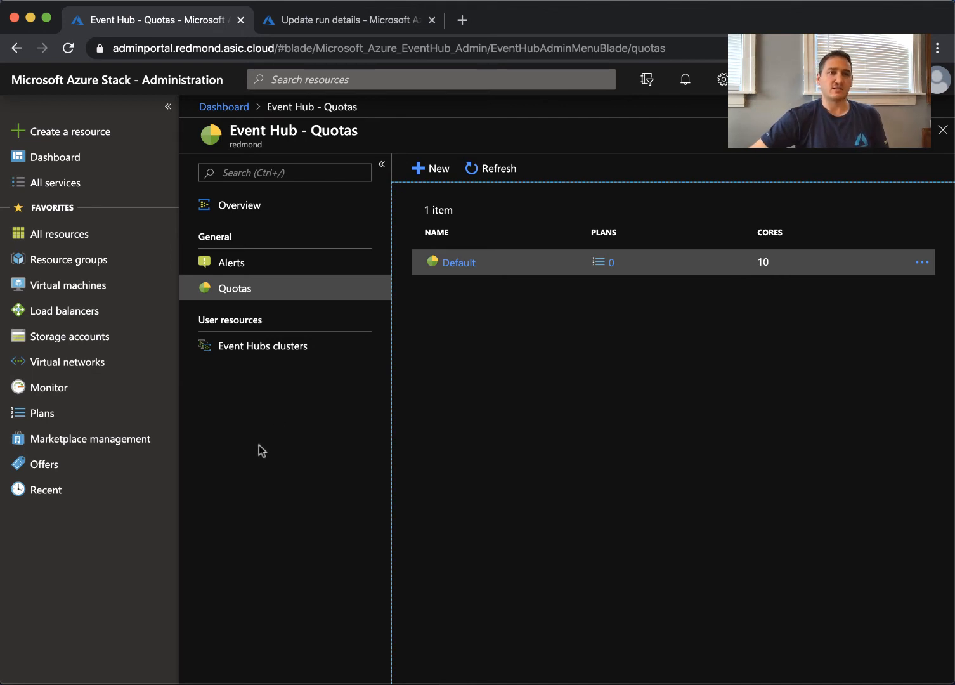
{"action": "mouse_move", "coordinate": [40, 414]}
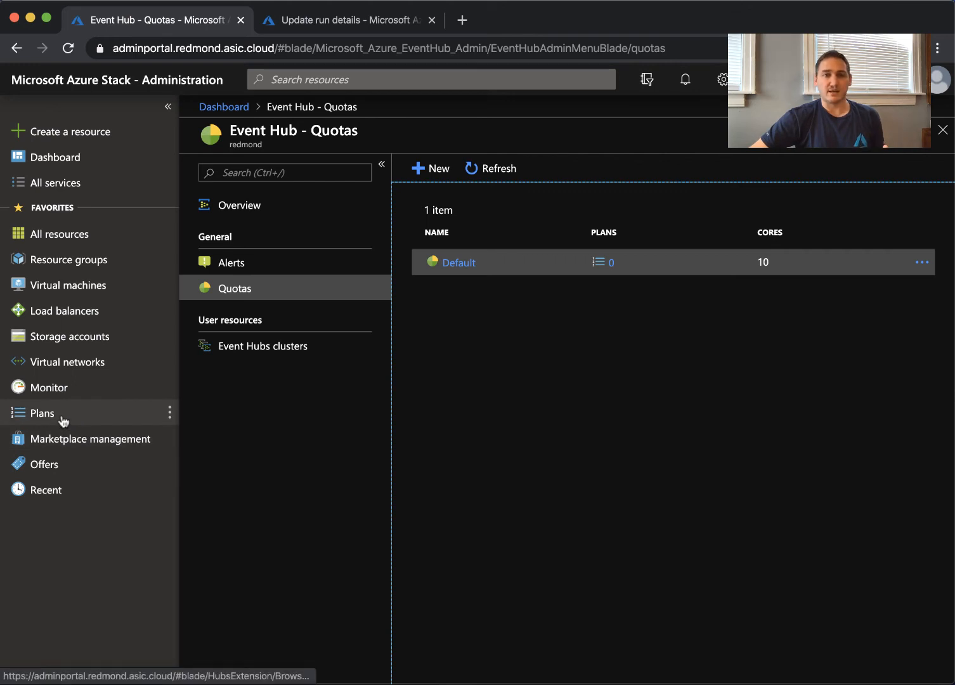
{"action": "mouse_move", "coordinate": [94, 421]}
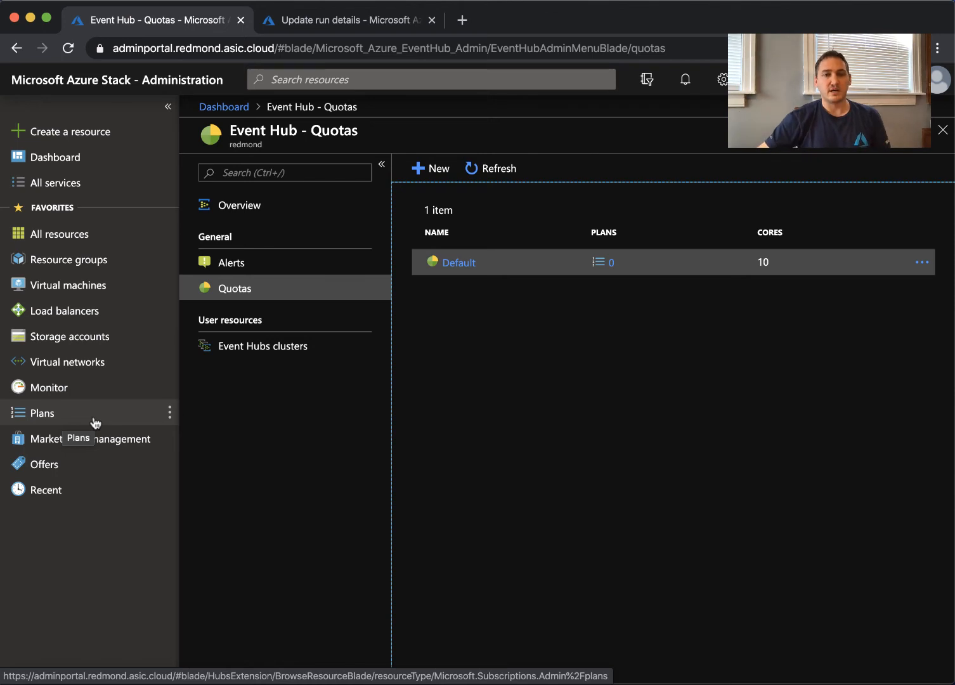
{"action": "mouse_move", "coordinate": [317, 503]}
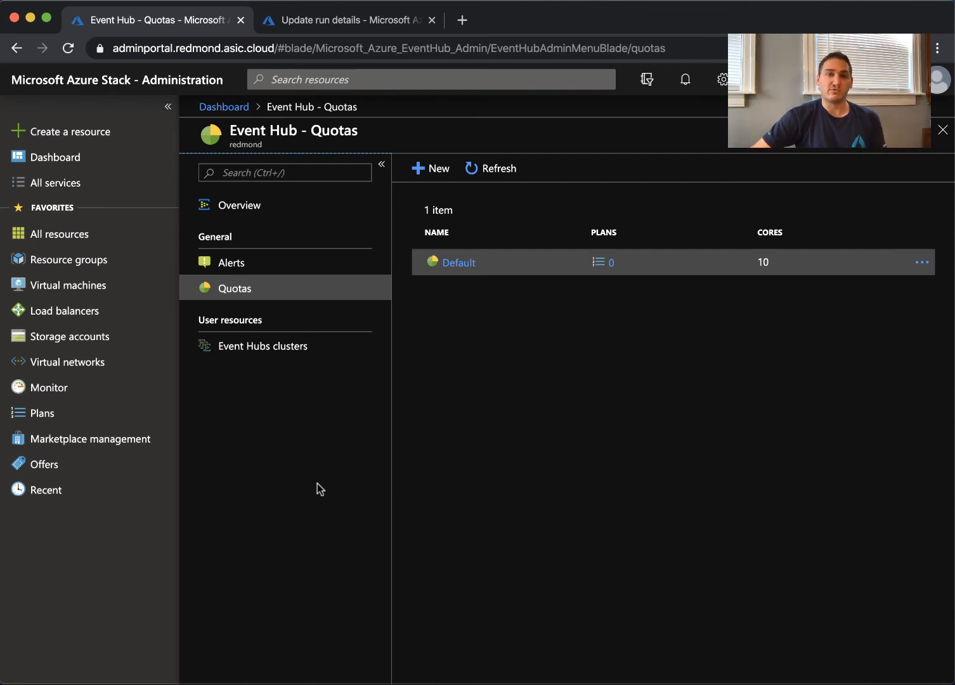
{"action": "mouse_move", "coordinate": [284, 497]}
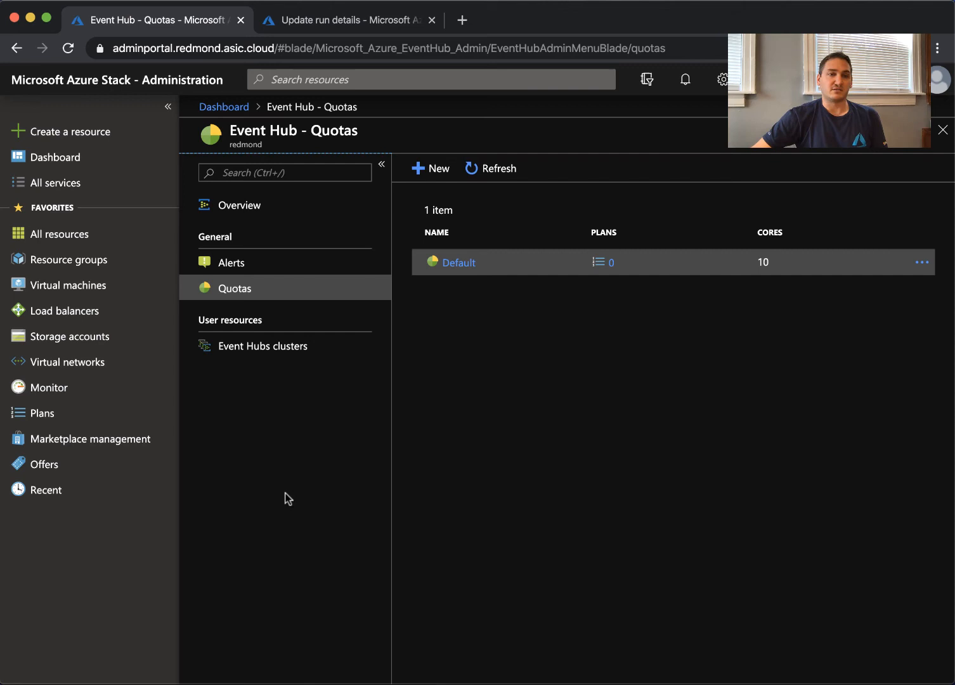
{"action": "mouse_move", "coordinate": [42, 414]}
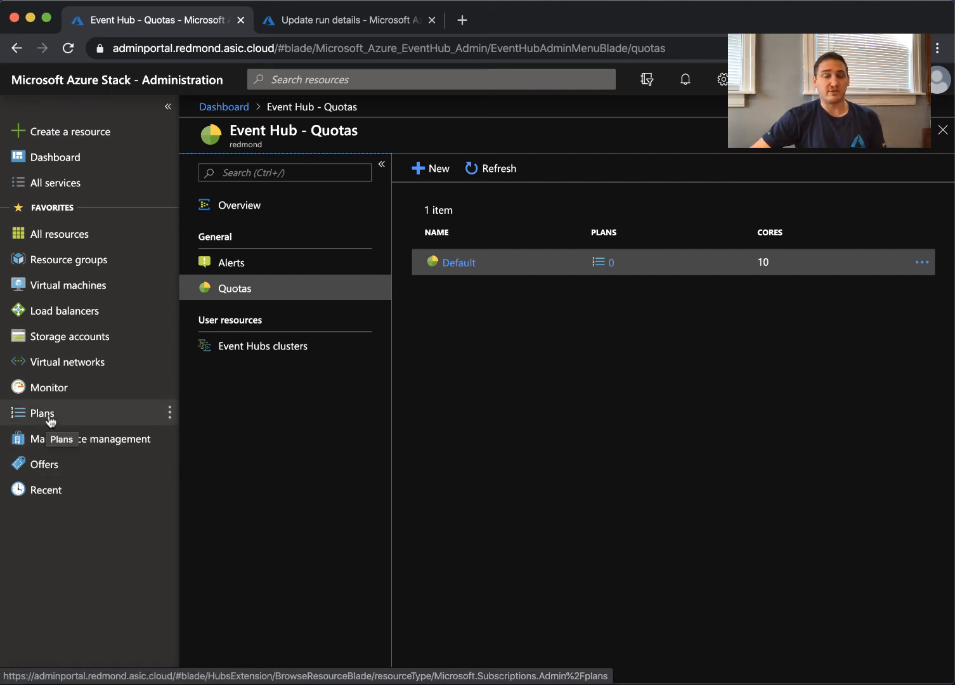
{"action": "mouse_move", "coordinate": [231, 429]}
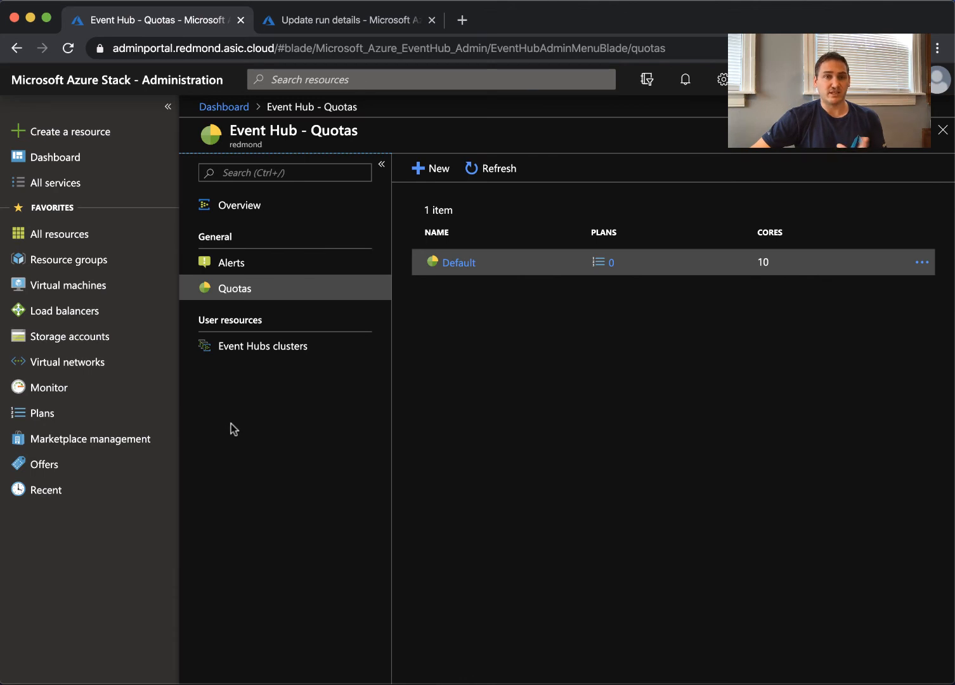
{"action": "mouse_move", "coordinate": [40, 413]}
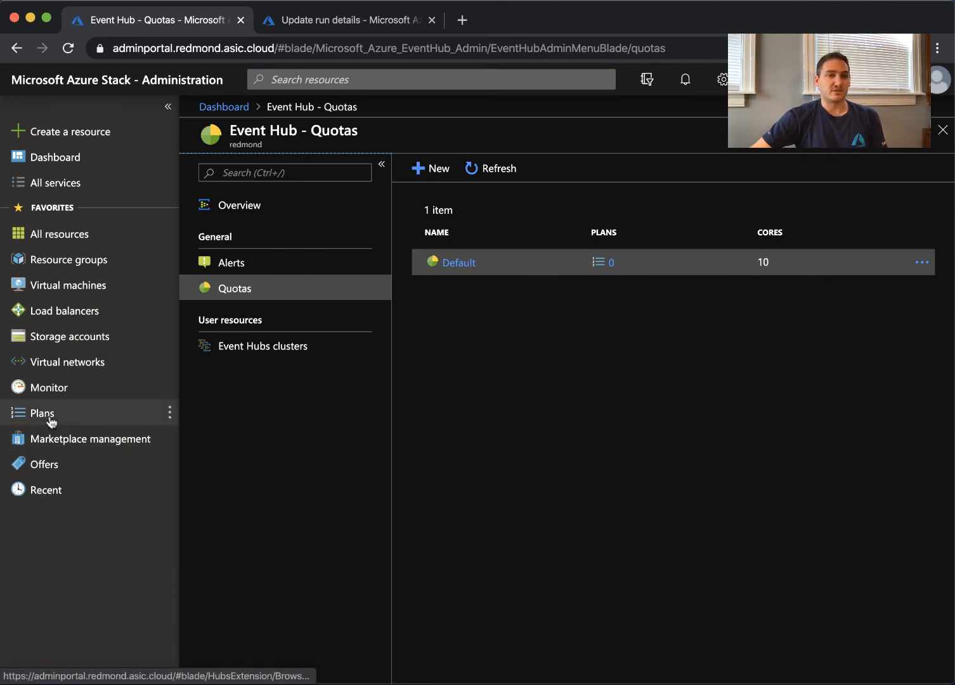
{"action": "left_click", "coordinate": [42, 413]}
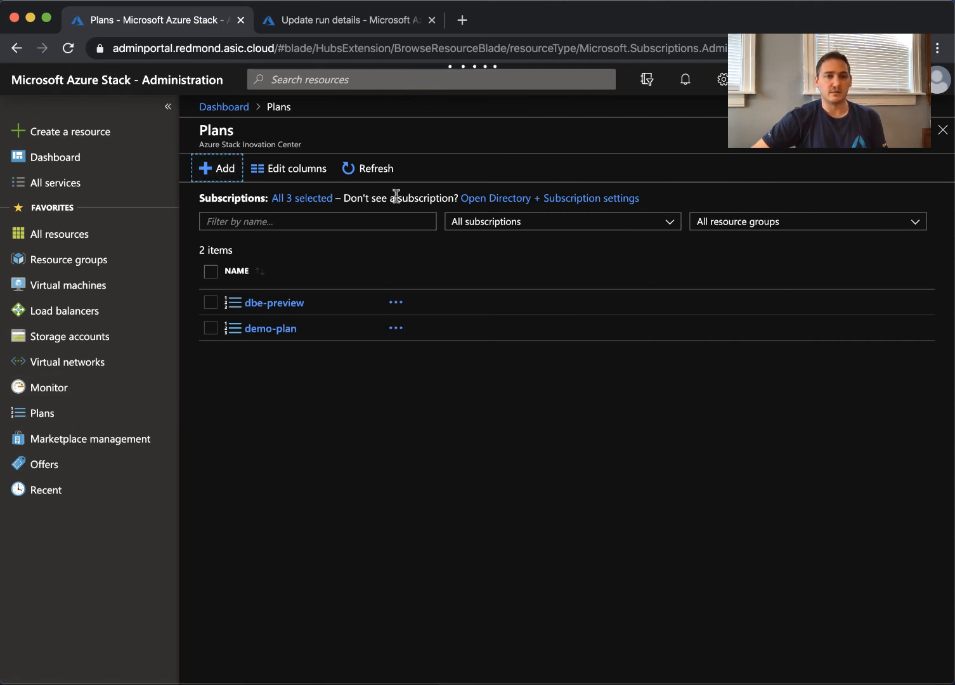
{"action": "left_click", "coordinate": [216, 167]}
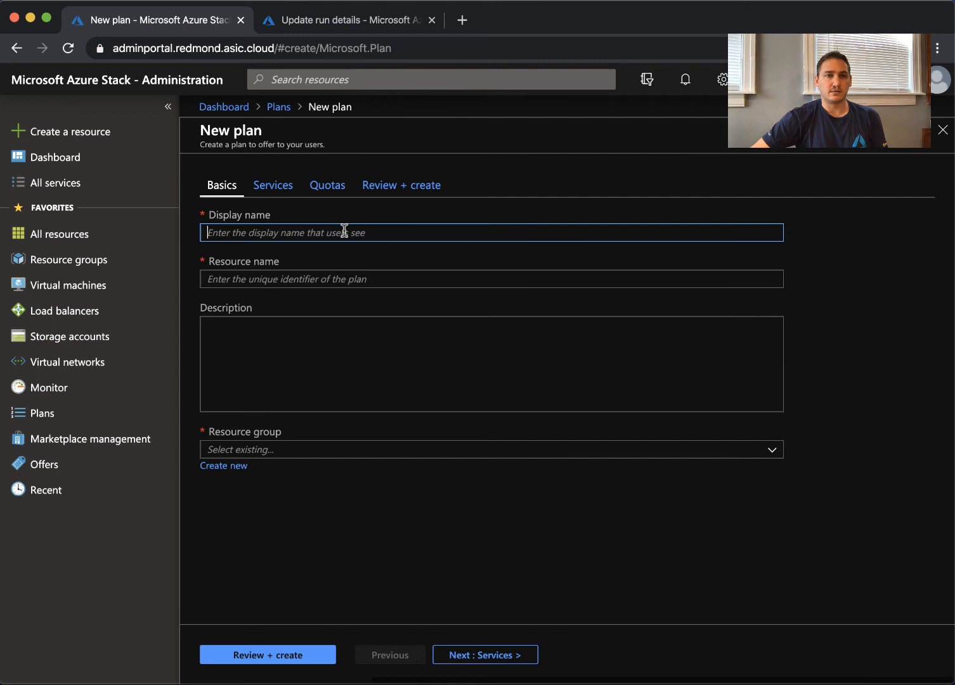
- Name the plan EventHubs-Preview in resource group system.redmond
{"action": "type", "text": "Even"}
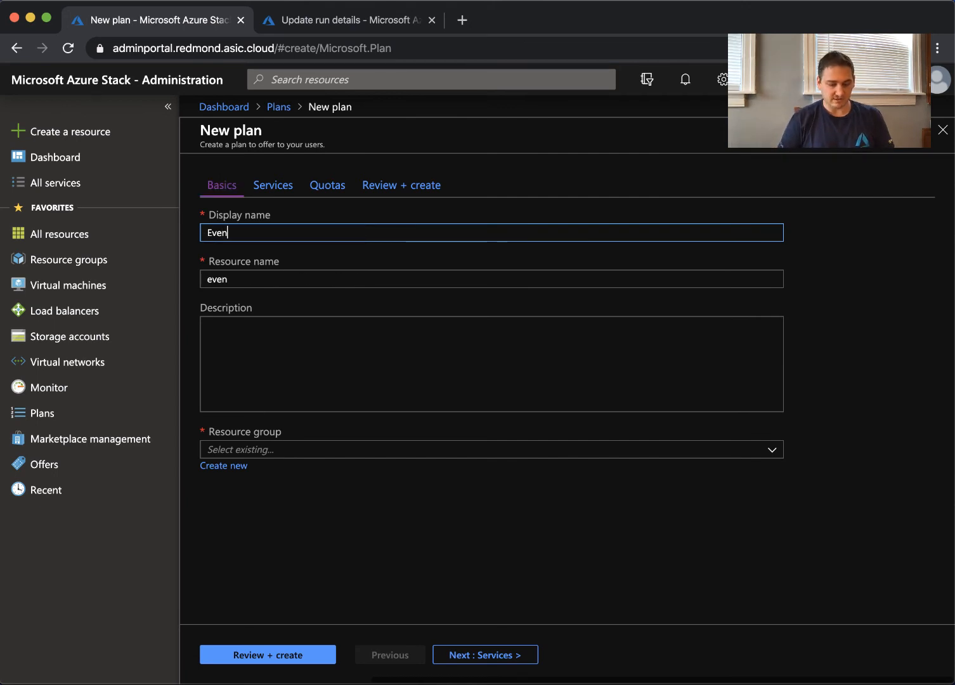
{"action": "type", "text": "tHubs"}
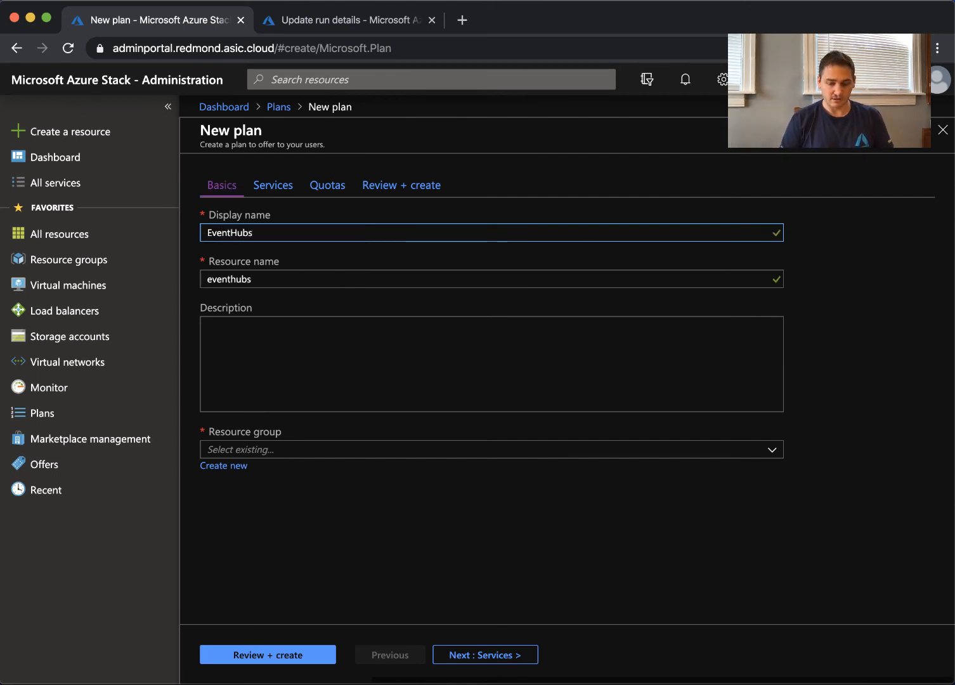
{"action": "type", "text": "-Precvi"}
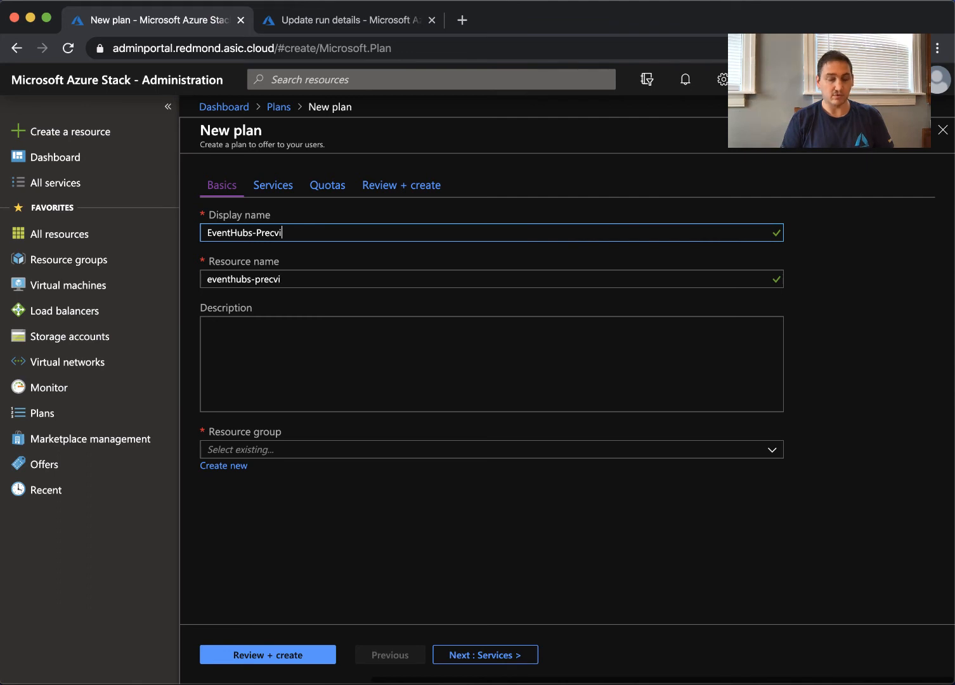
{"action": "key", "text": "Backspace"}
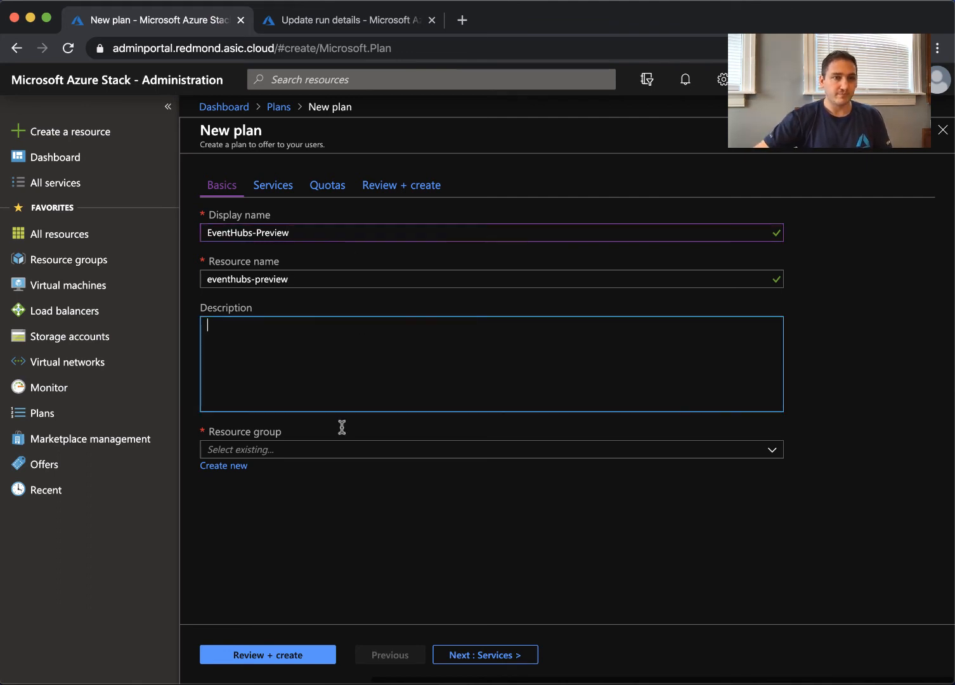
{"action": "type", "text": "system.redmond"}
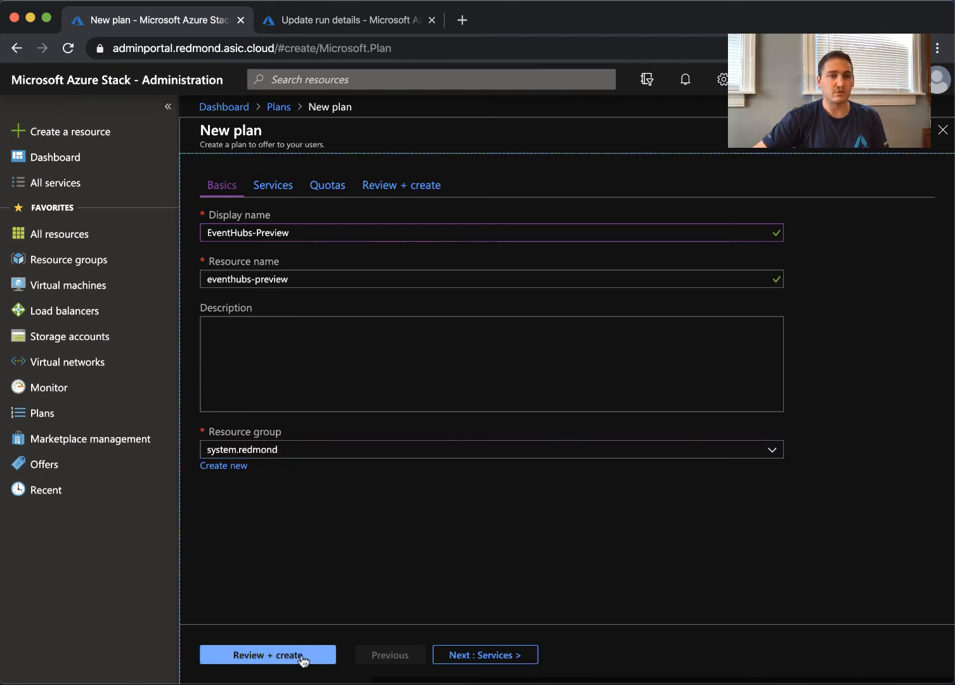
{"action": "left_click", "coordinate": [266, 655]}
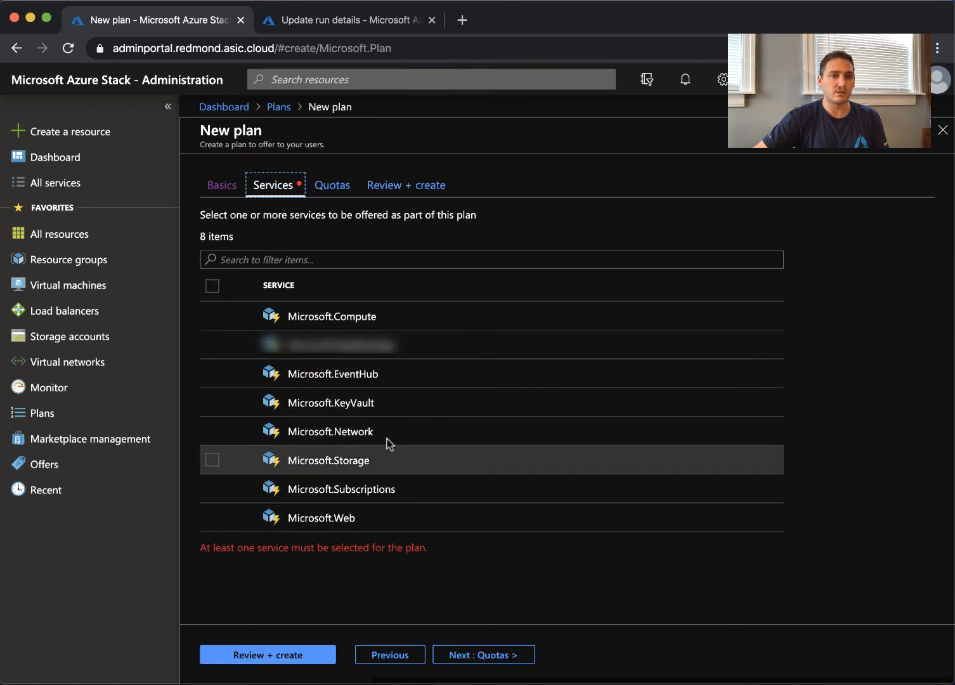
{"action": "mouse_move", "coordinate": [214, 377]}
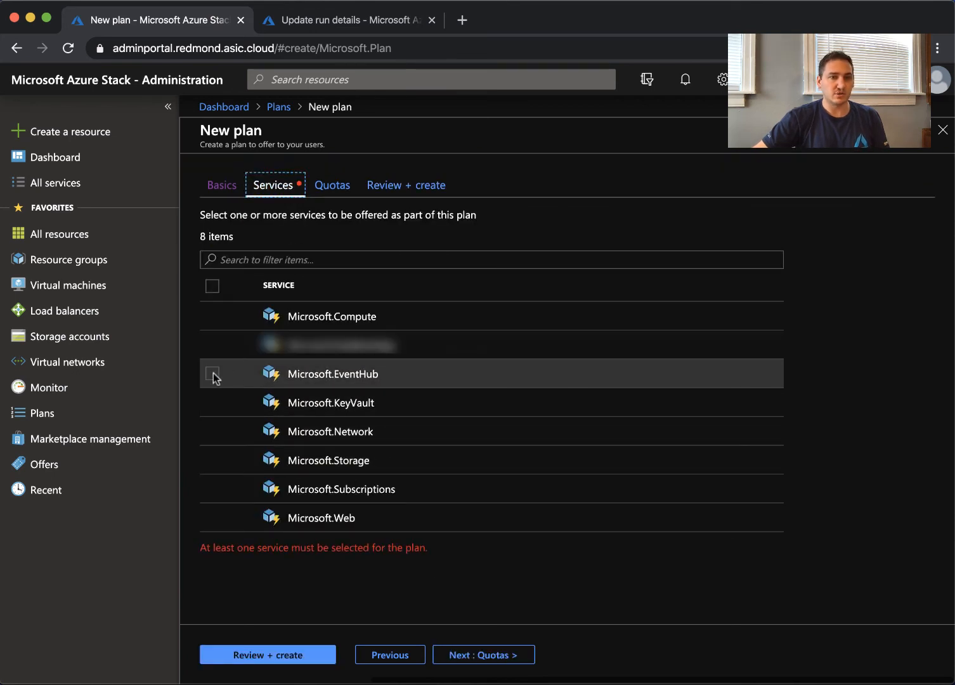
- Add the Microsoft.EventHub service with the Default quota, create the plan, and return to Plans
{"action": "left_click", "coordinate": [213, 373]}
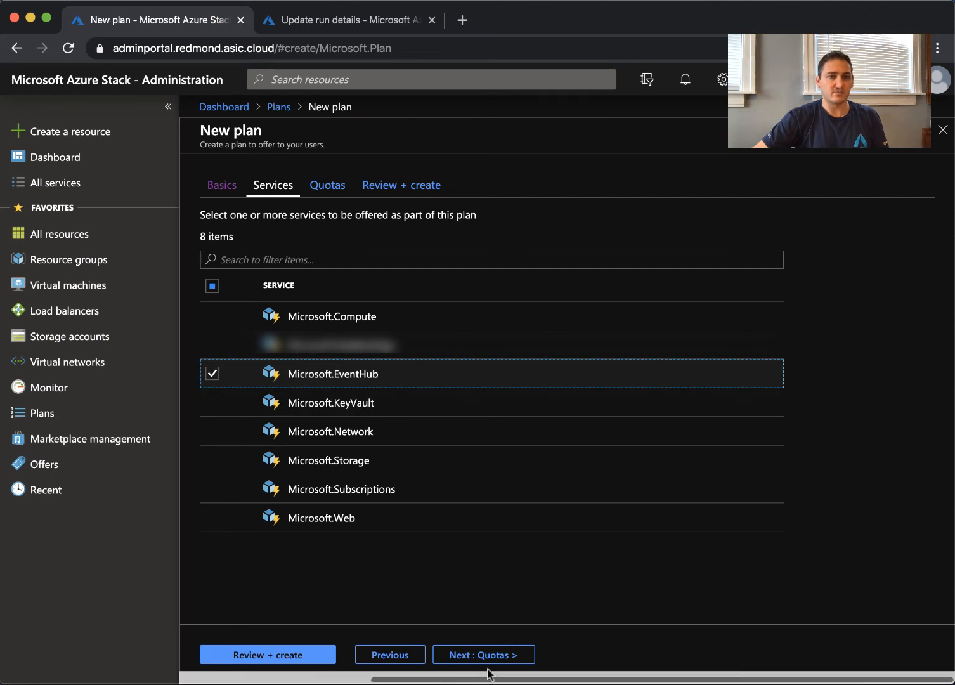
{"action": "left_click", "coordinate": [482, 654]}
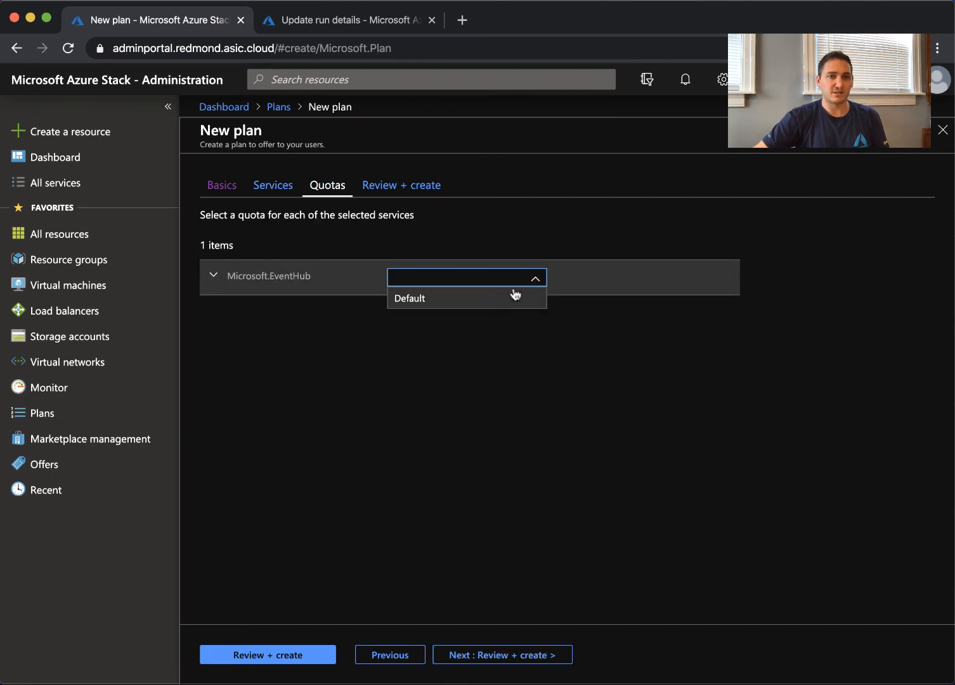
{"action": "left_click", "coordinate": [408, 298]}
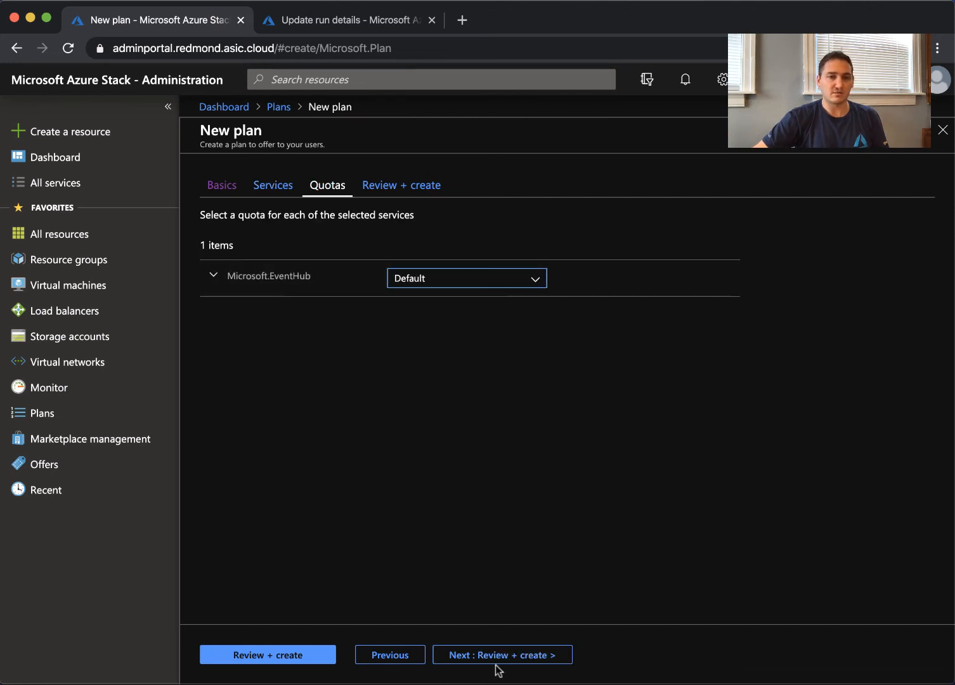
{"action": "left_click", "coordinate": [501, 655]}
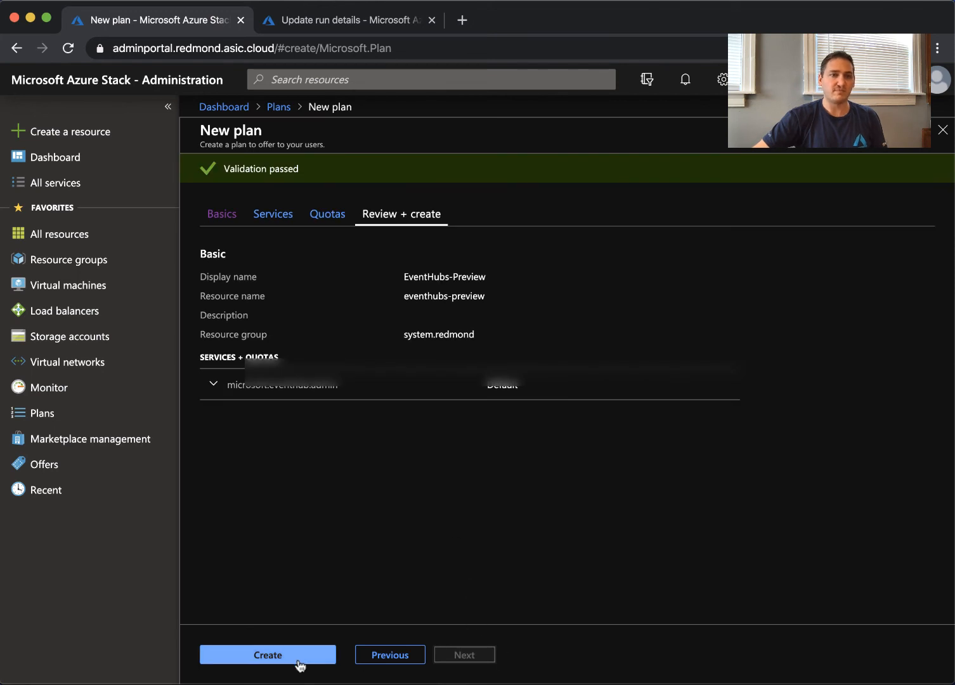
{"action": "left_click", "coordinate": [267, 655]}
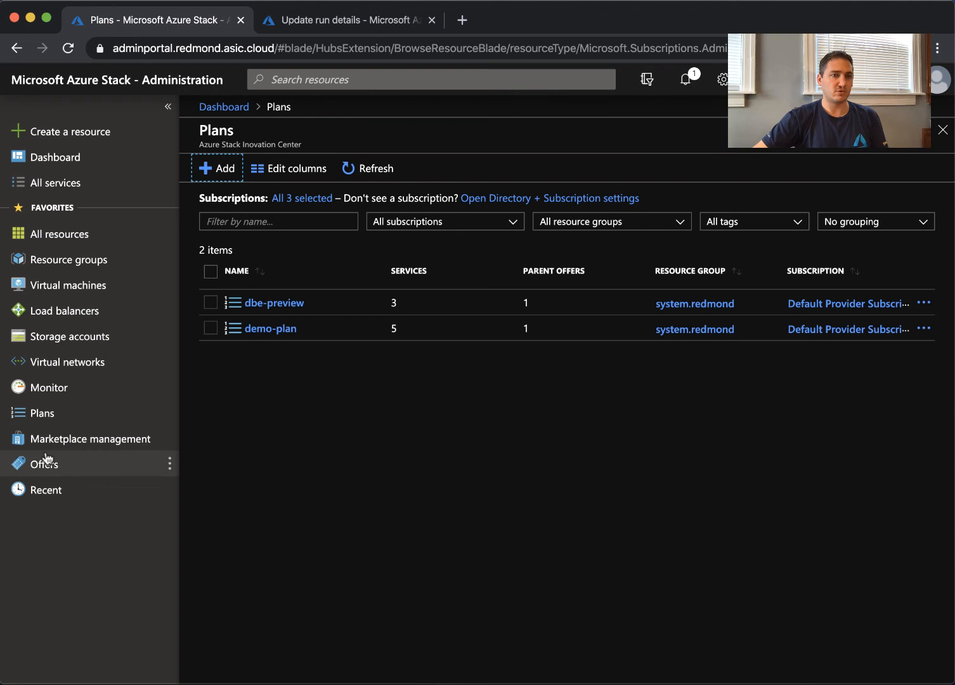
- Start a new offer named eventhubs-preview in resource group system.redmond
{"action": "left_click", "coordinate": [45, 464]}
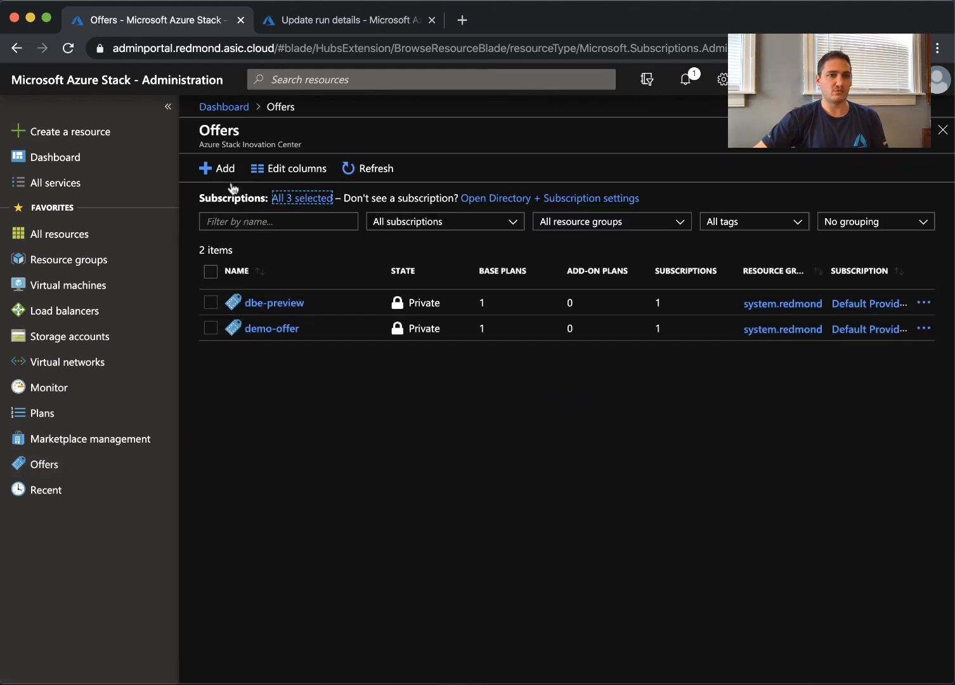
{"action": "left_click", "coordinate": [219, 168]}
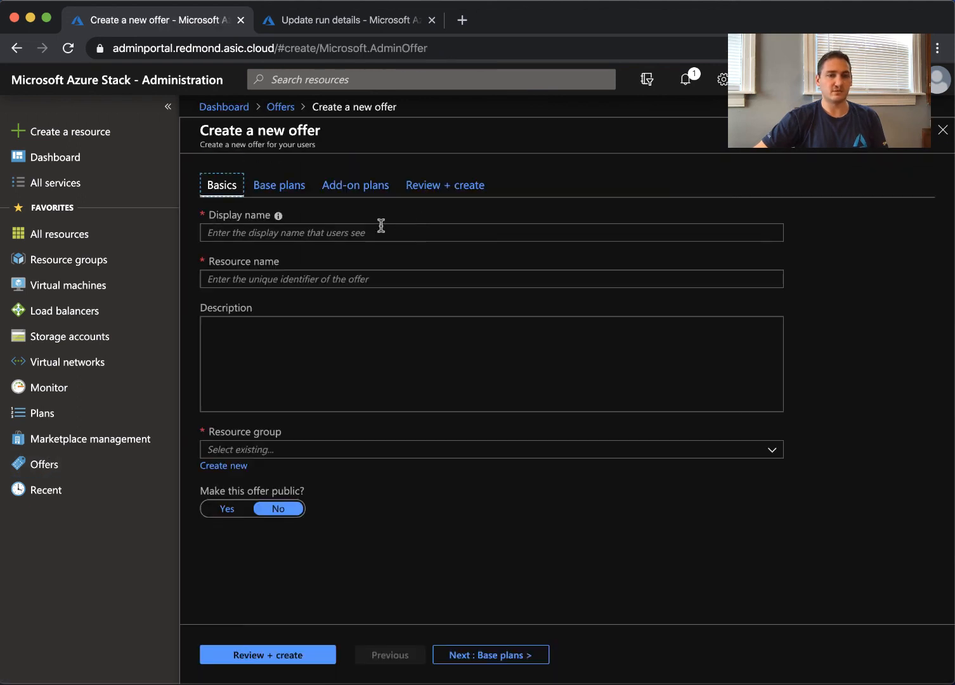
{"action": "type", "text": "eventhubs-preview"}
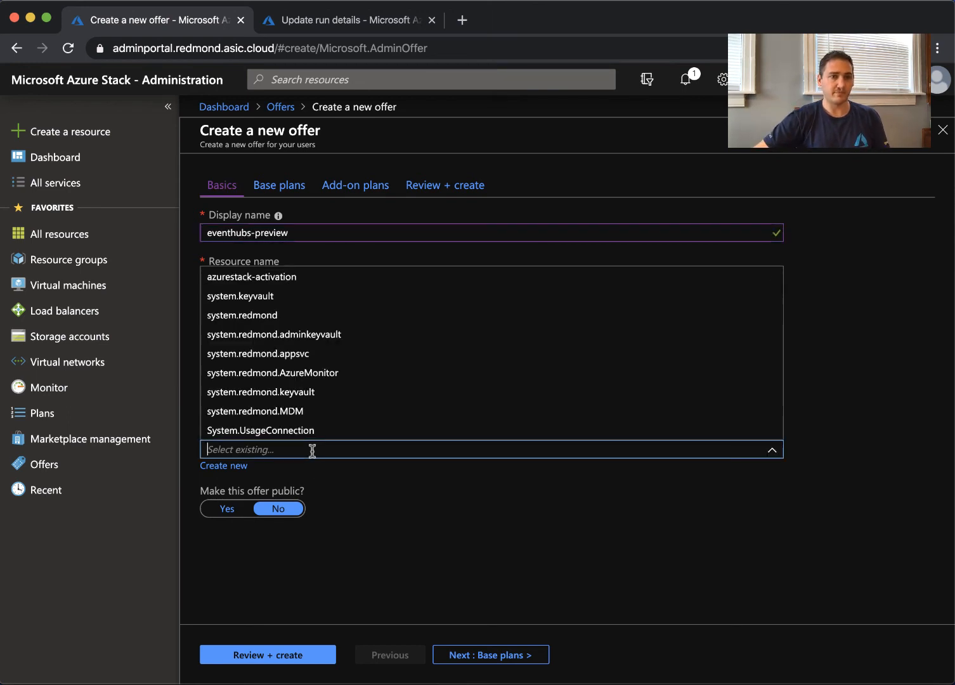
{"action": "left_click", "coordinate": [242, 314]}
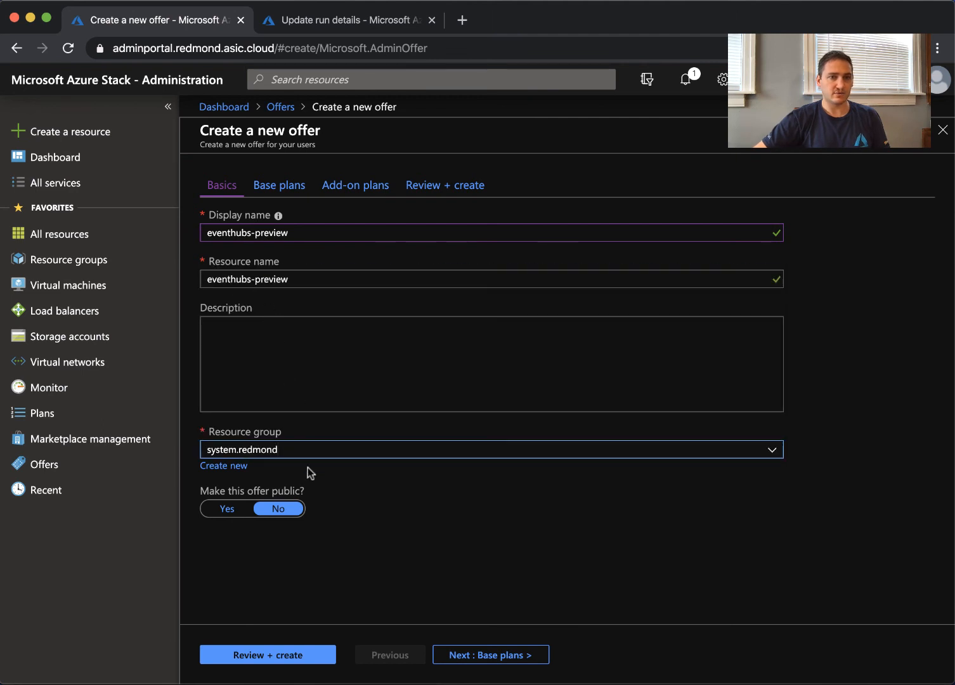
{"action": "mouse_move", "coordinate": [340, 552]}
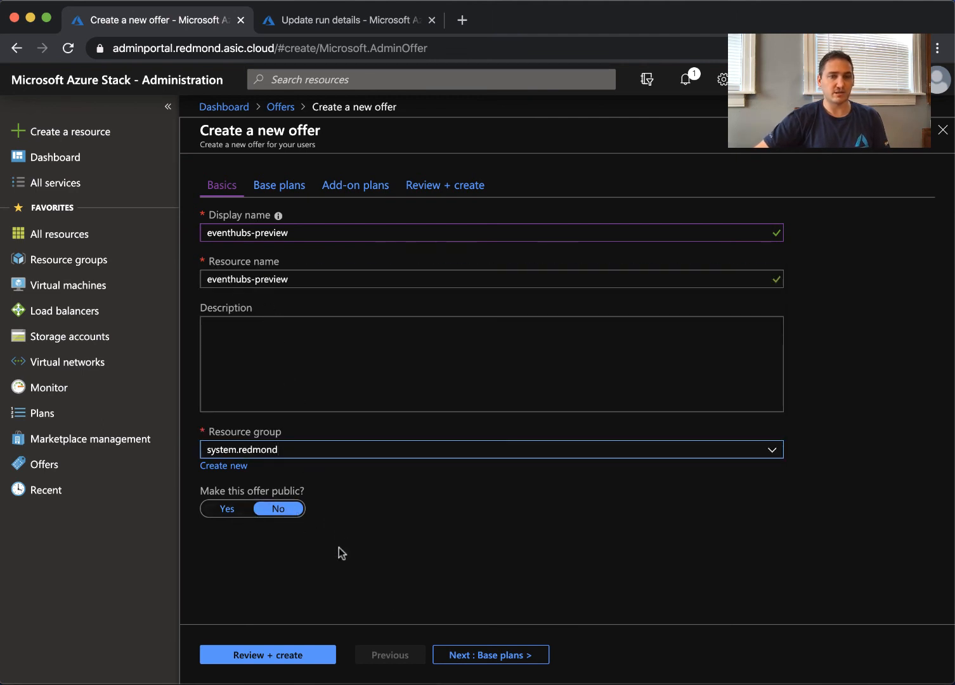
- Base the offer on the EventHubs-Preview plan, create it, and follow its deployment
{"action": "left_click", "coordinate": [490, 655]}
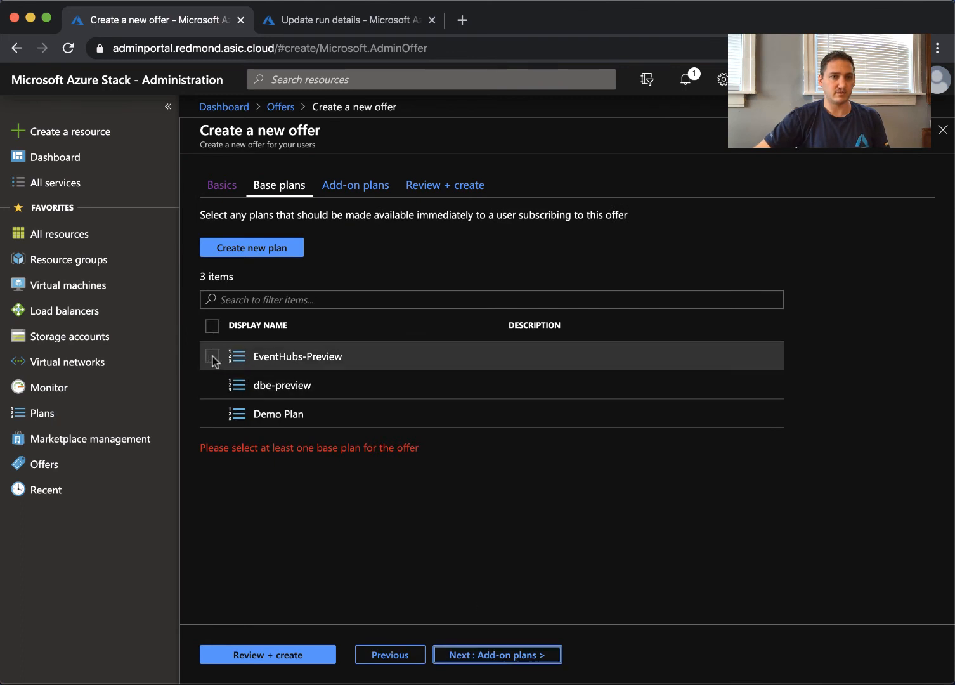
{"action": "left_click", "coordinate": [213, 355]}
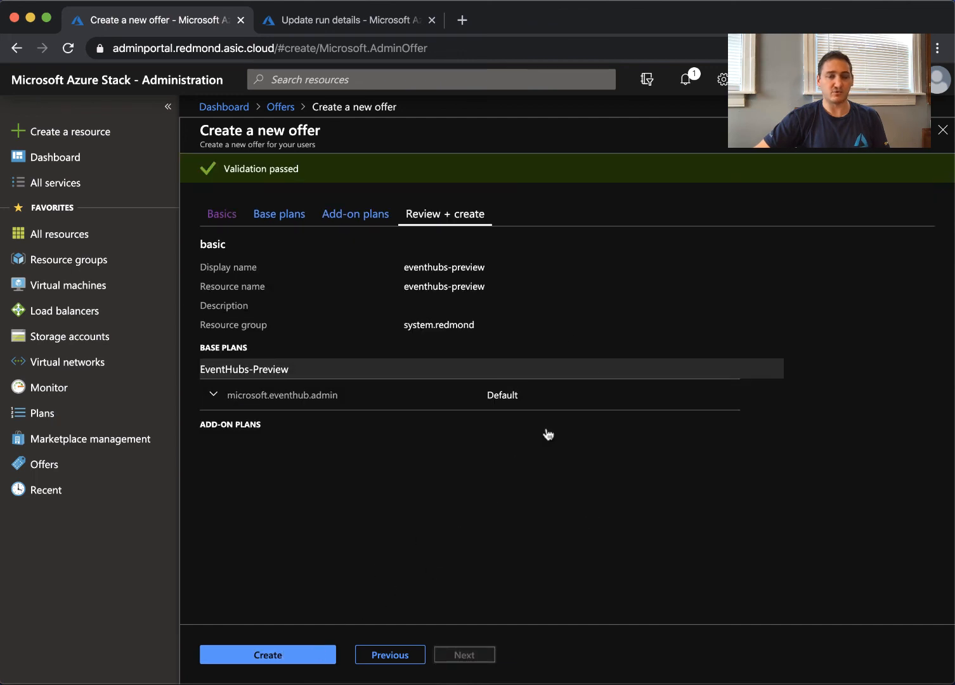
{"action": "left_click", "coordinate": [266, 654]}
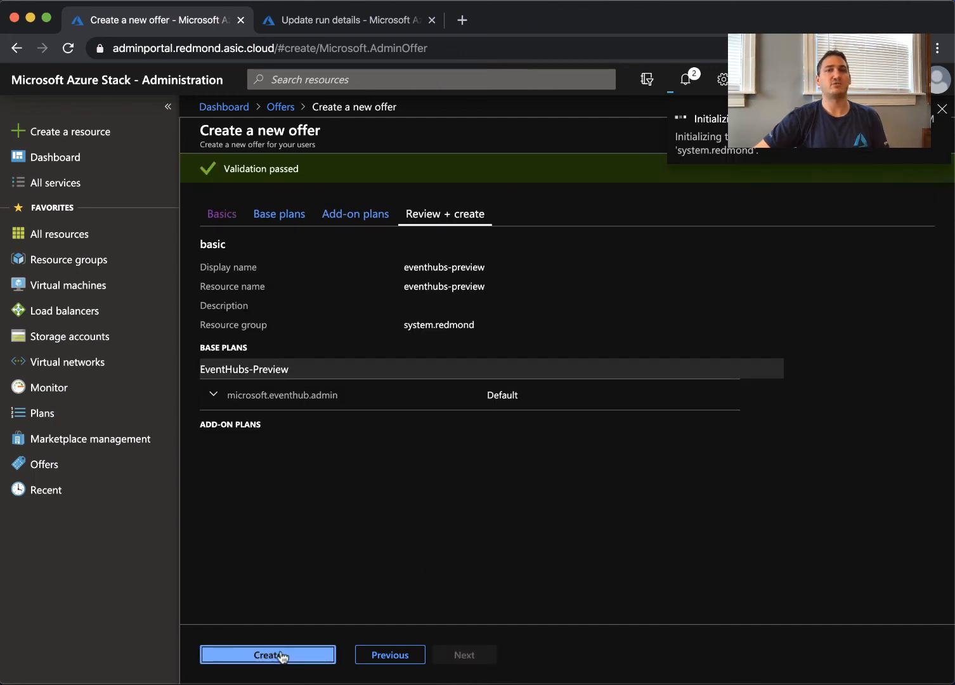
{"action": "left_click", "coordinate": [266, 654]}
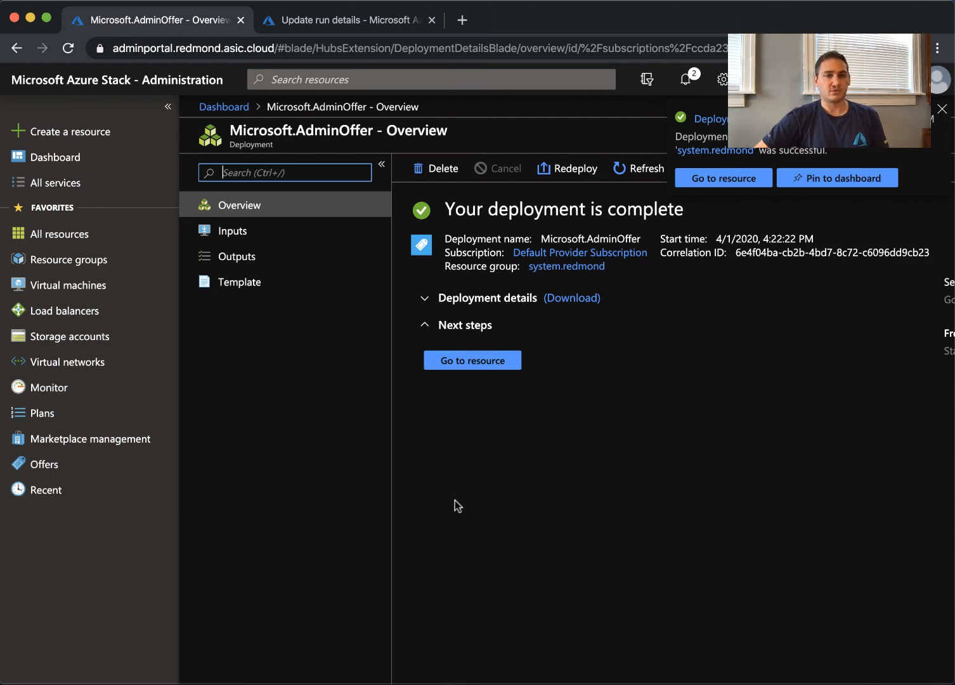
- Reach User subscriptions via All services under Administrative resources
{"action": "left_click", "coordinate": [943, 128]}
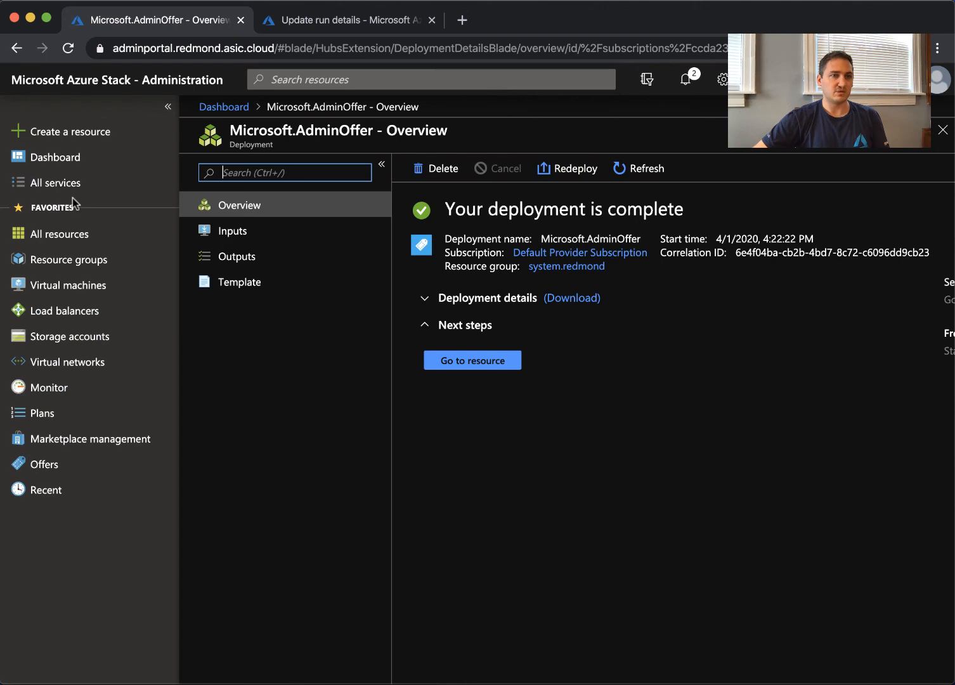
{"action": "left_click", "coordinate": [56, 183]}
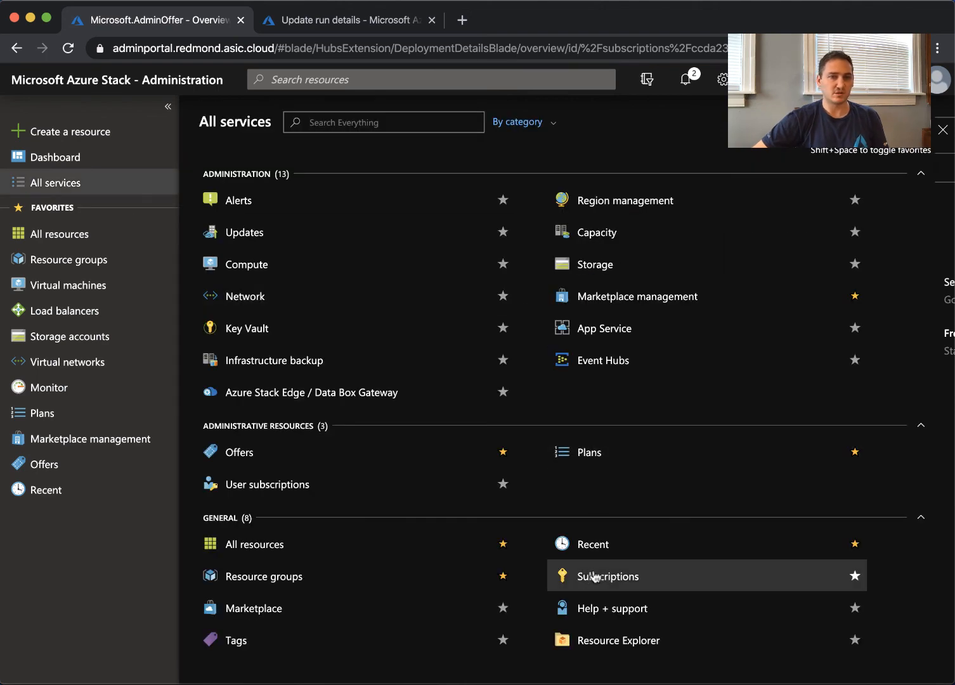
{"action": "left_click", "coordinate": [606, 575]}
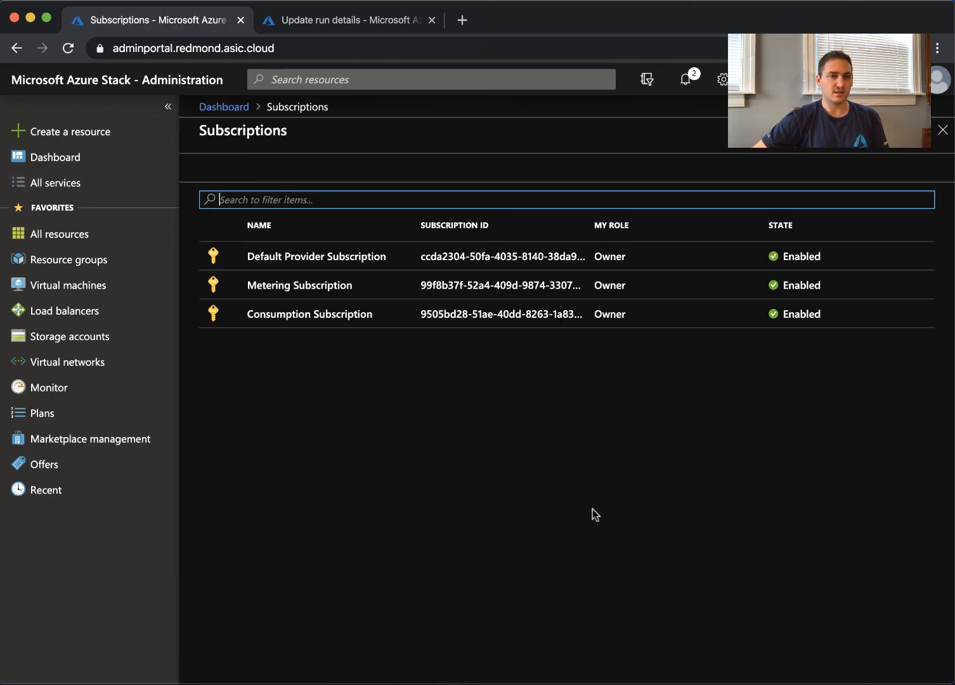
{"action": "left_click", "coordinate": [55, 158]}
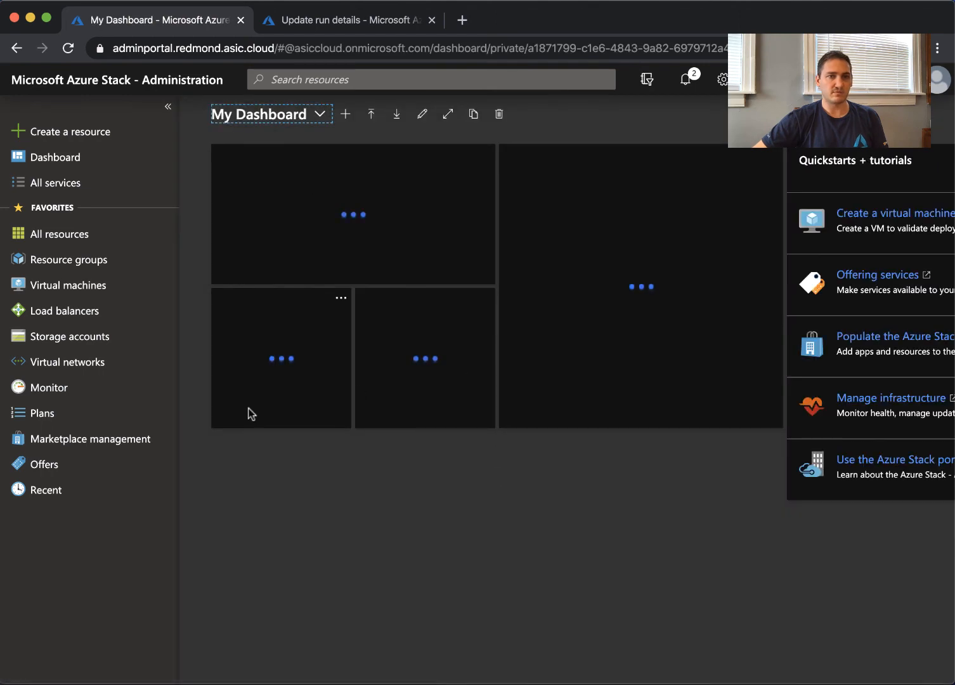
{"action": "left_click", "coordinate": [57, 183]}
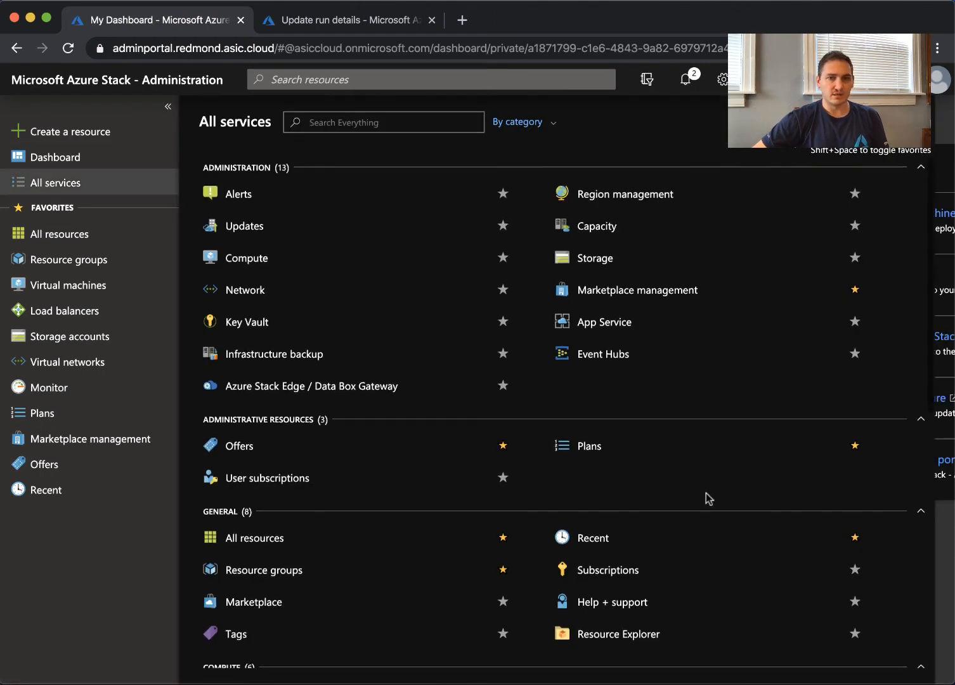
{"action": "scroll", "scroll_direction": "down", "scroll_amount": 3}
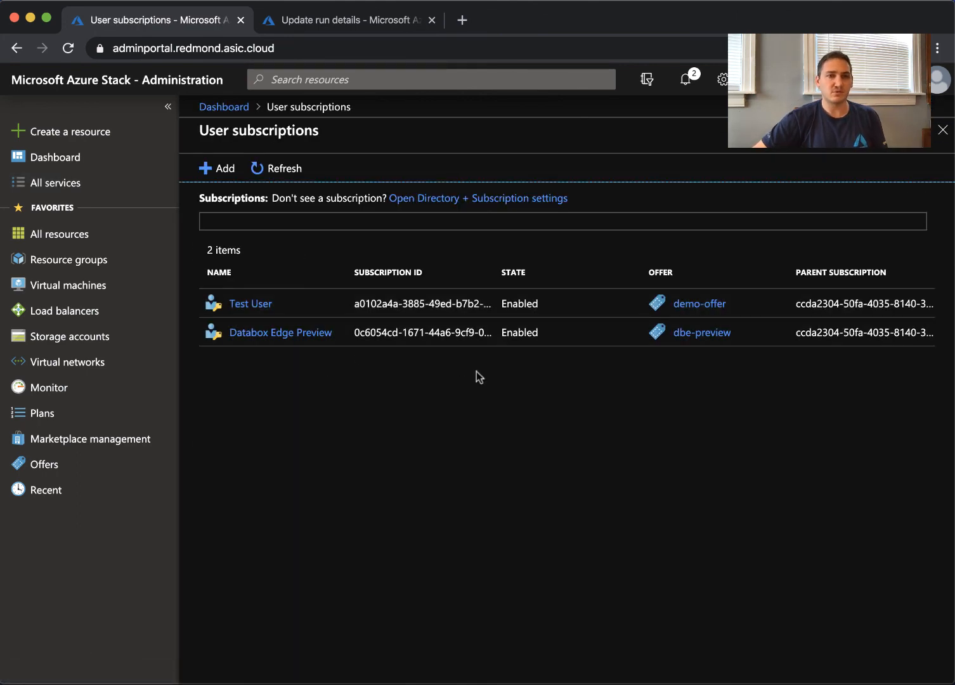
{"action": "left_click", "coordinate": [284, 167]}
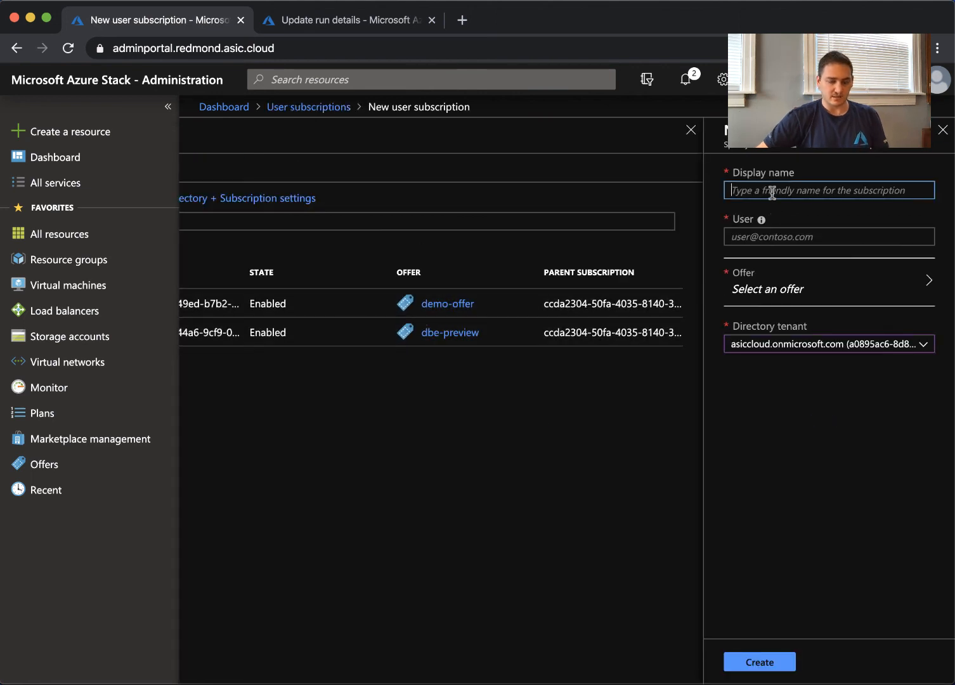
{"action": "type", "text": "Eventhub"}
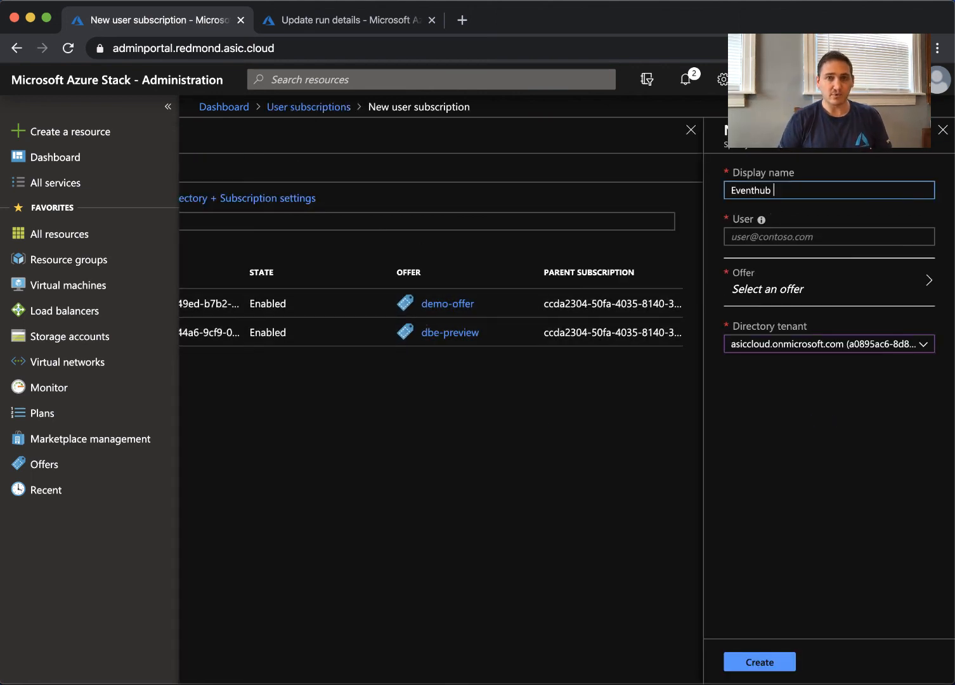
{"action": "type", "text": "Preview"}
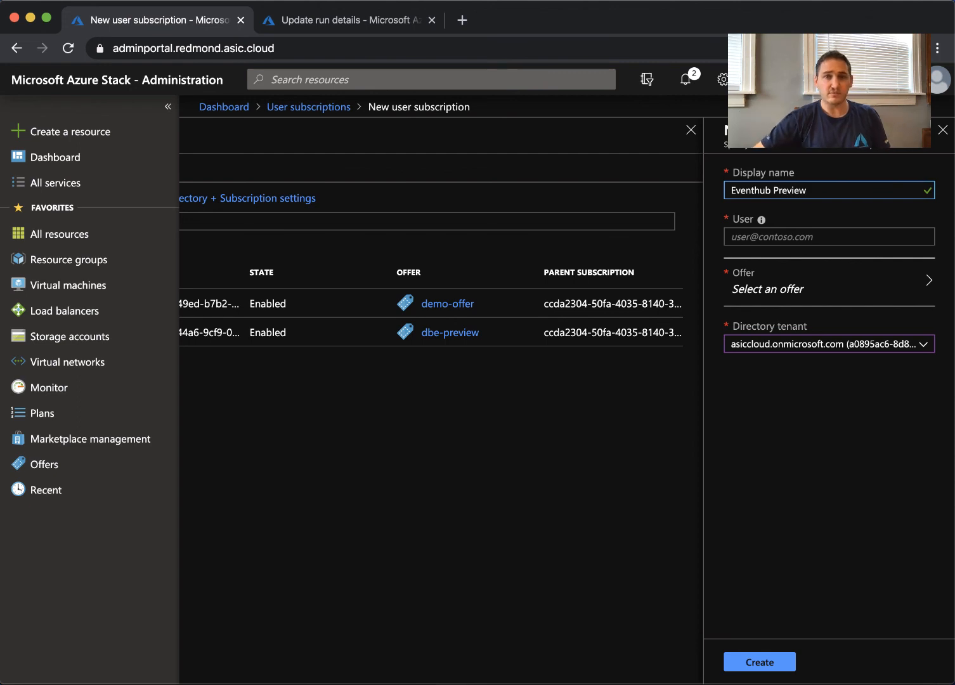
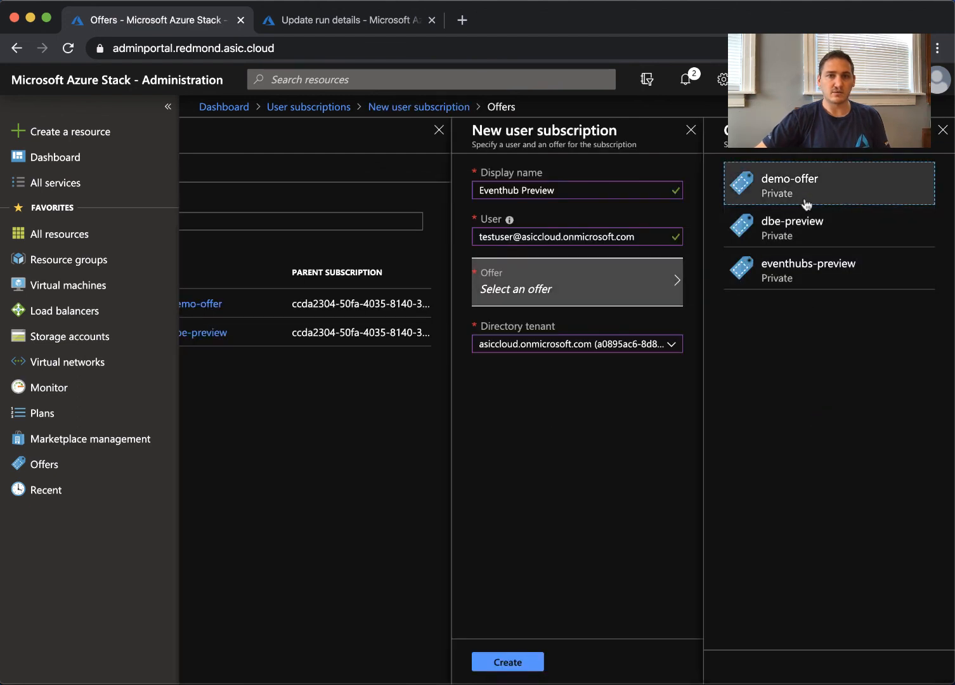
- Assign the eventhubs-preview offer and create the subscription
{"action": "left_click", "coordinate": [808, 270]}
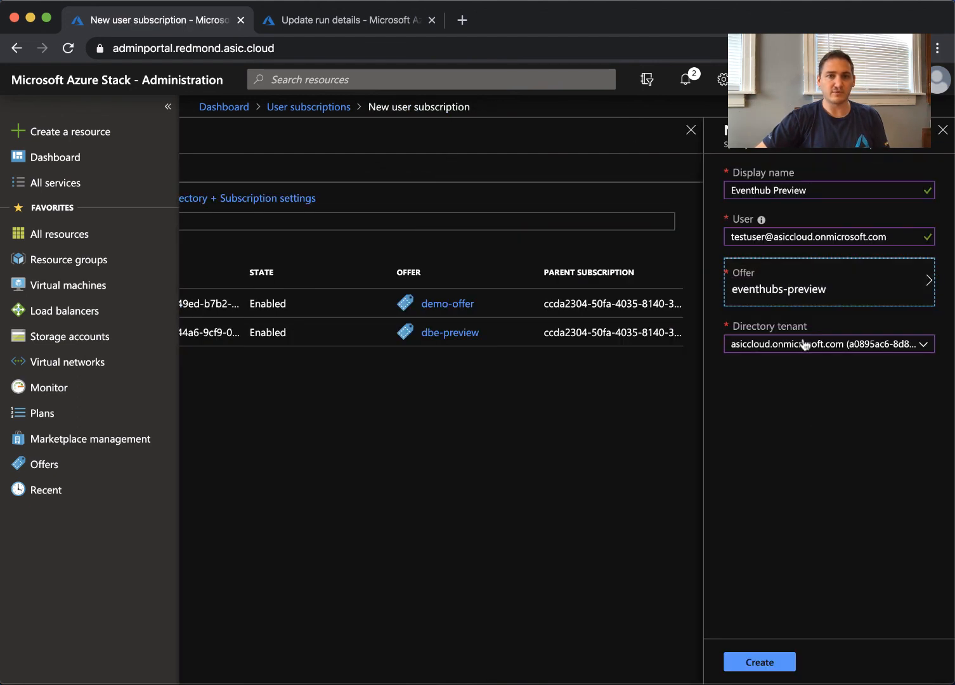
{"action": "left_click", "coordinate": [759, 662]}
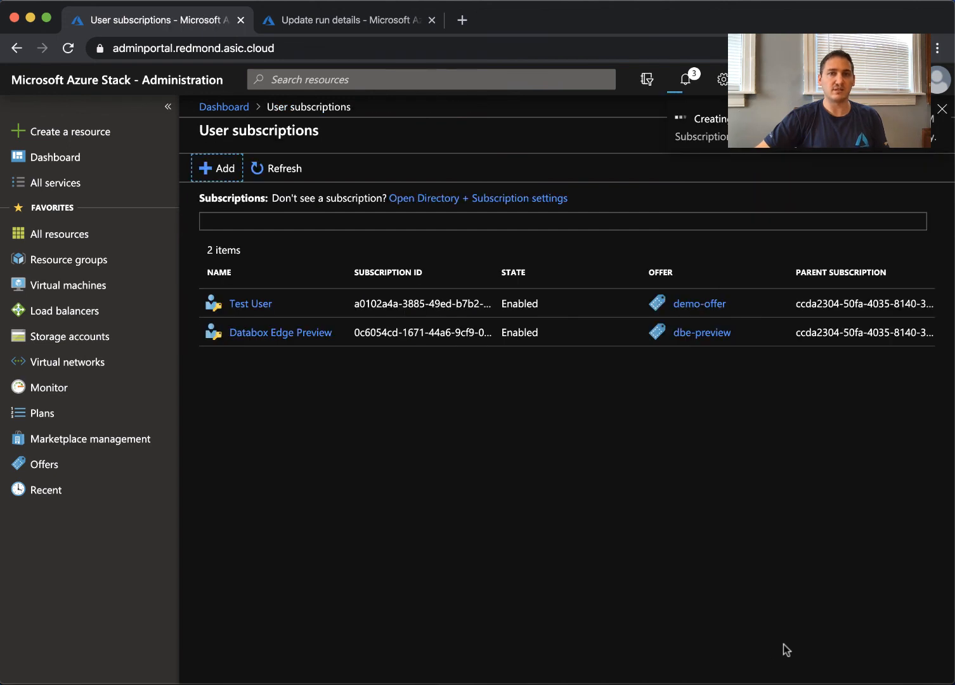